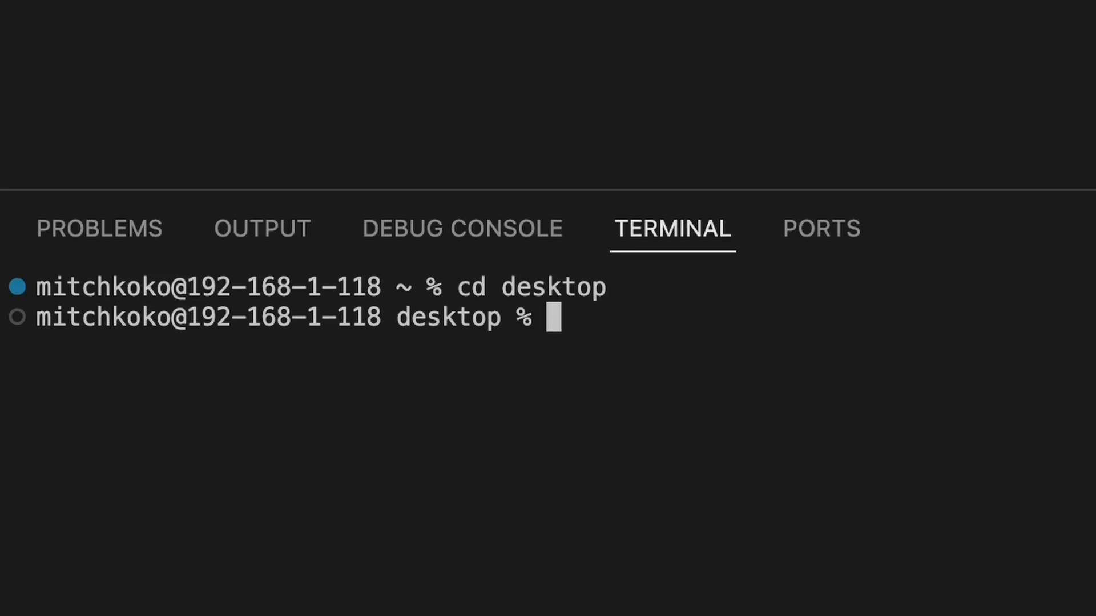
- Make a 'python beginner' folder on the desktop and move into it
text(mkdir)
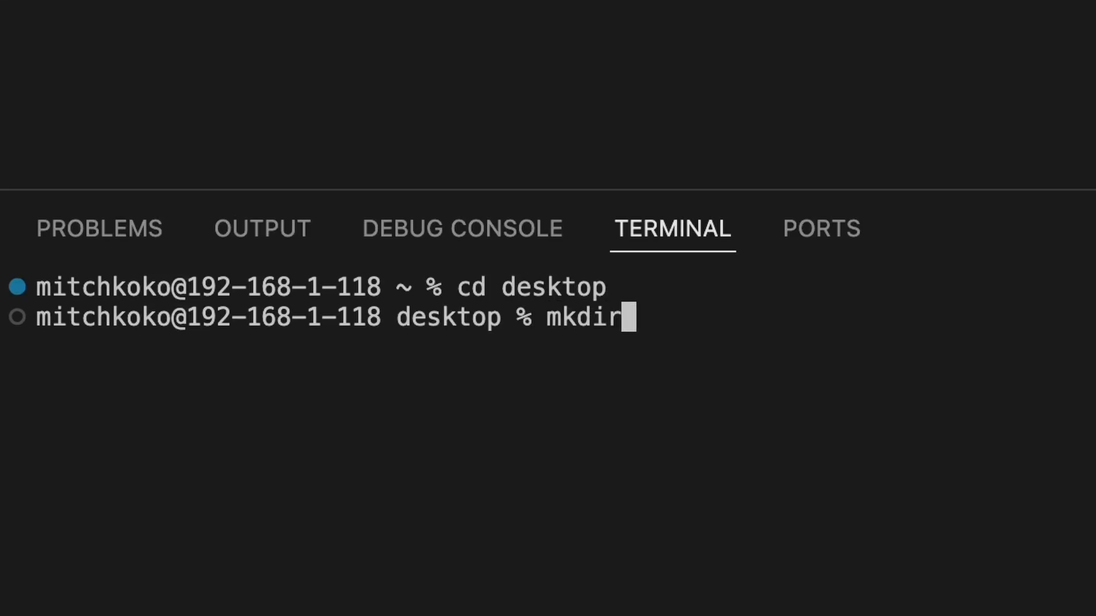
text('python beginner')
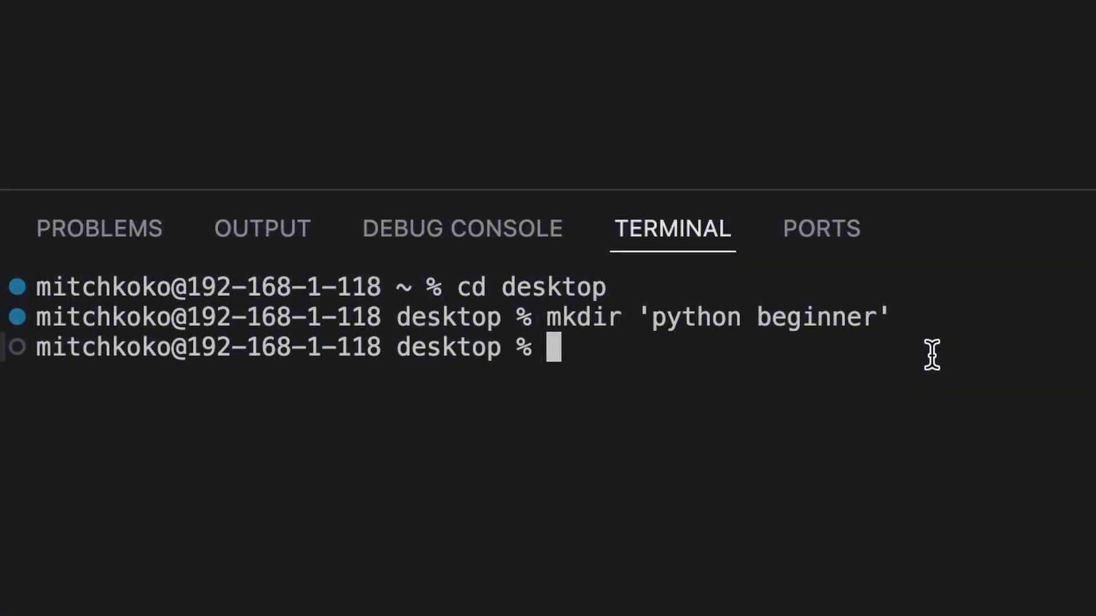
text(cd 'python)
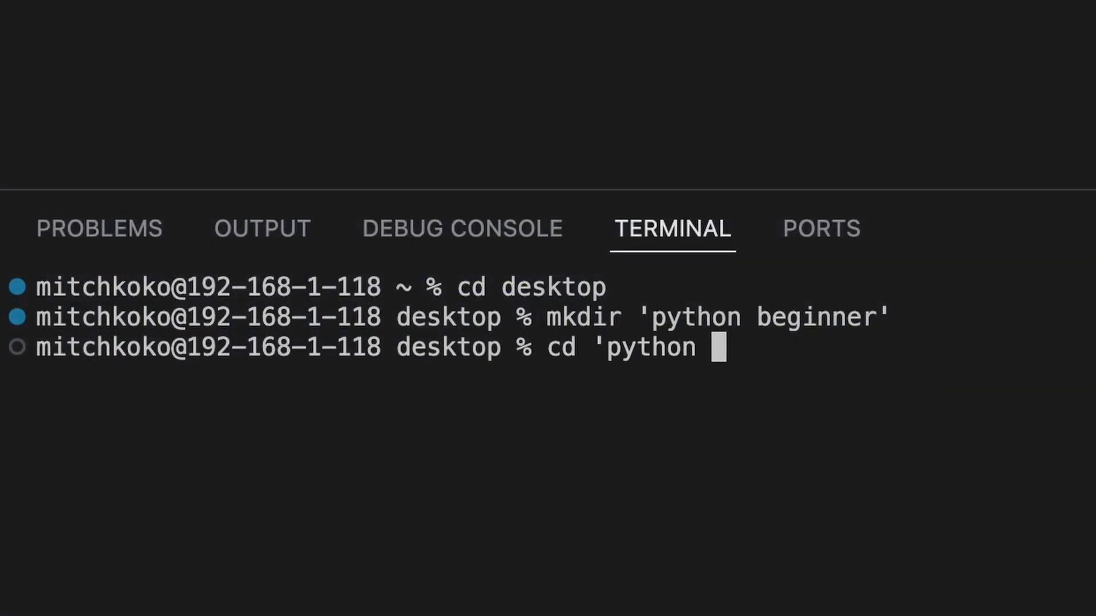
key(Return)
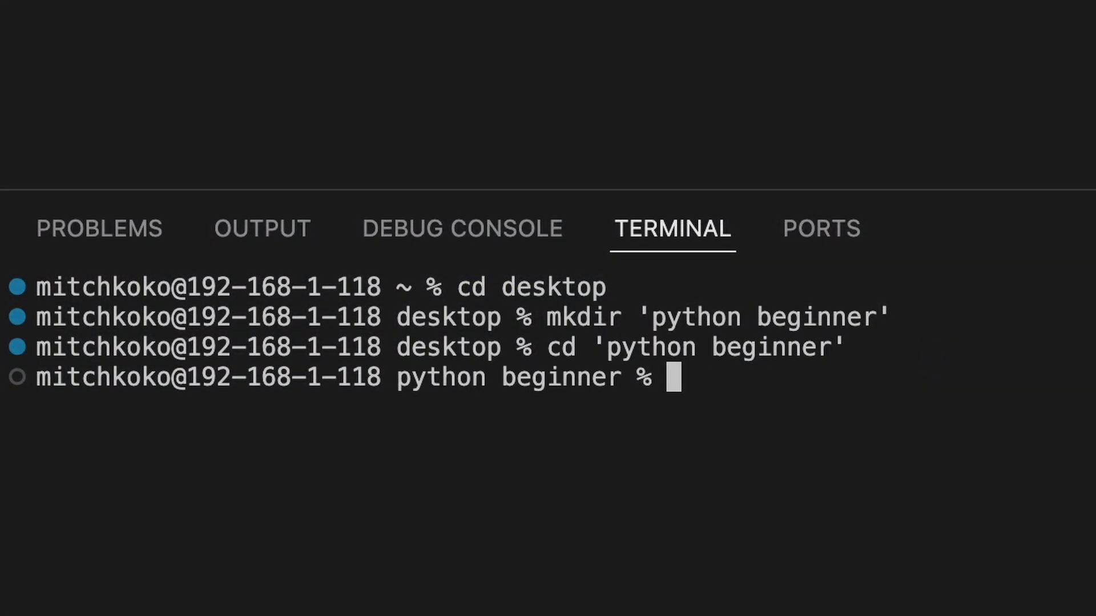
- Create an empty tutorial.py file inside the folder with touch
text(touch)
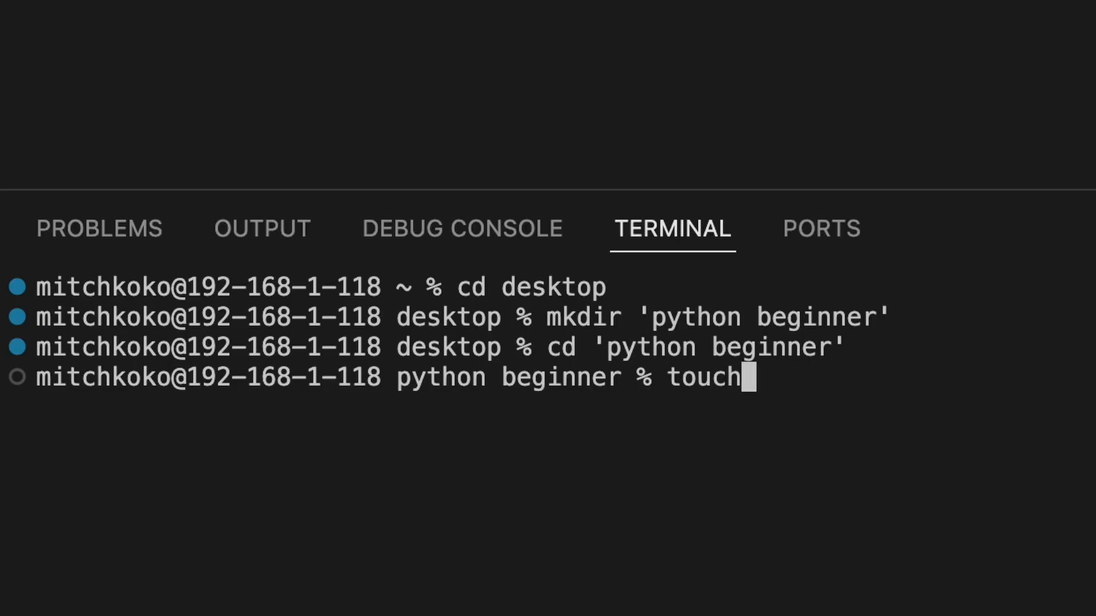
text(tutorial.py)
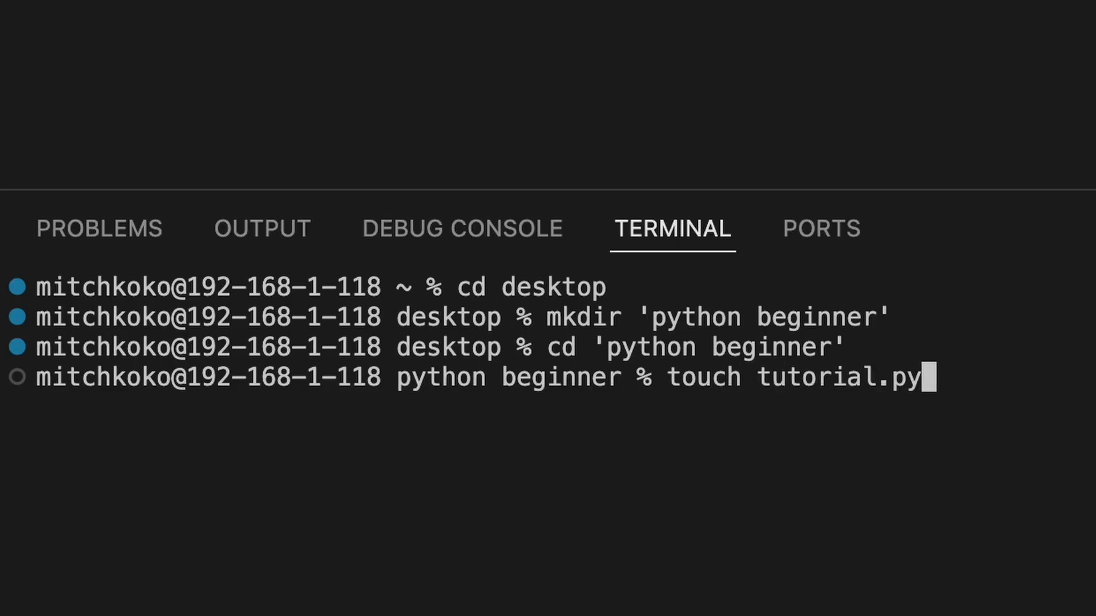
key(Return)
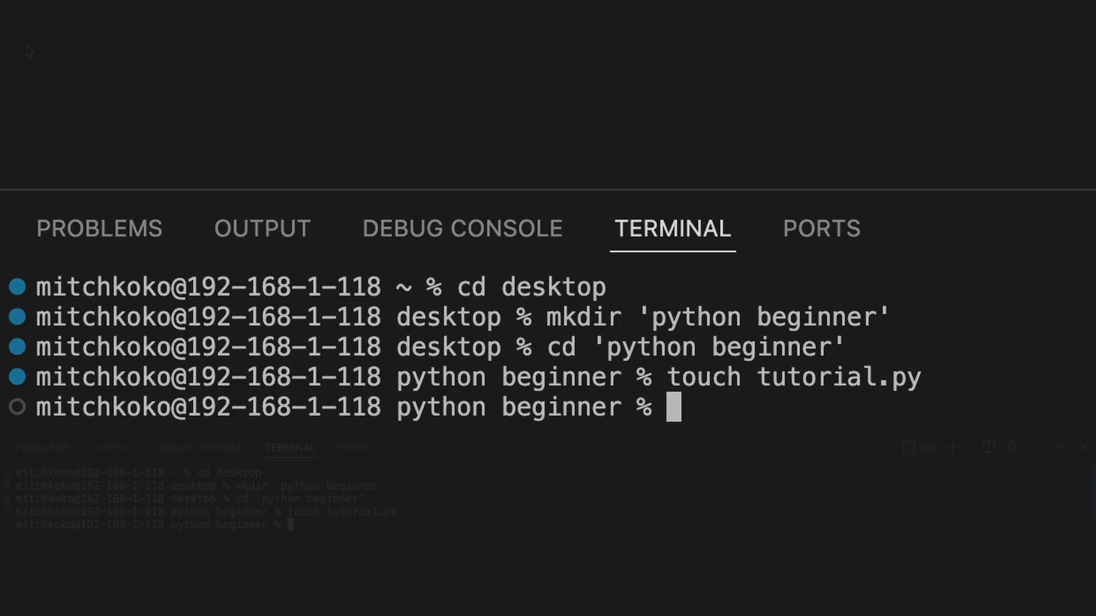
- Open Desktop > python beginner and load tutorial.py into the editor
click(78, 118)
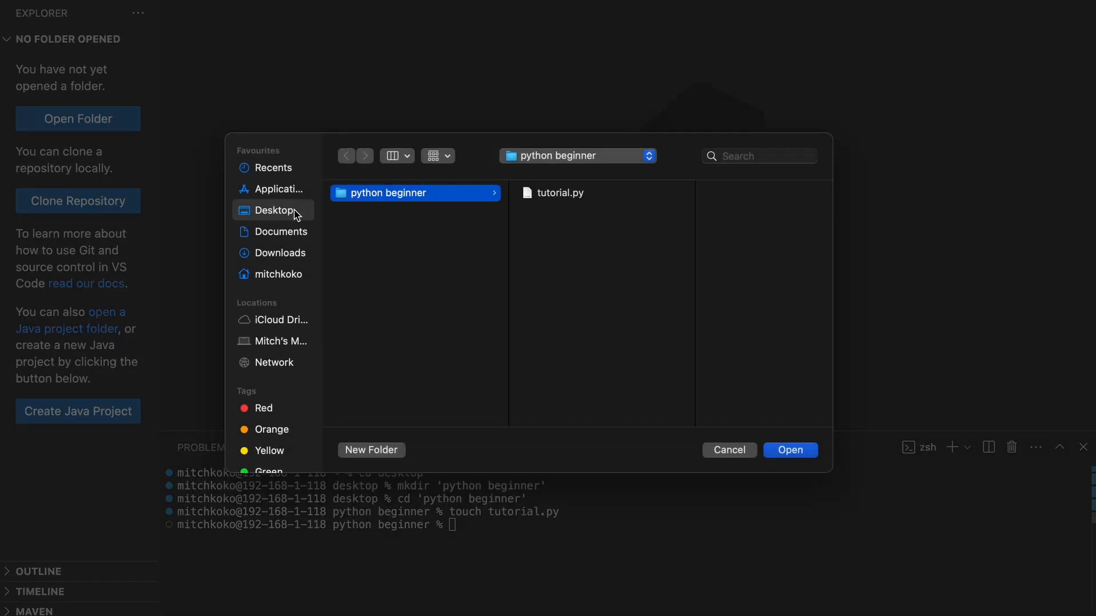
click(559, 193)
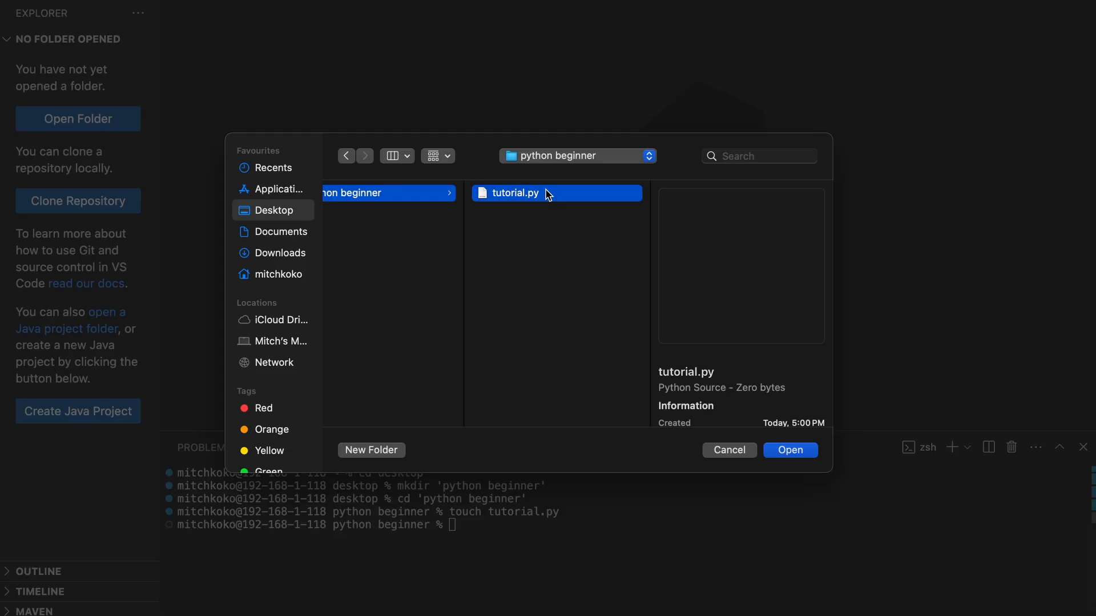
click(790, 450)
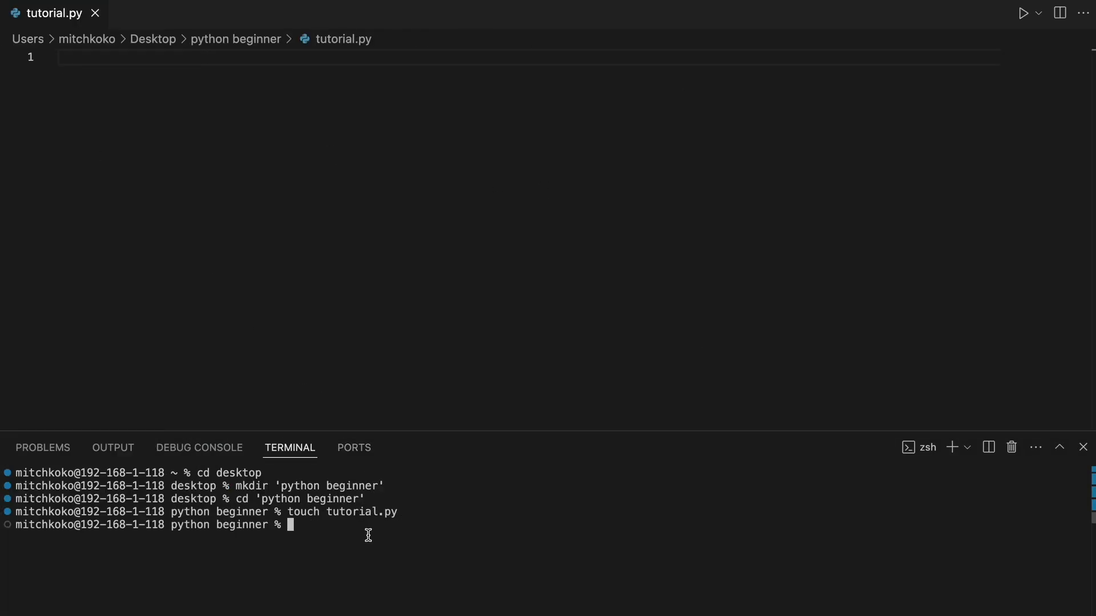
- Write print("Hello!"), run python3 tutorial.py to print Hello!, then clear the line
text(print(""))
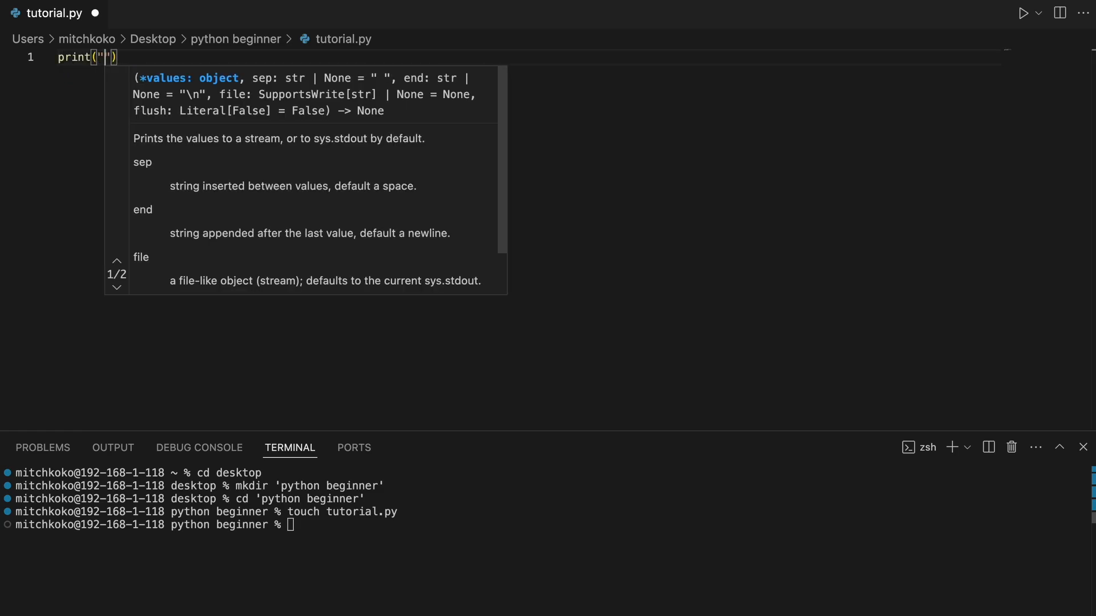
text(Hello!)
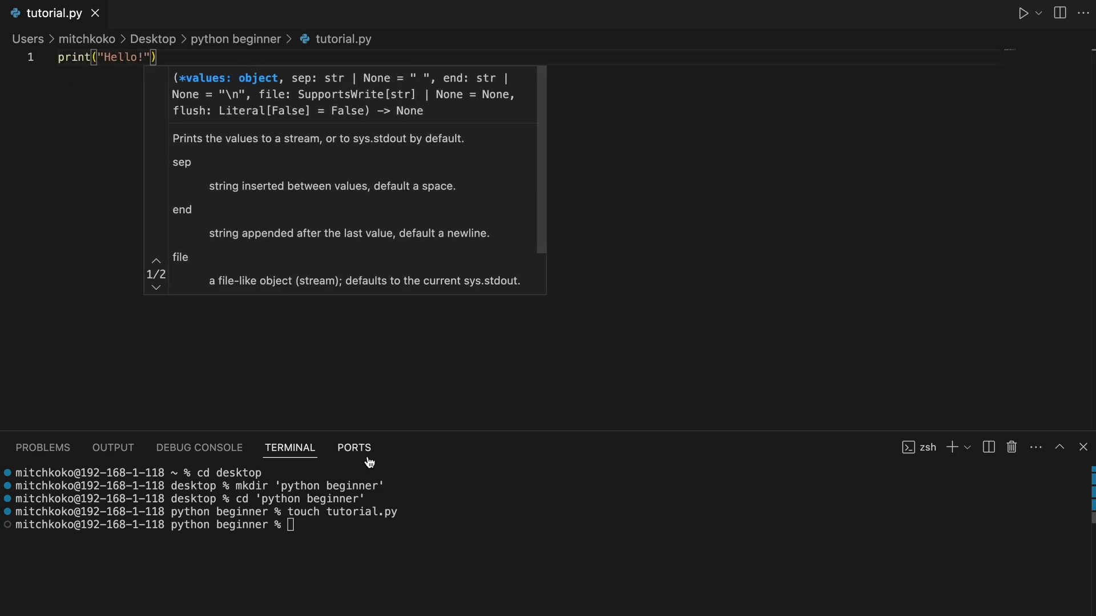
text(python)
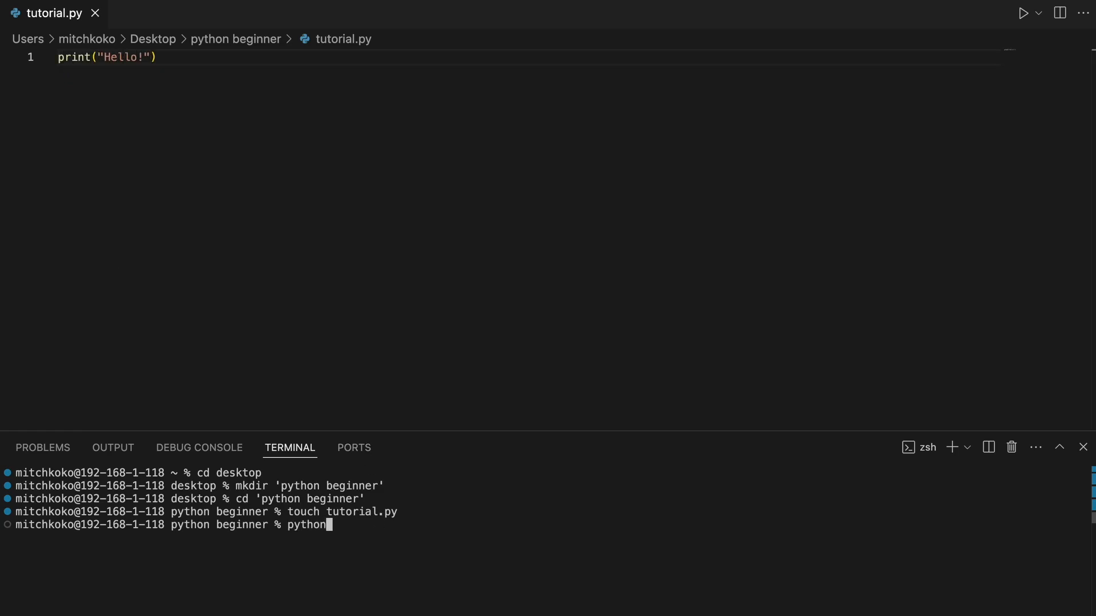
text(3 tutorial.)
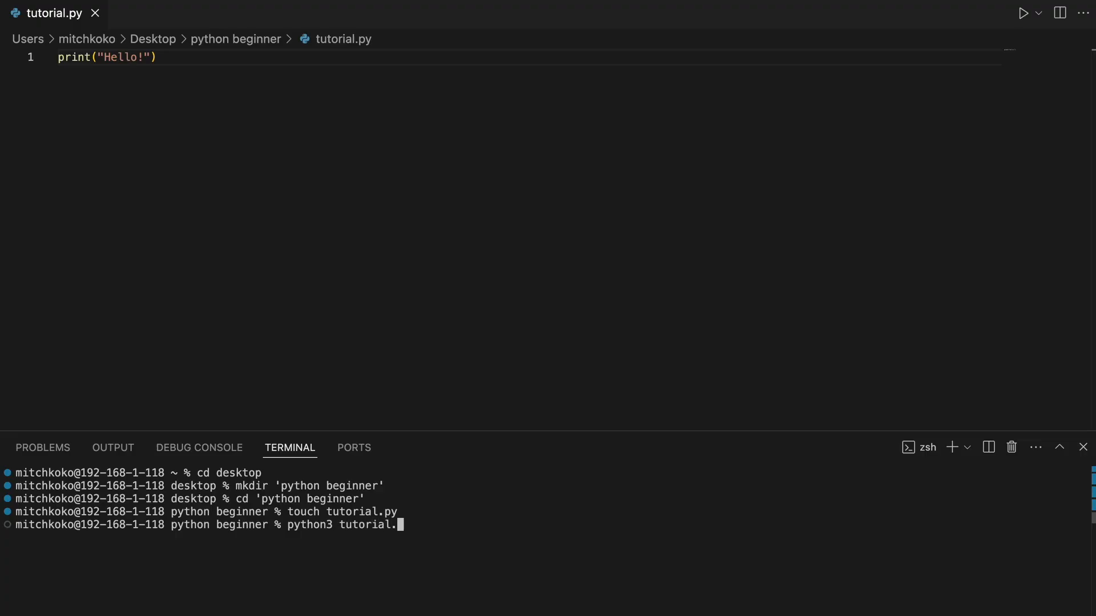
key(Return)
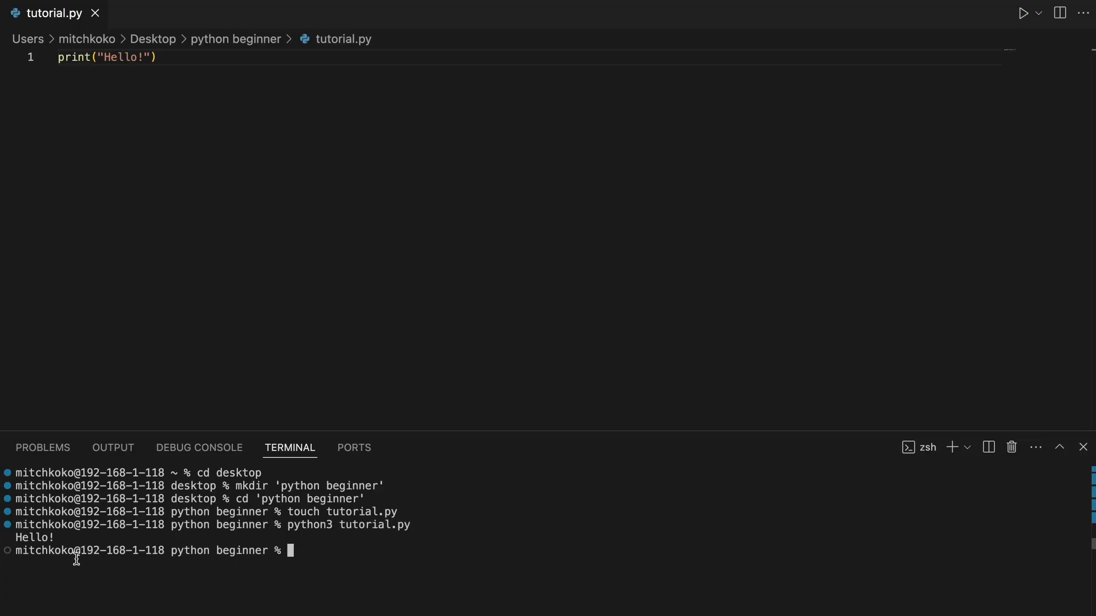
double_click(33, 538)
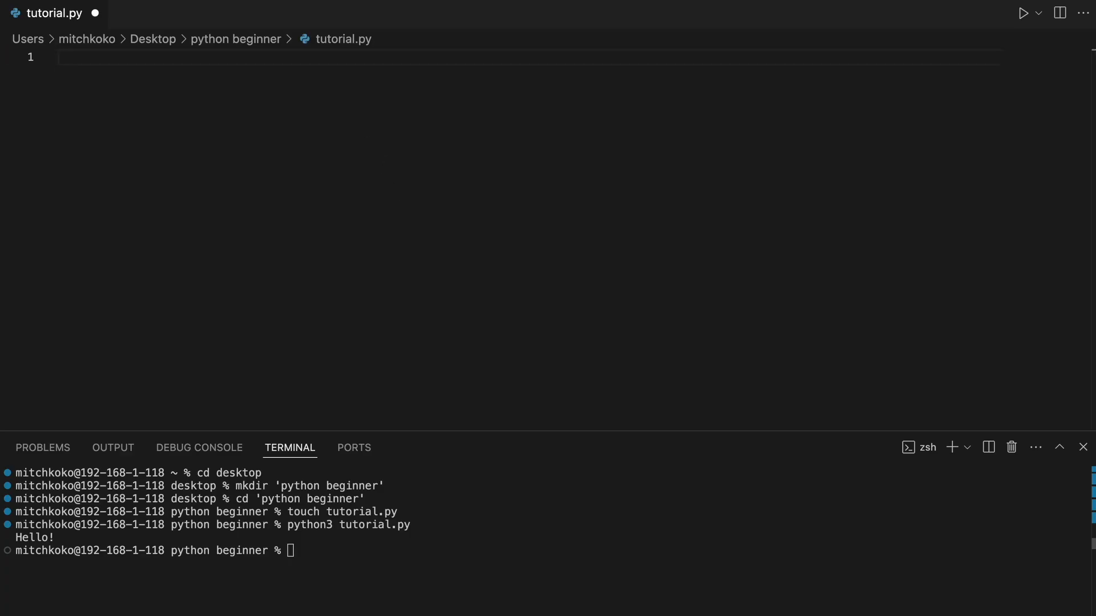
- Add a # variables section with name = "Mitch Koko" and age = 28
text(# variables)
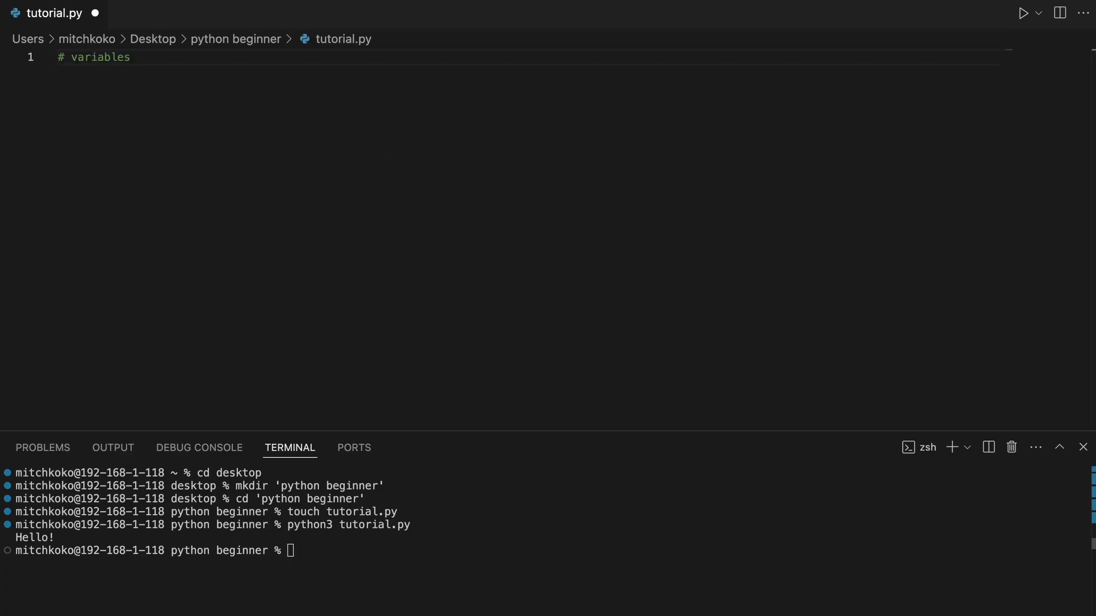
text(name = ")
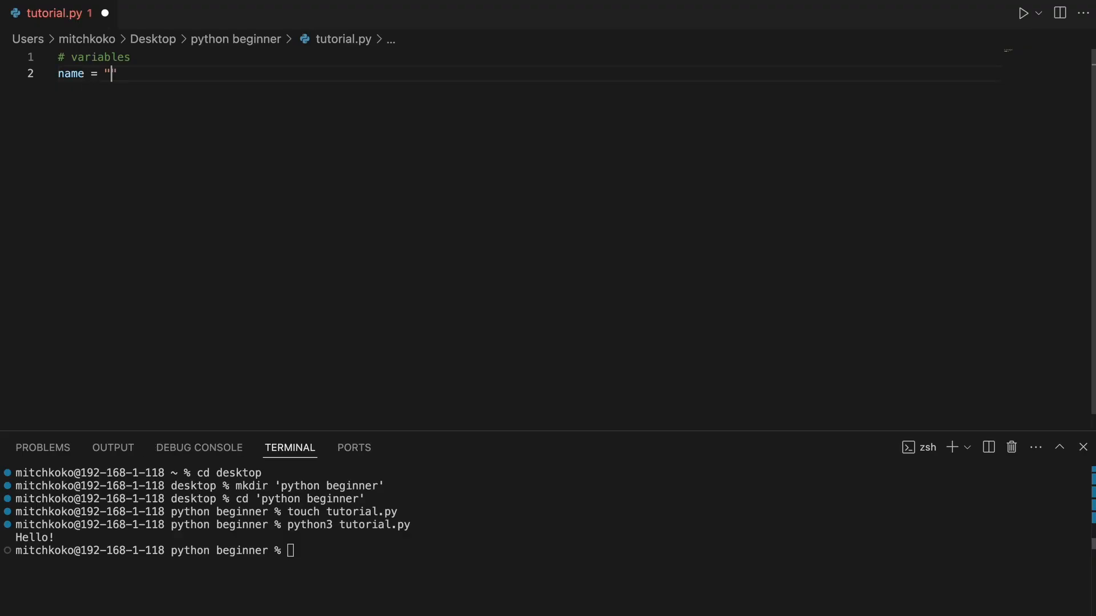
text(Mitch Koko)
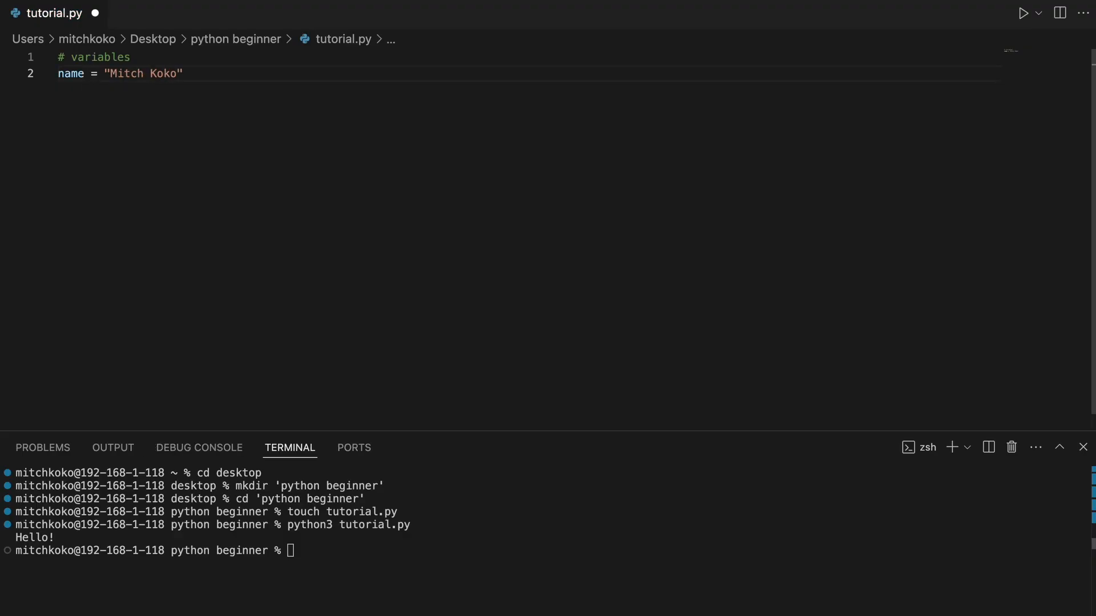
text(age =)
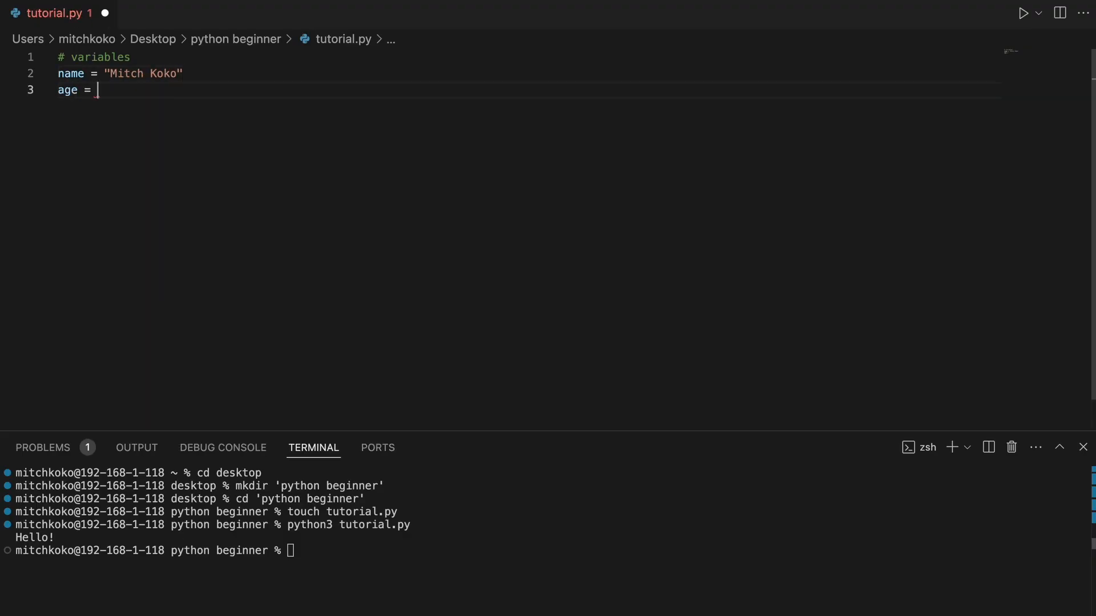
text(28)
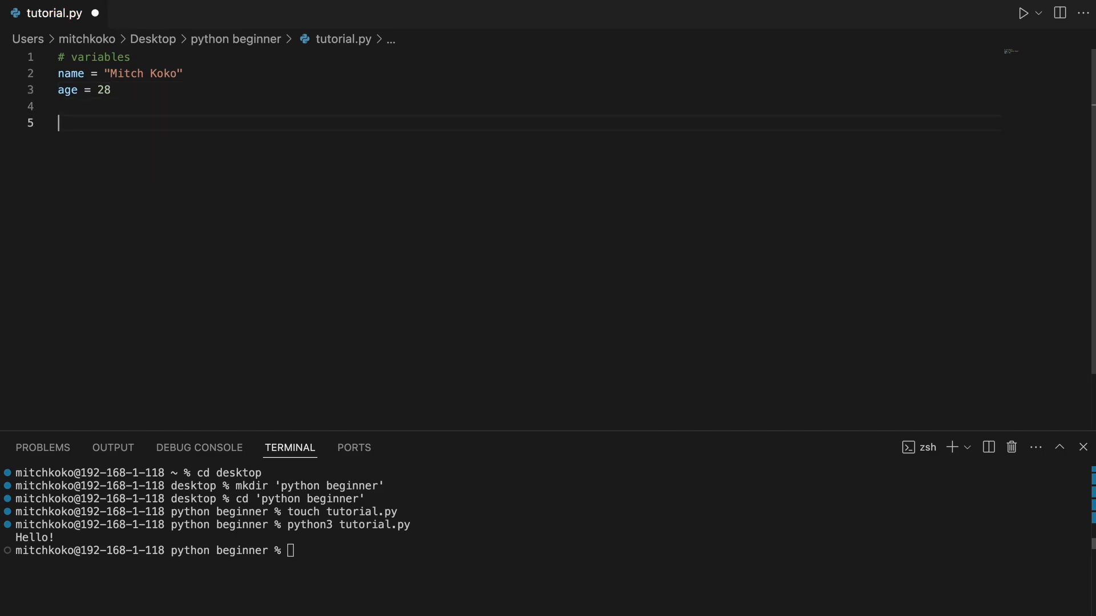
- Add a # conditions section where age < 18 prints Child
text(#)
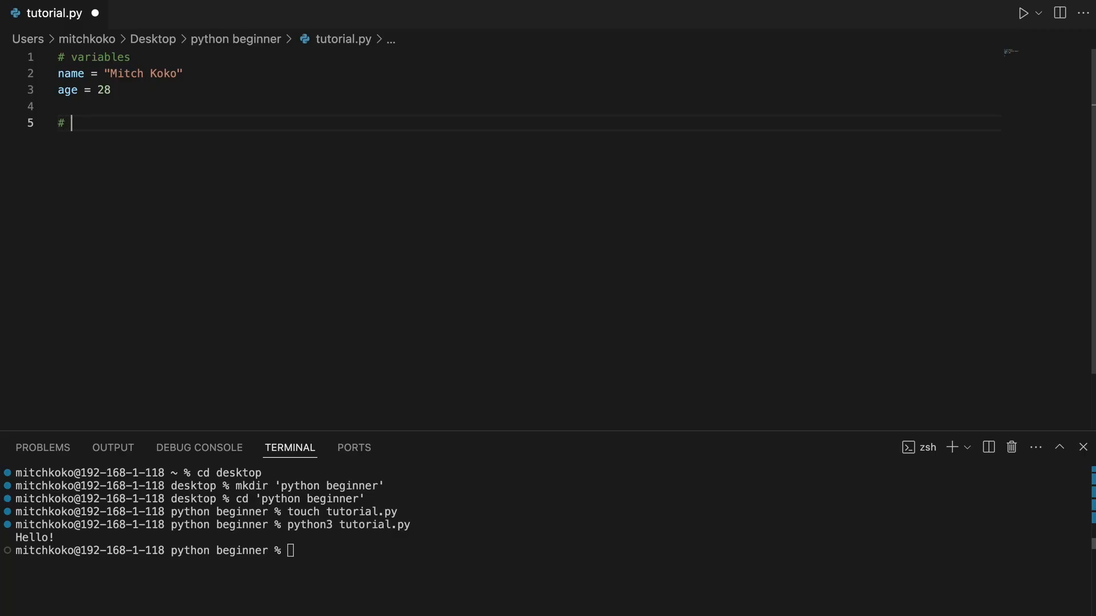
text(conditions)
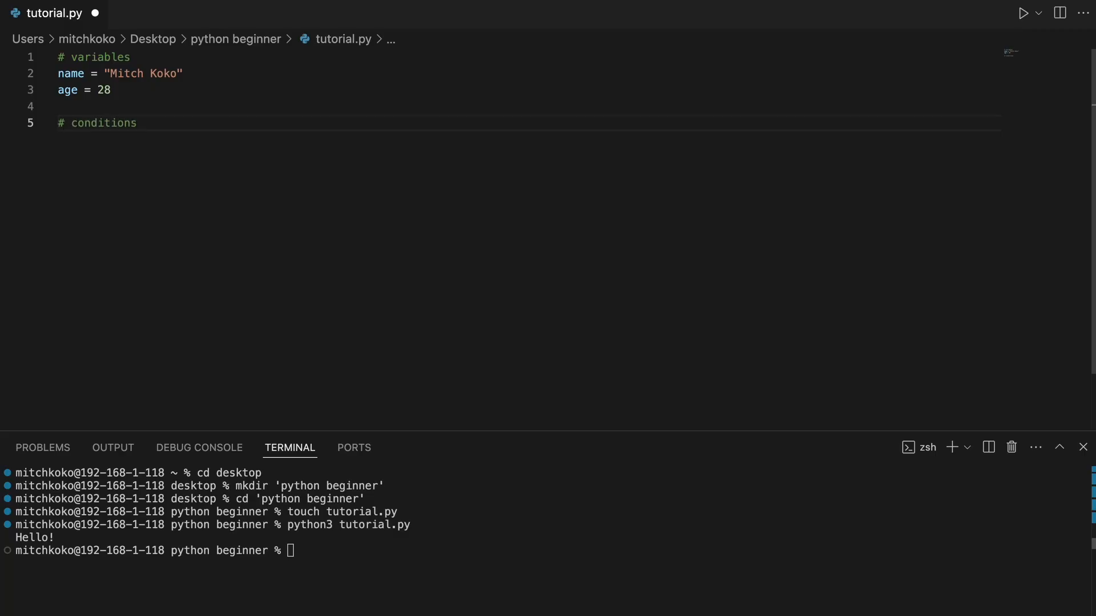
text(if)
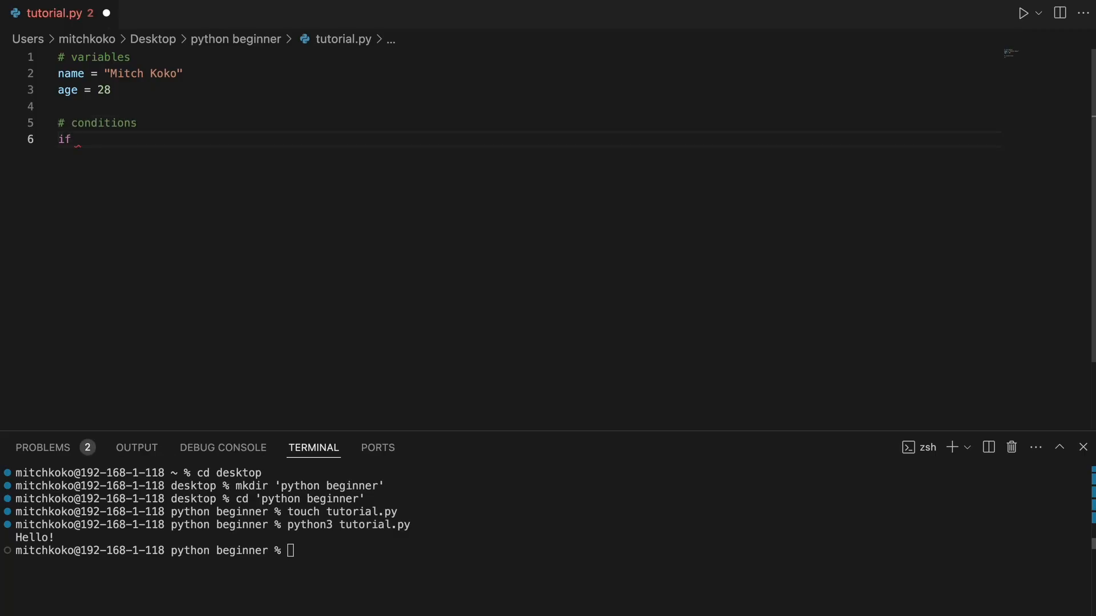
text(age <)
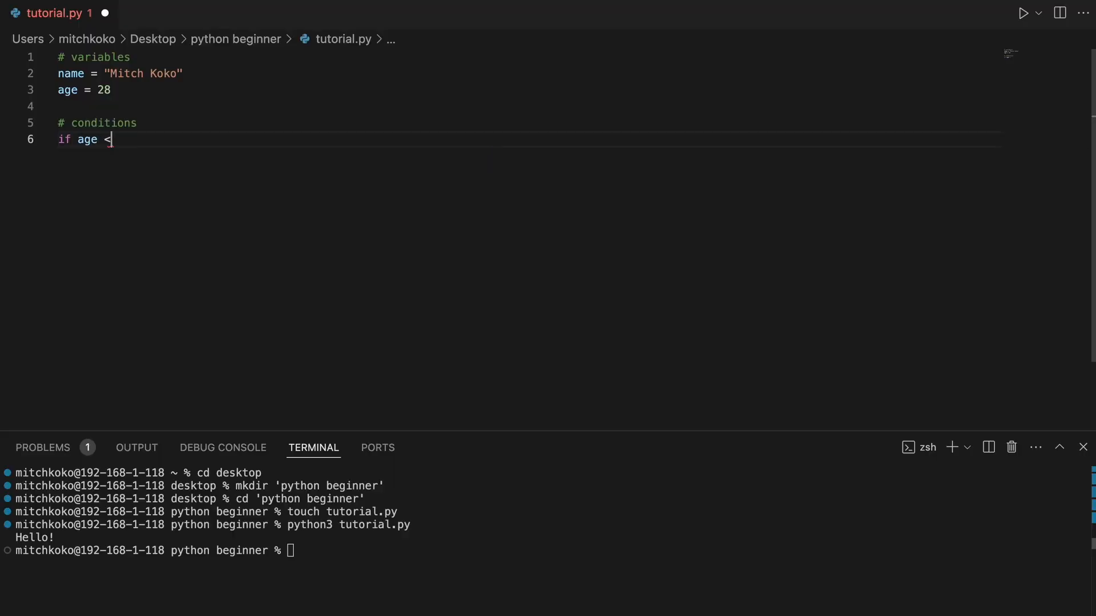
text(18:)
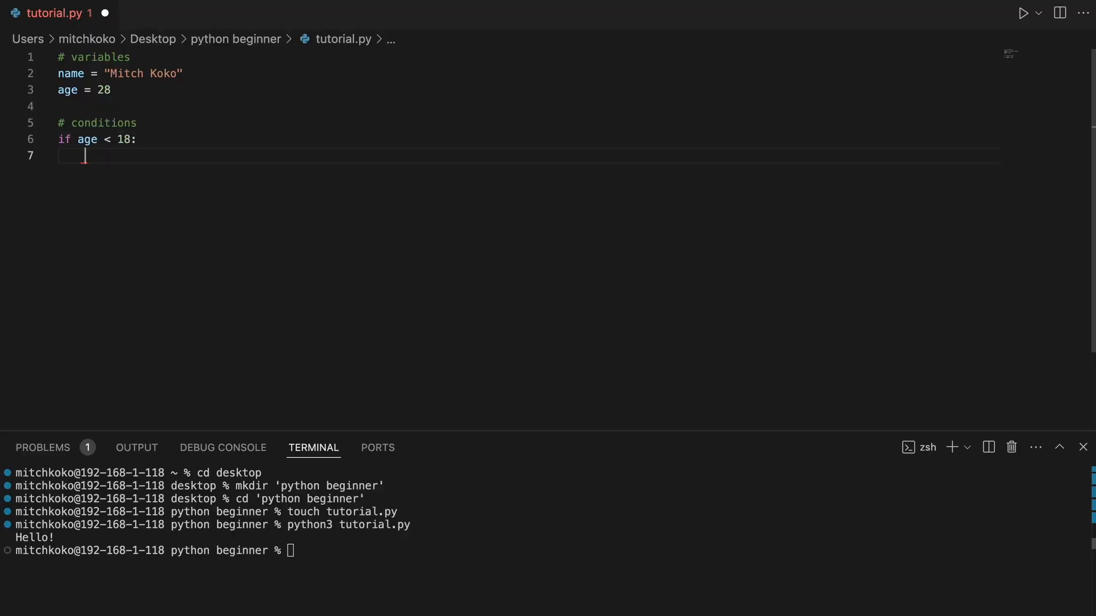
text(print("Child"))
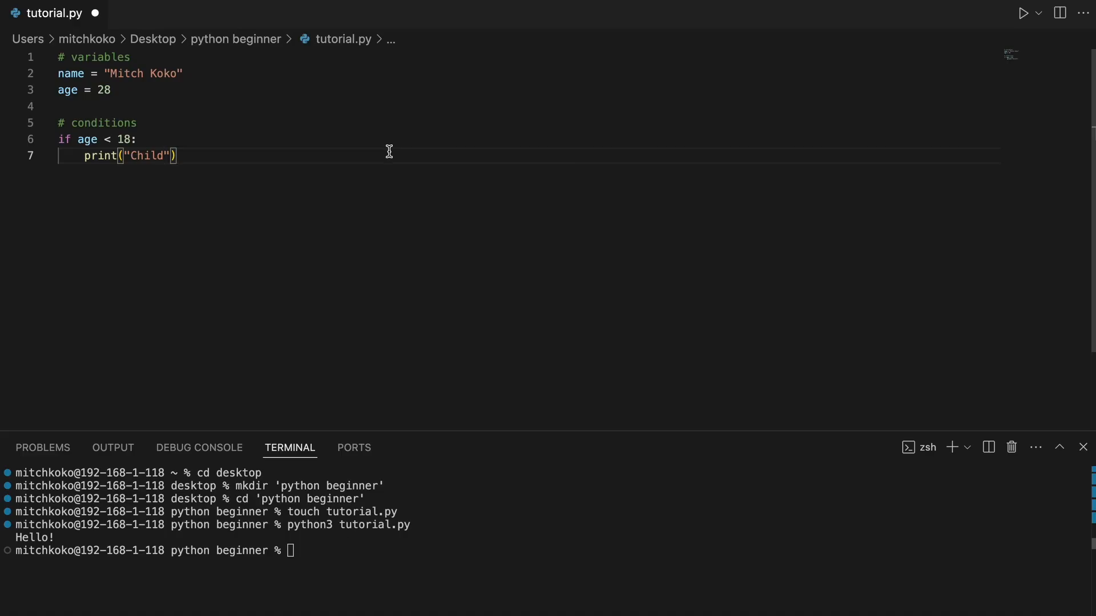
- Add elif age < 30 printing Young Adult plus the else branch, and run the script
text(elif)
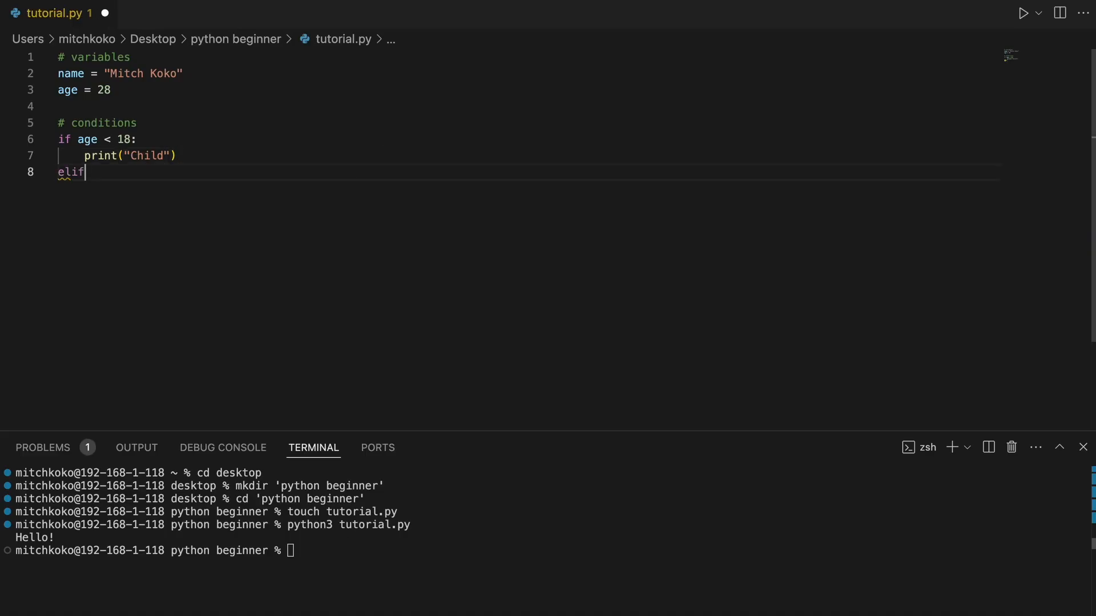
text(age < 30:)
text(print(")
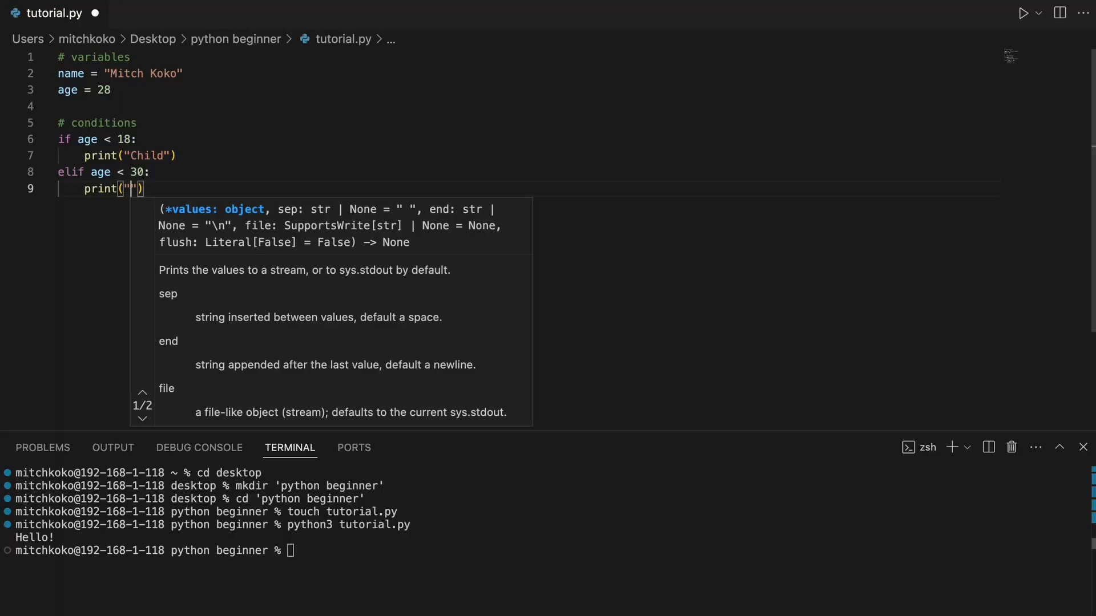
text(Young Adult)
text(print("Old Man"))
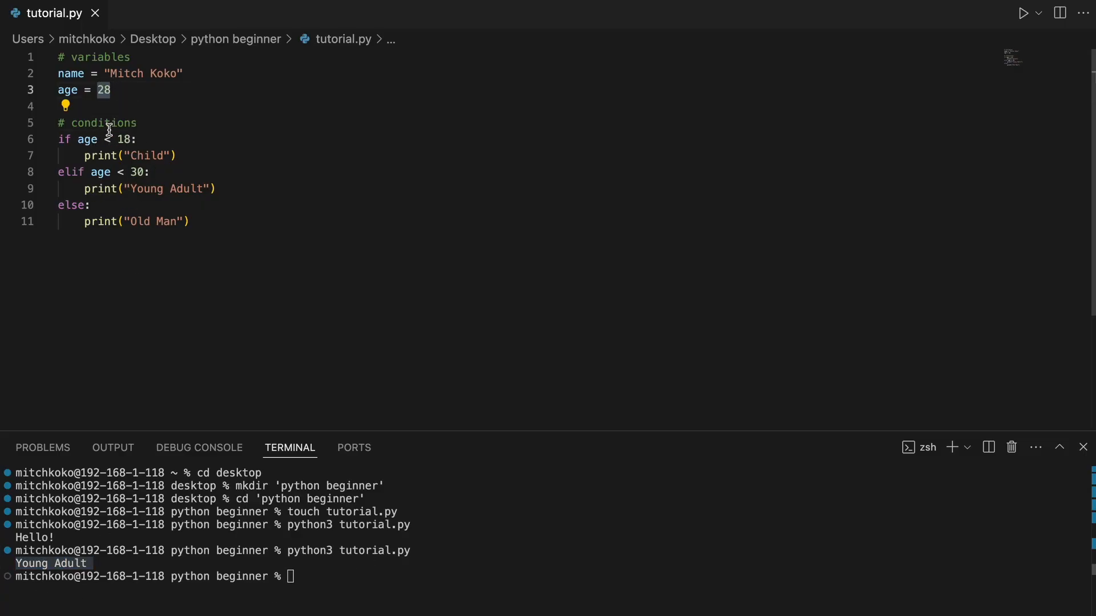
click(191, 221)
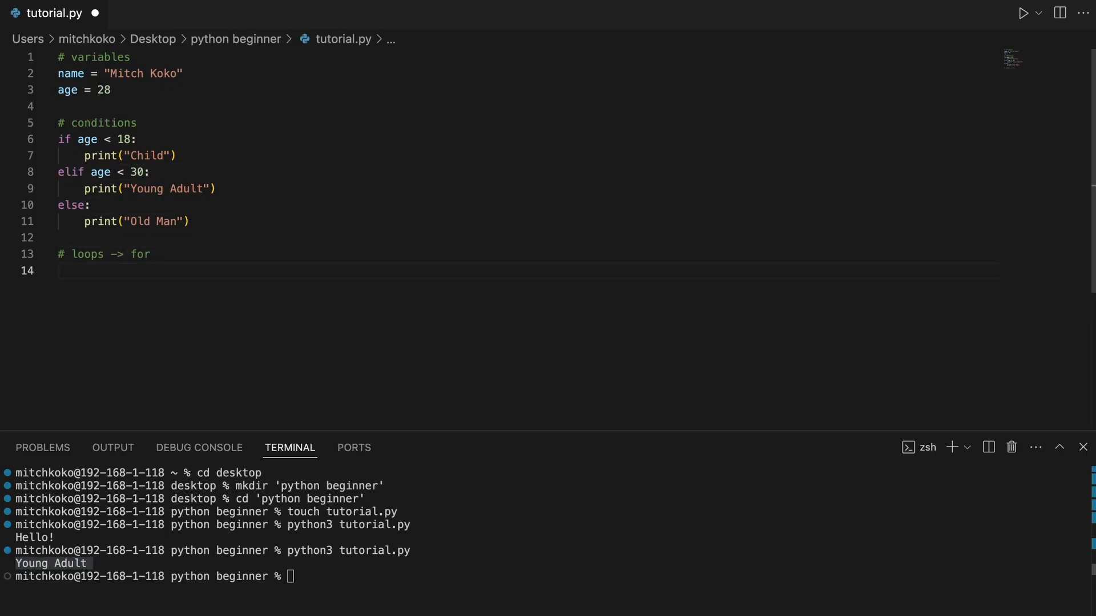
- Add 'for i in range(5):' printing i and run the script to show 0 through 4
text(for i)
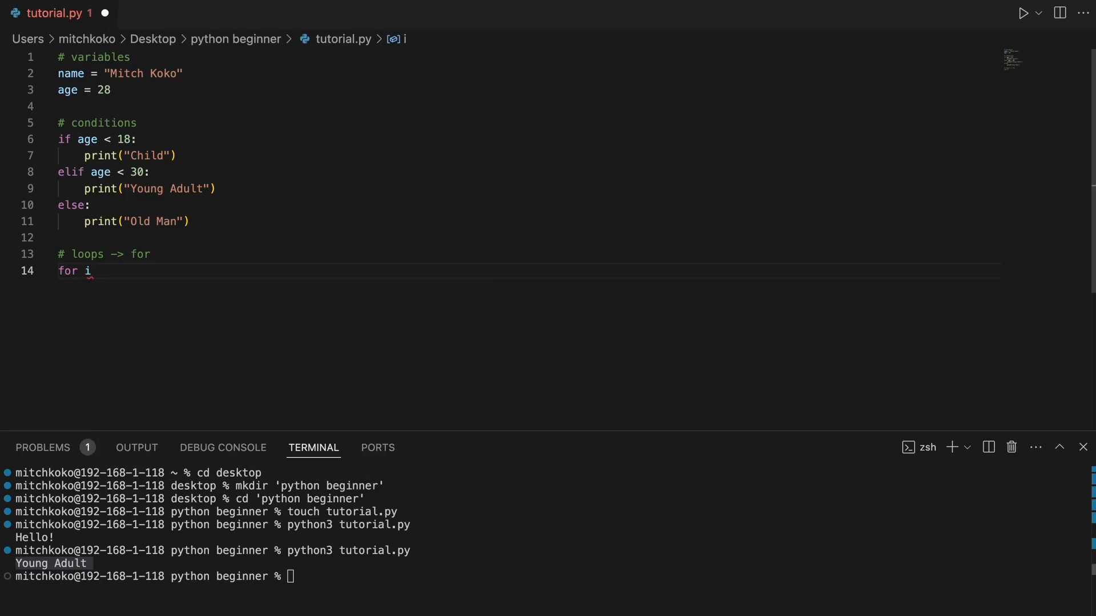
text(in range(5):)
click(546, 577)
text(python3 tutorial.py)
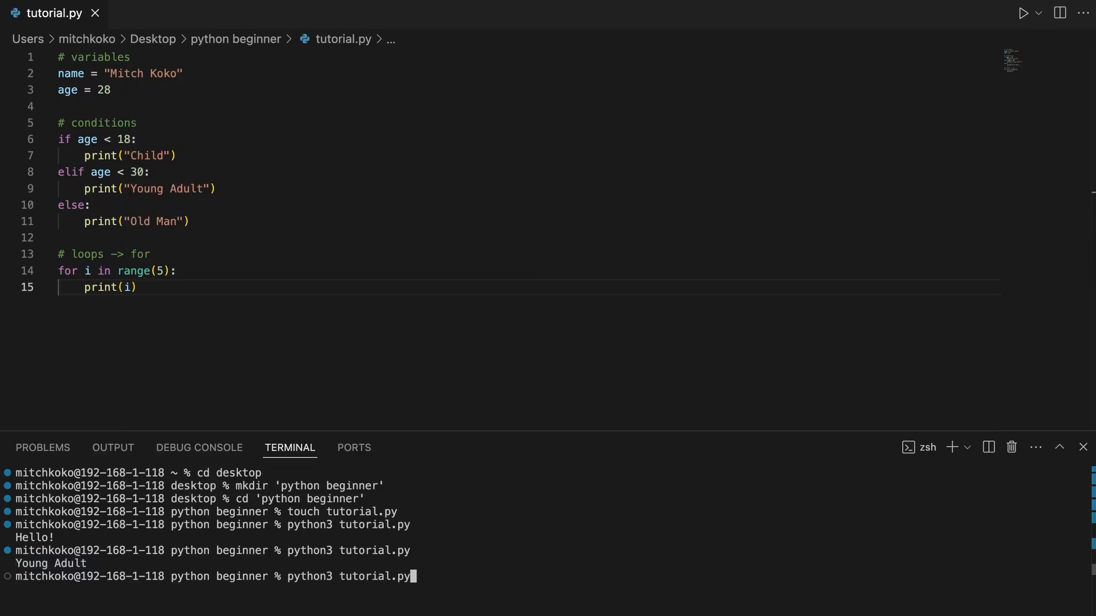
key(Return)
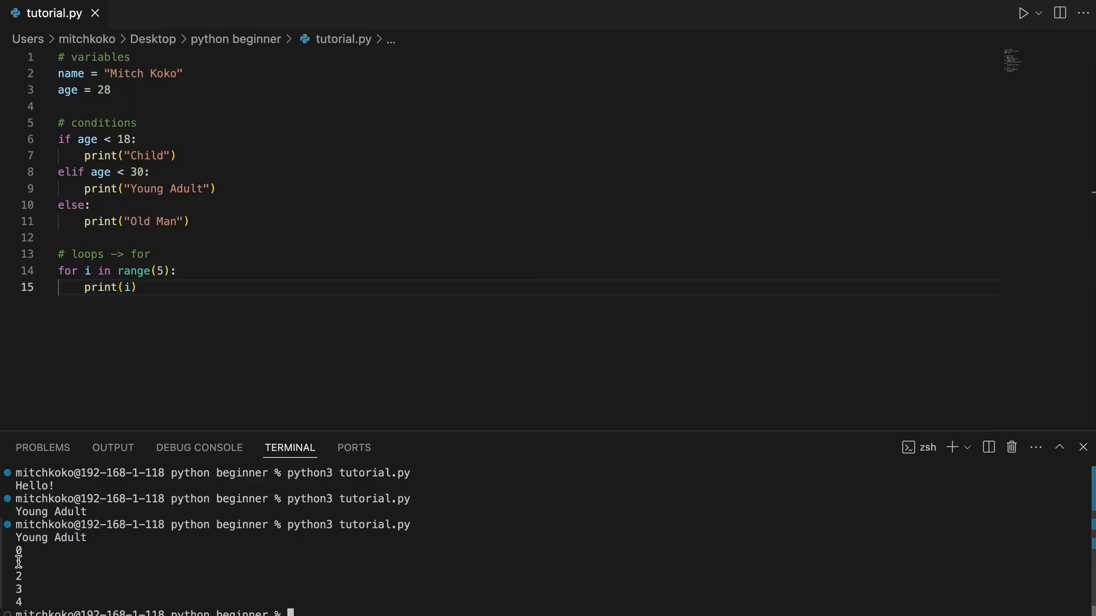
mouse_move(152, 270)
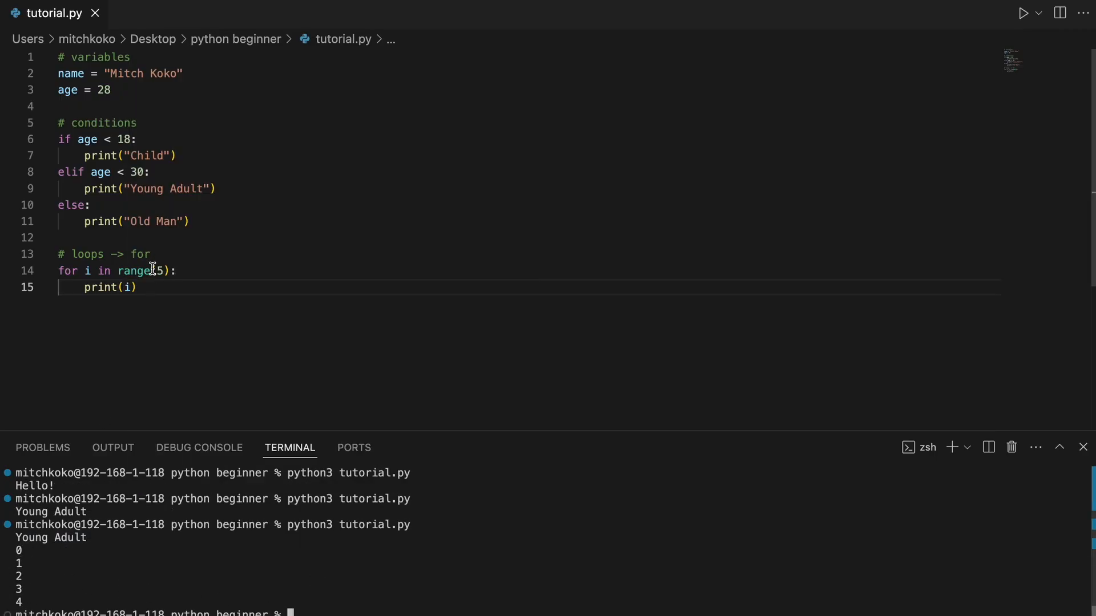
click(139, 288)
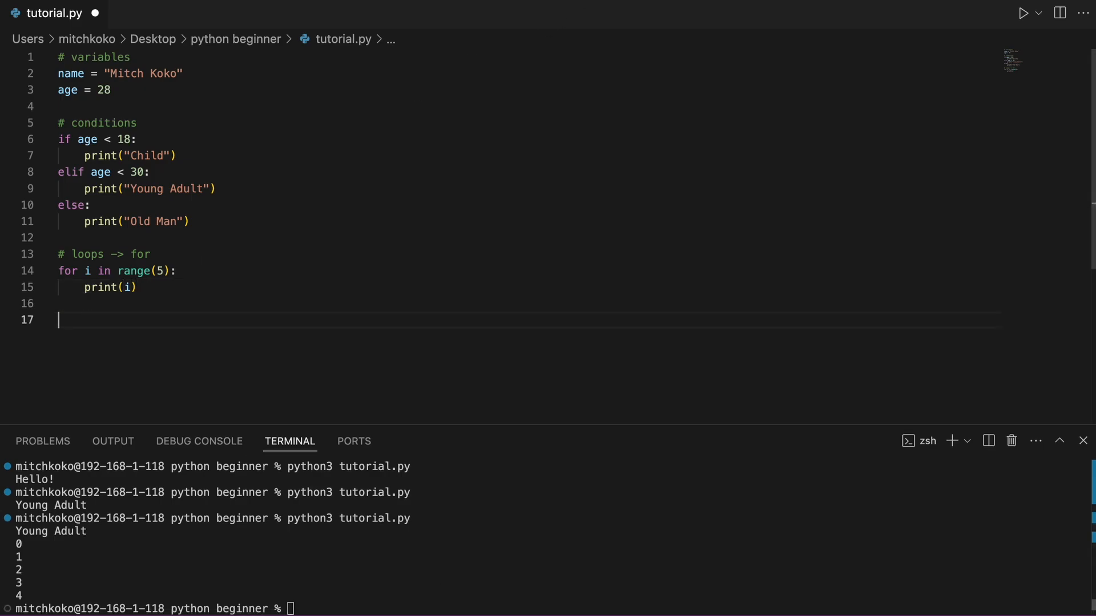
- Add a # loops -> while section with i = 0 and 'while i < 5:' printing i, then run it
text(# loops -> while)
text(i =)
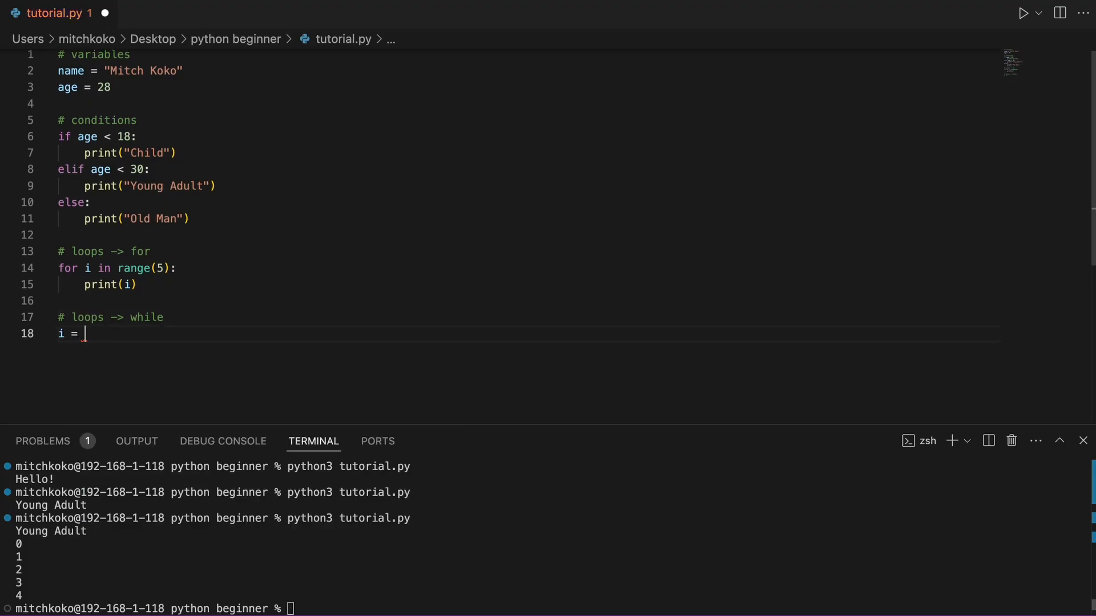
text(0)
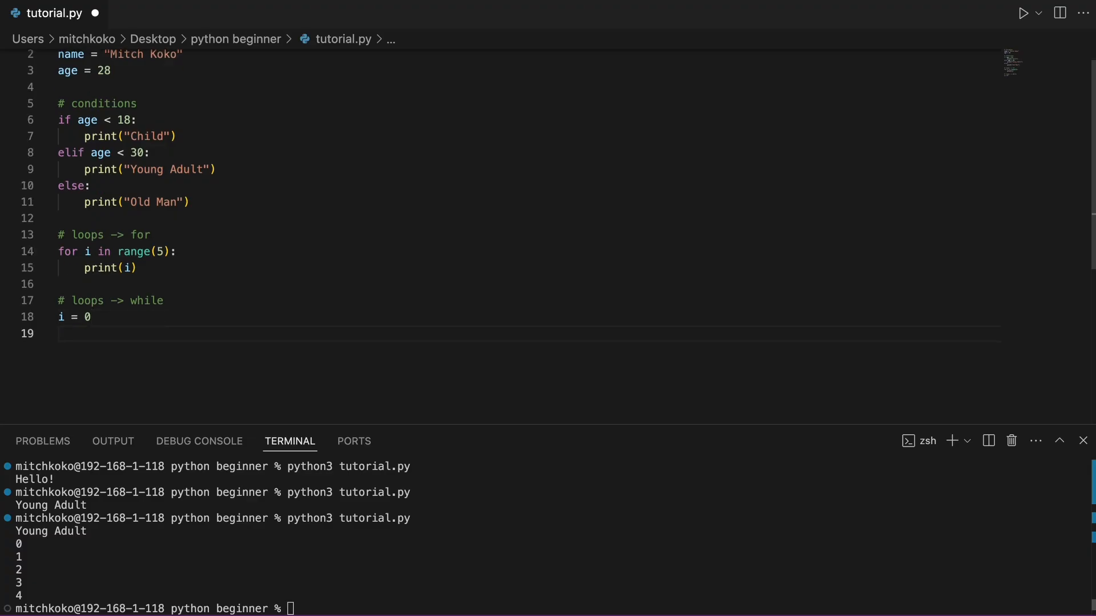
text(while i < 5:)
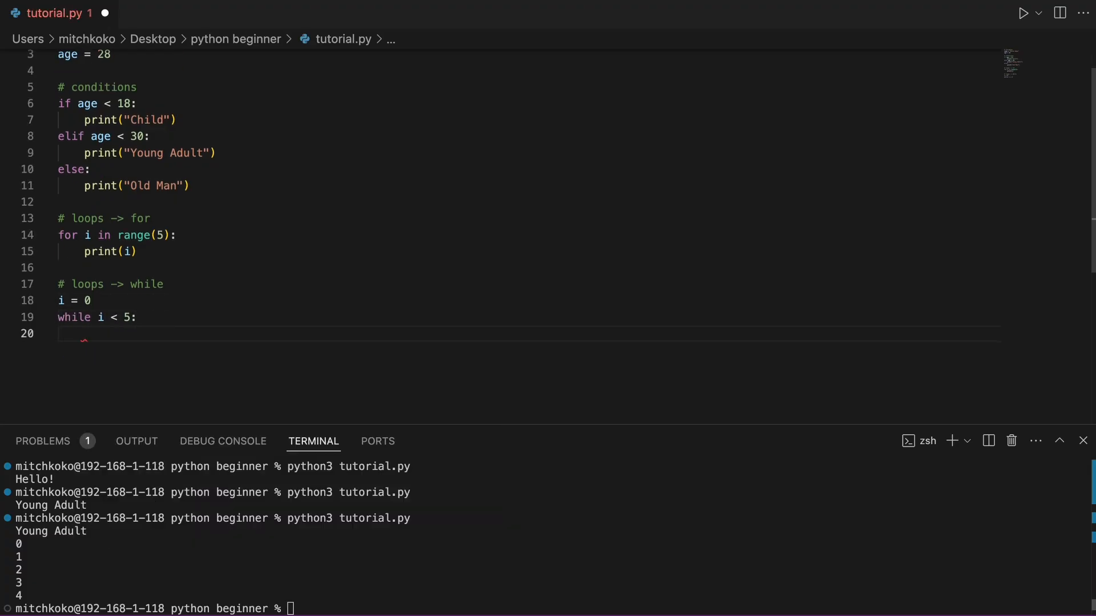
text(print(i)
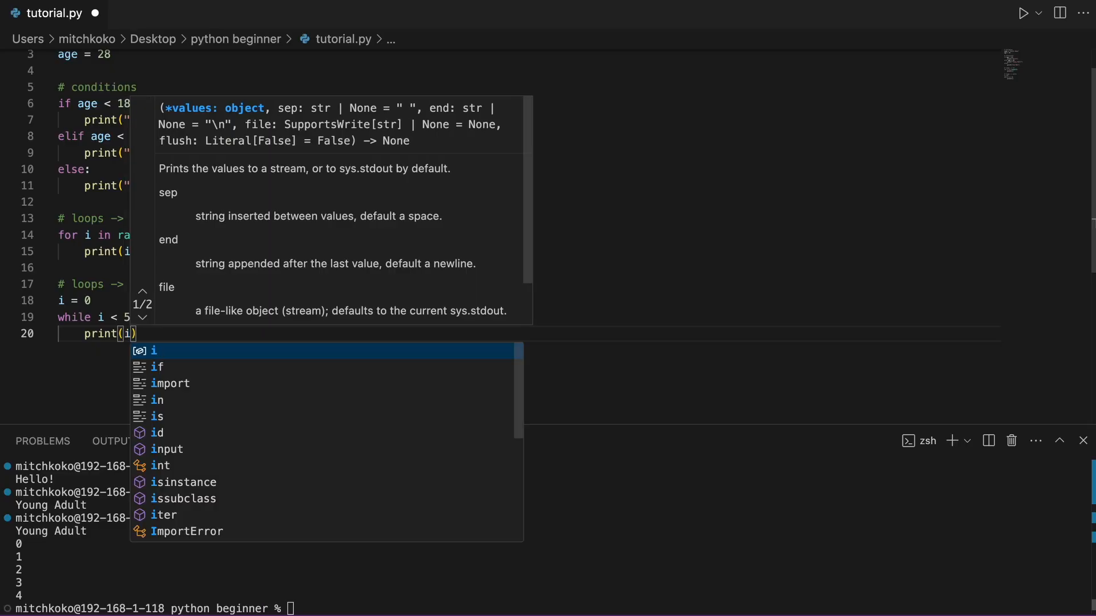
key(Escape)
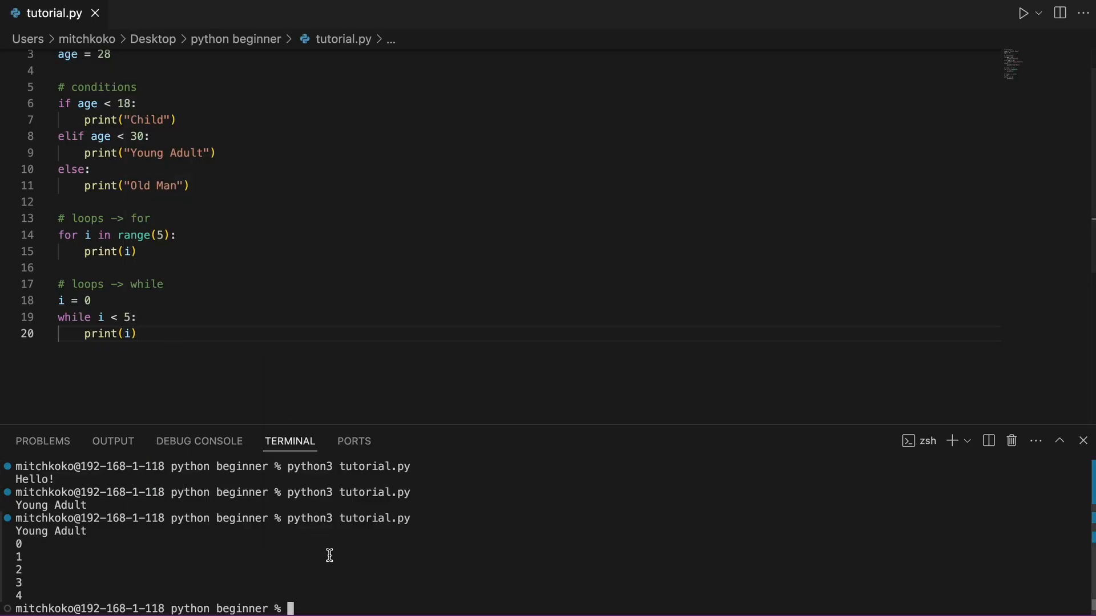
click(1020, 12)
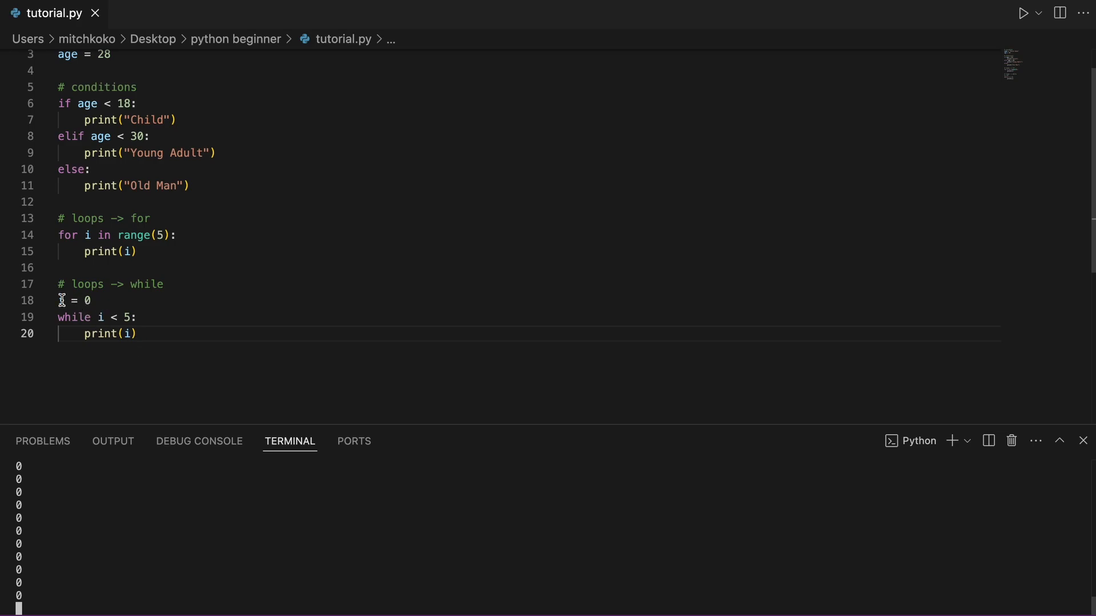
- Add i += 1 to the while loop, kill the stuck terminal and rerun to print 0 through 4
double_click(76, 300)
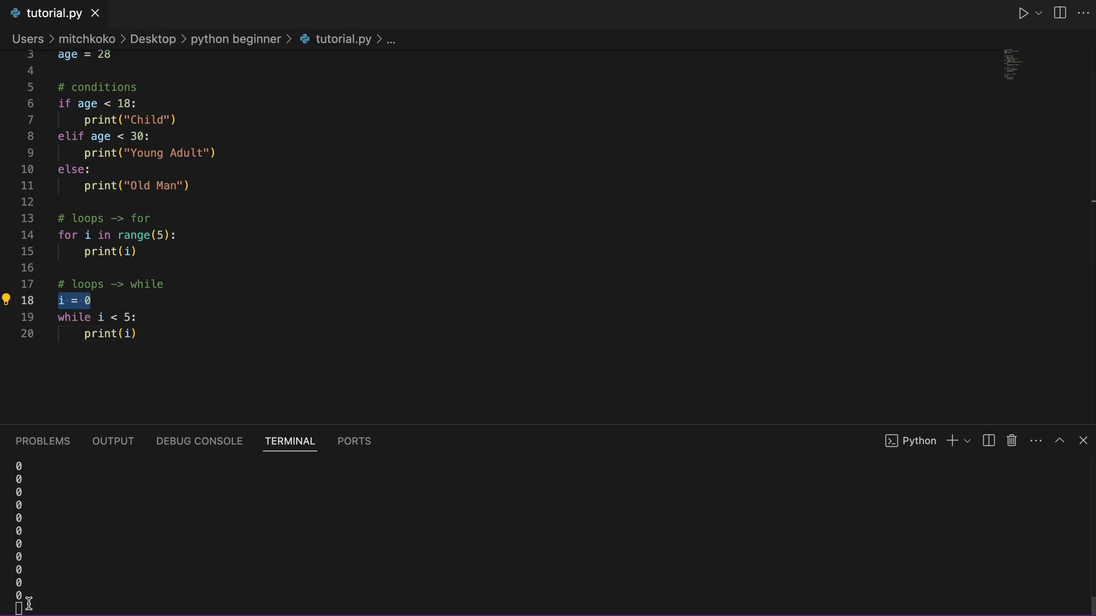
click(139, 334)
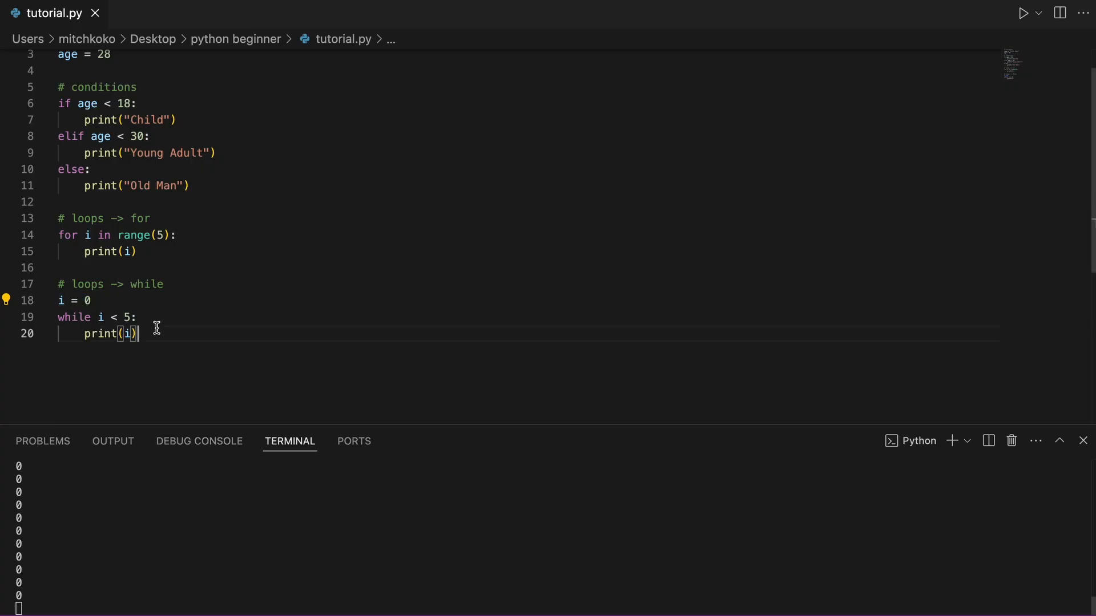
text(i)
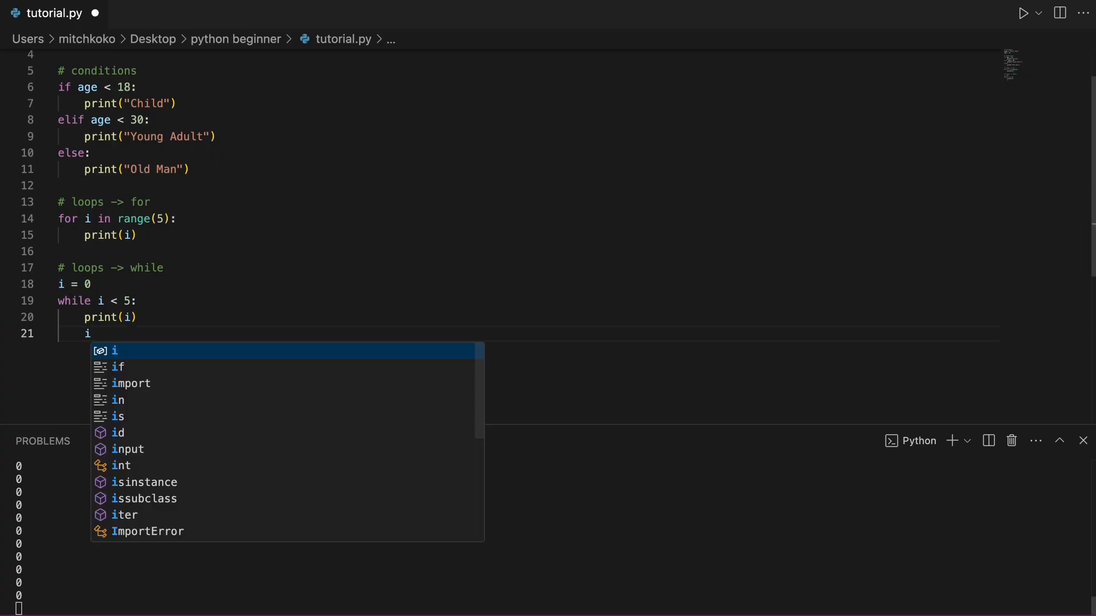
text(+= 1)
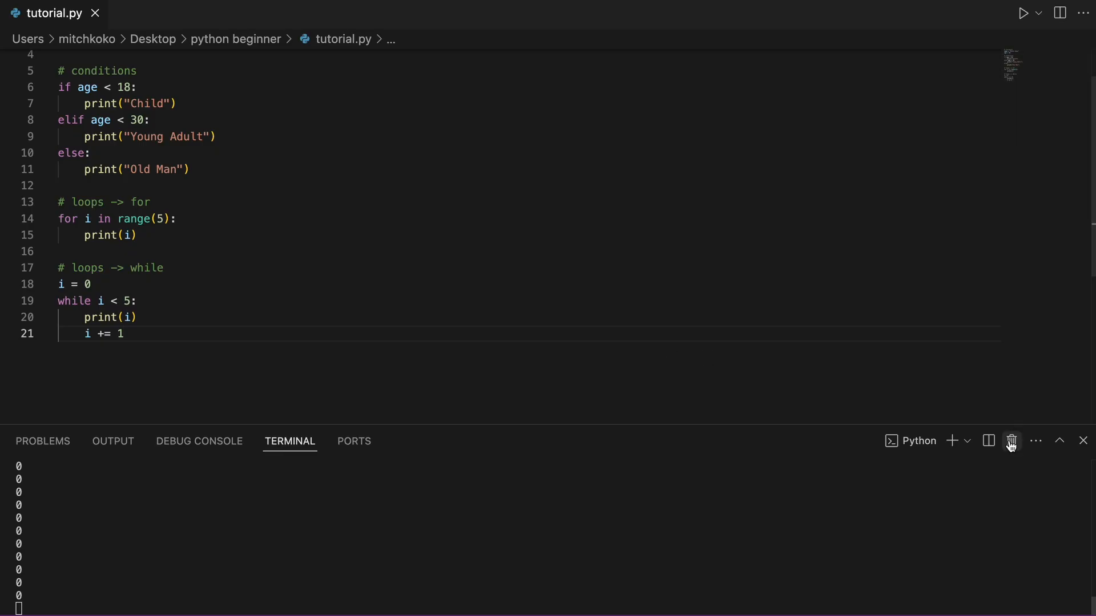
click(1010, 441)
text(cd 'p)
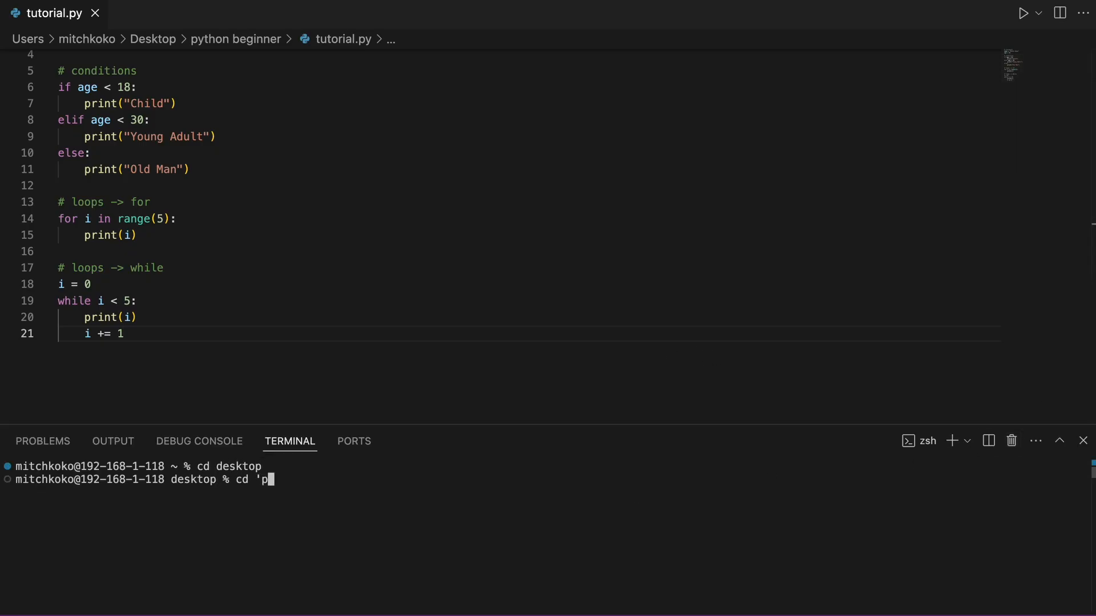
text(ython beginner')
text(python3)
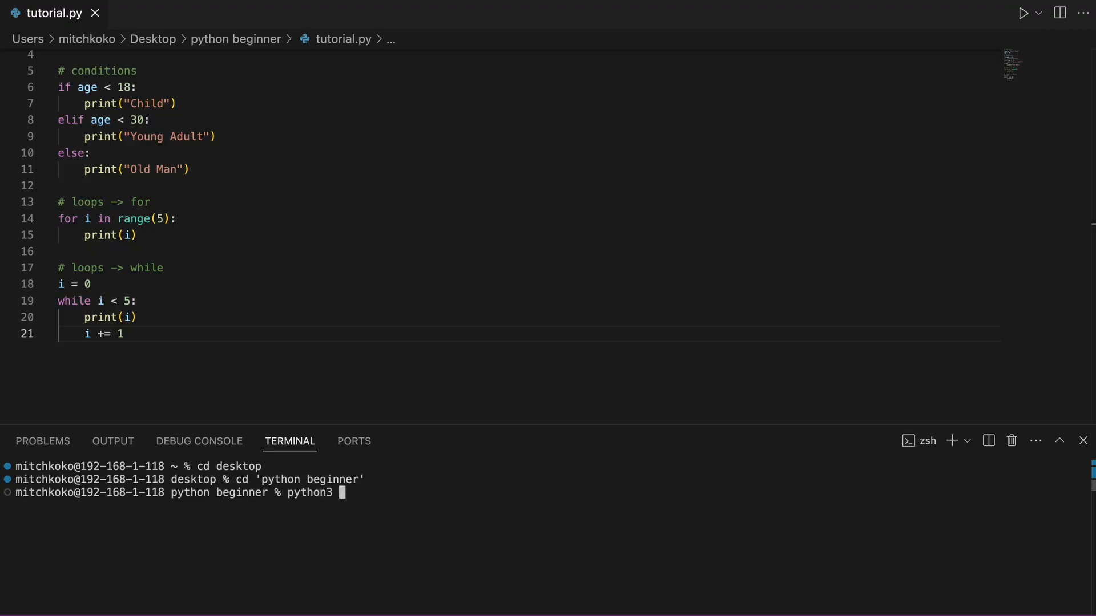
key(Return)
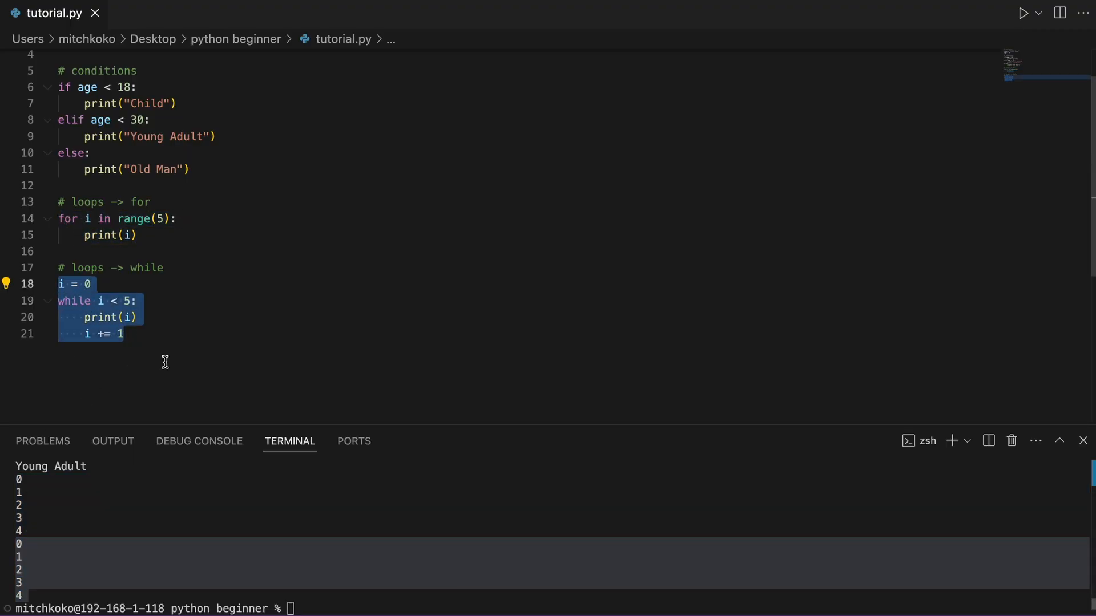
click(186, 333)
text(@)
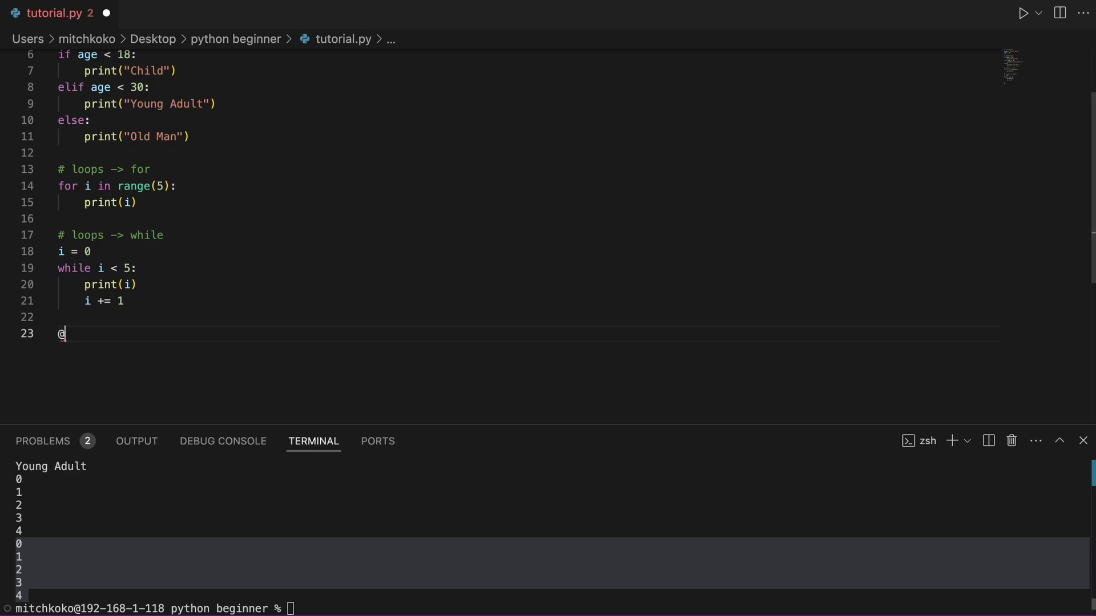
- Add a # functions section defining greet(name) that prints Hello plus the name
text(# functions)
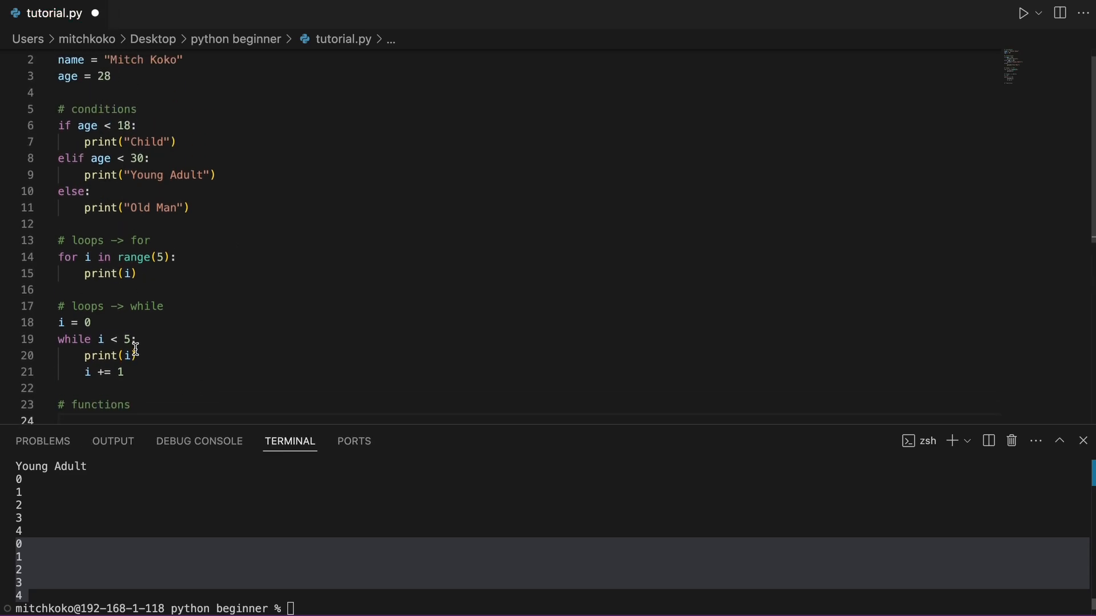
text(def)
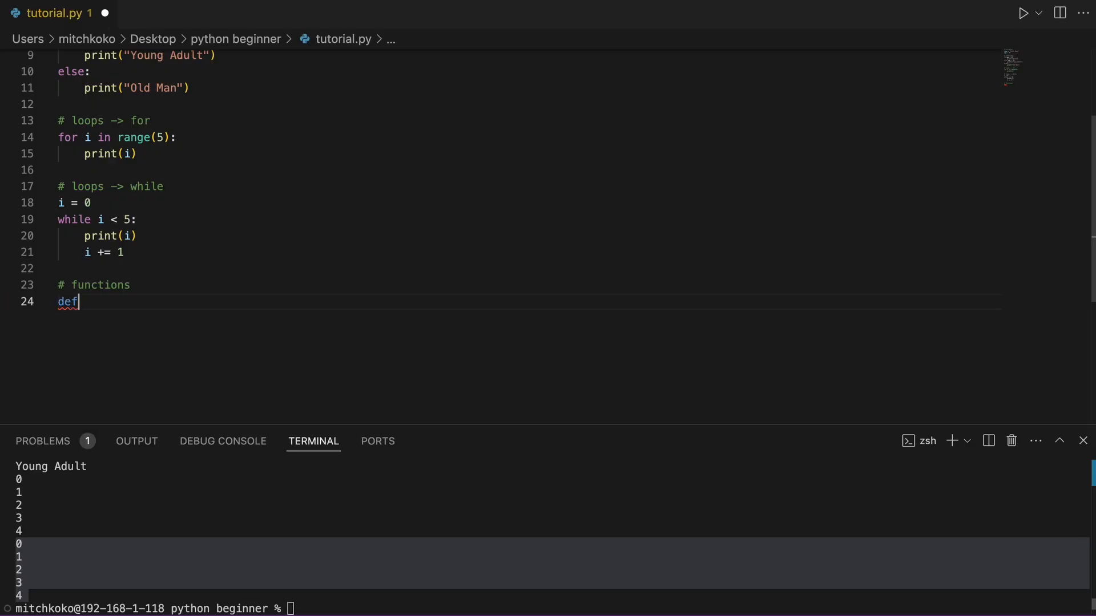
text(greet(name):)
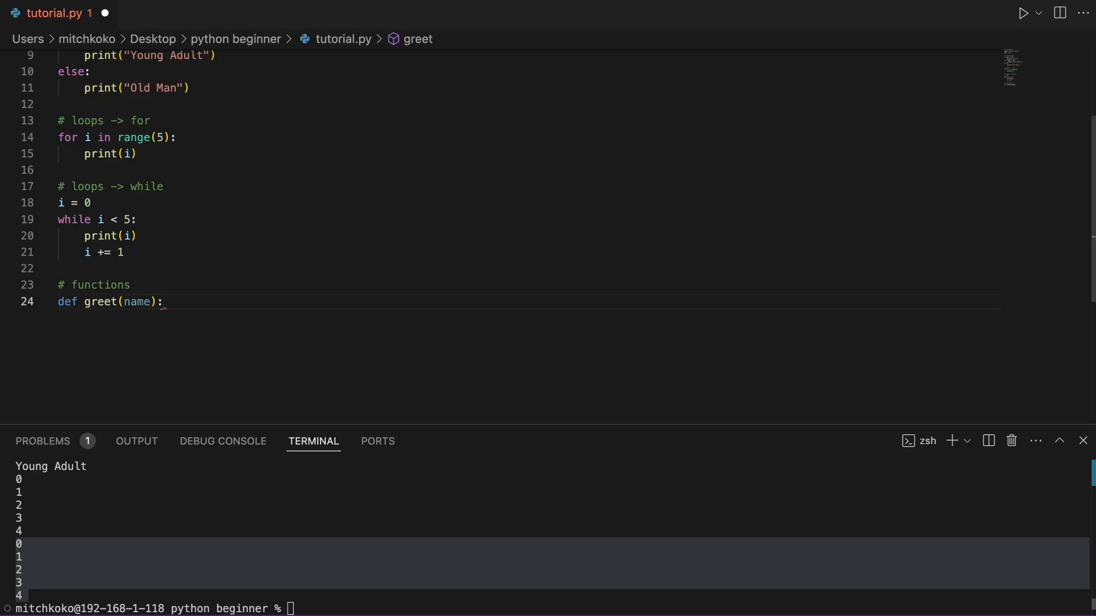
text(print("Hello " +)
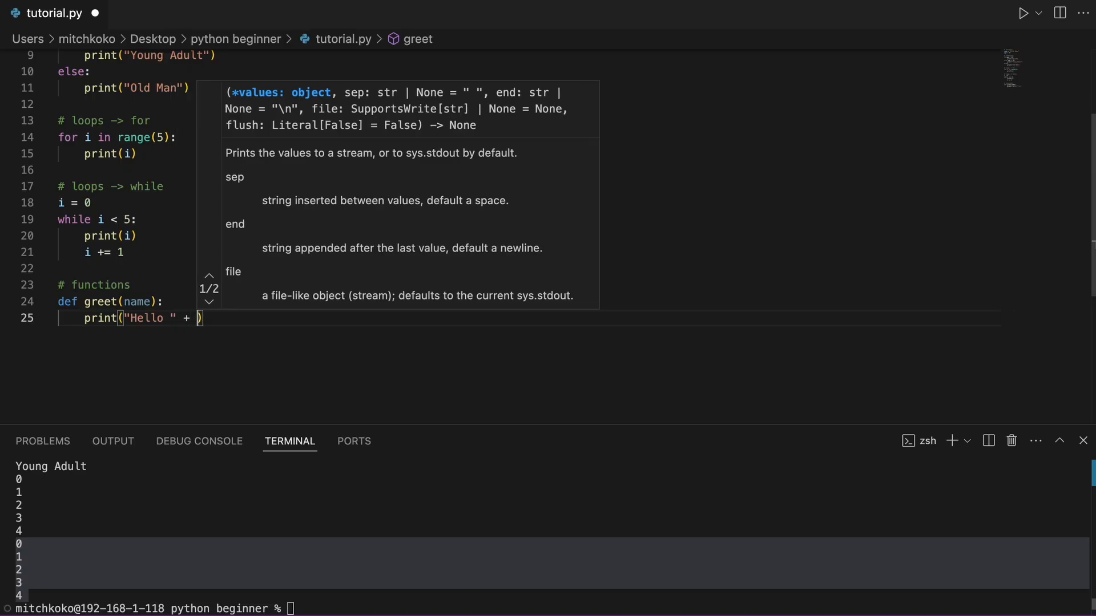
text(name)
text(# call the function)
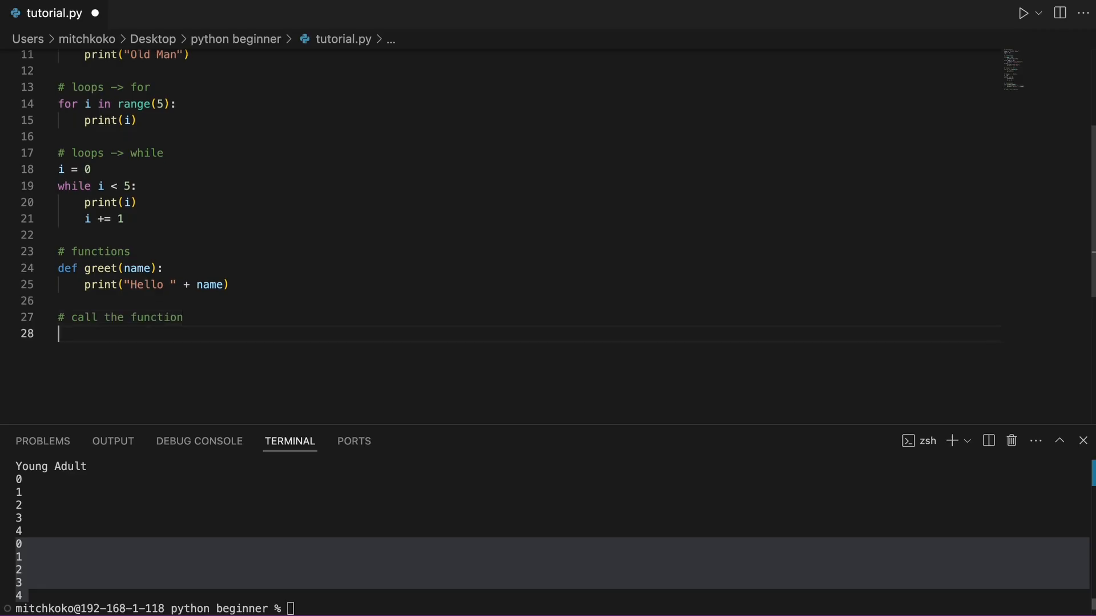
- Call greet("Steve Jobs") and run the script to print Hello Steve Jobs
text(greet(""))
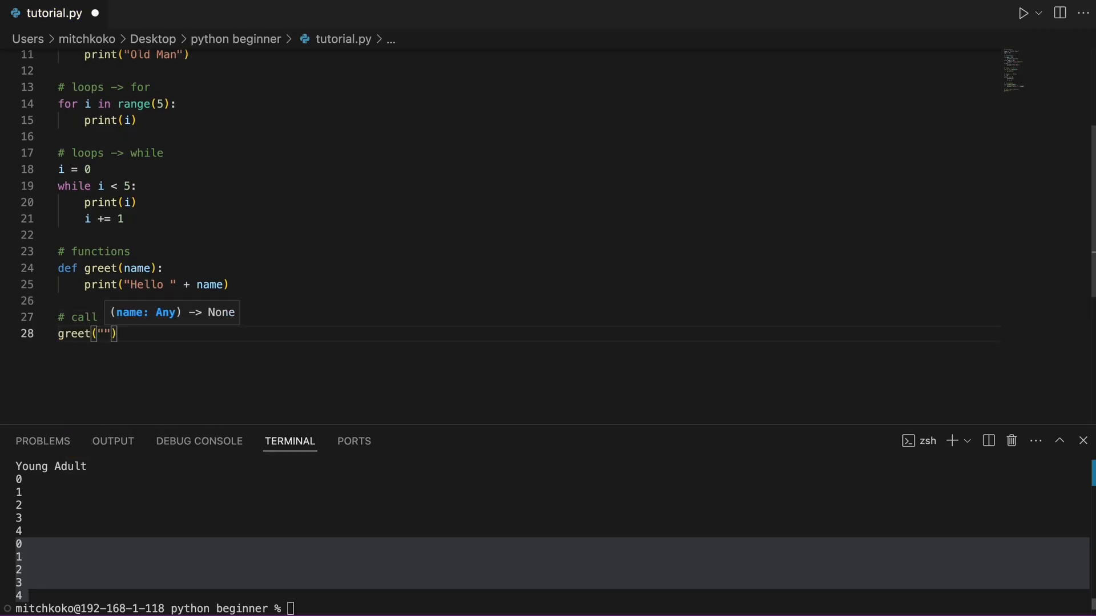
text(Steve Jobs)
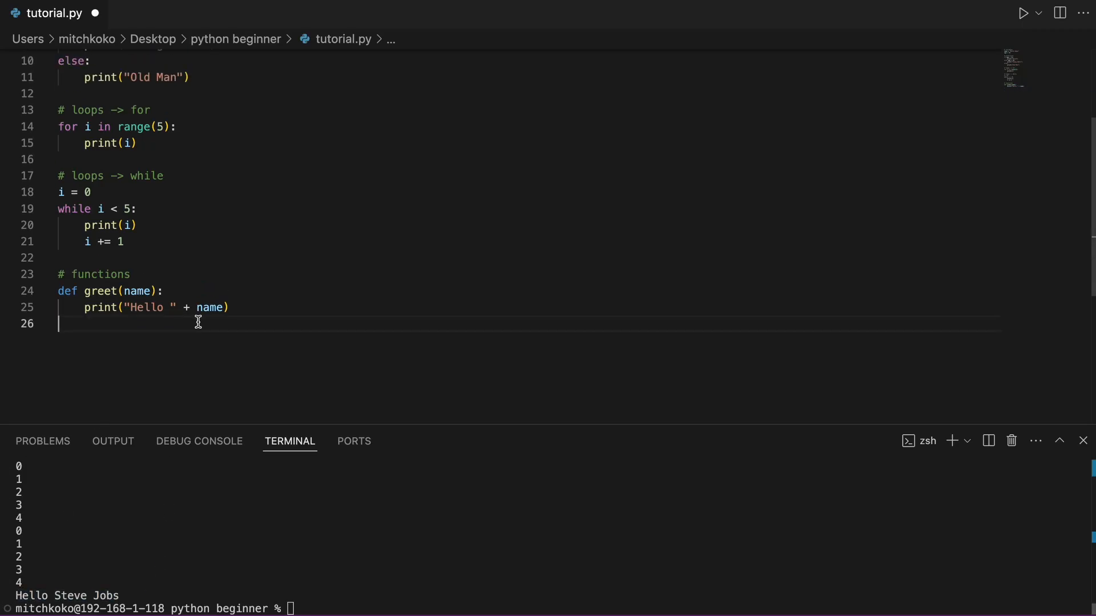
scroll(up, 3)
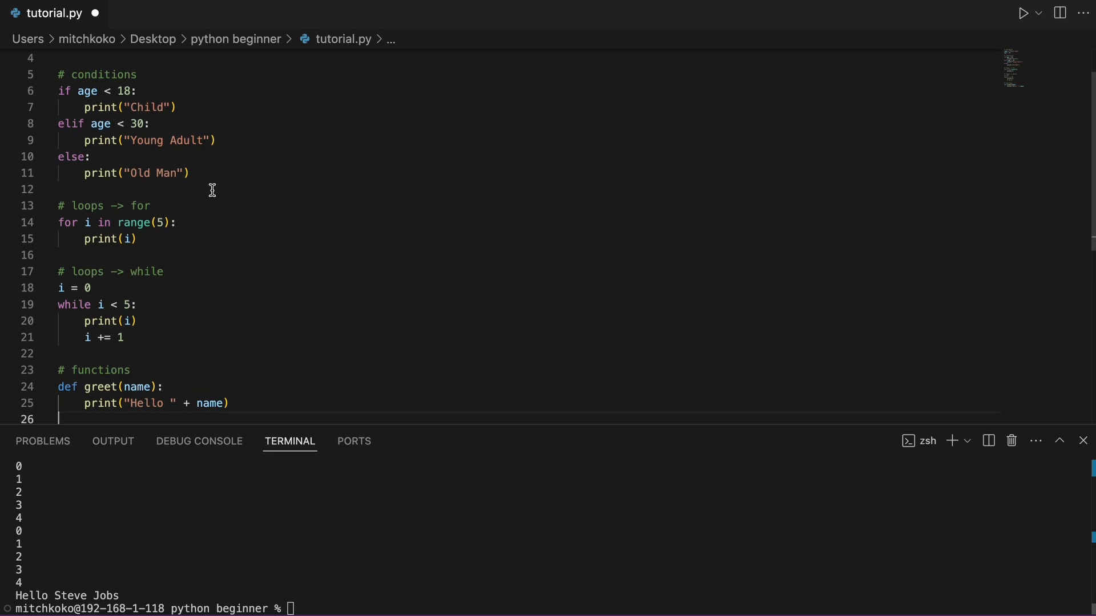
- Wrap the if/elif/else block inside a conditions() function
drag(60, 91, 189, 173)
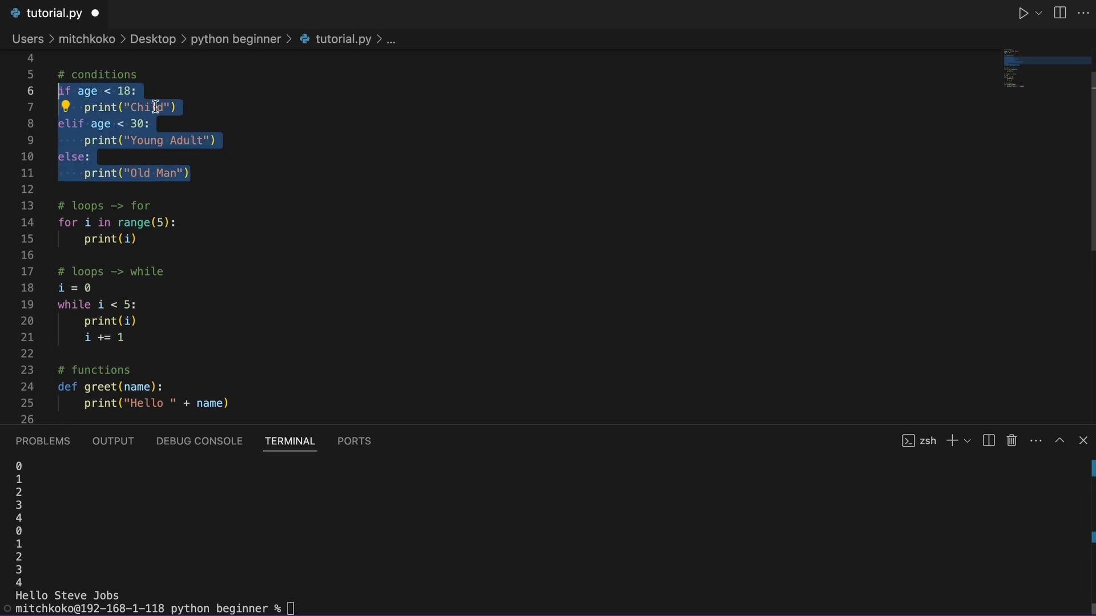
text(def)
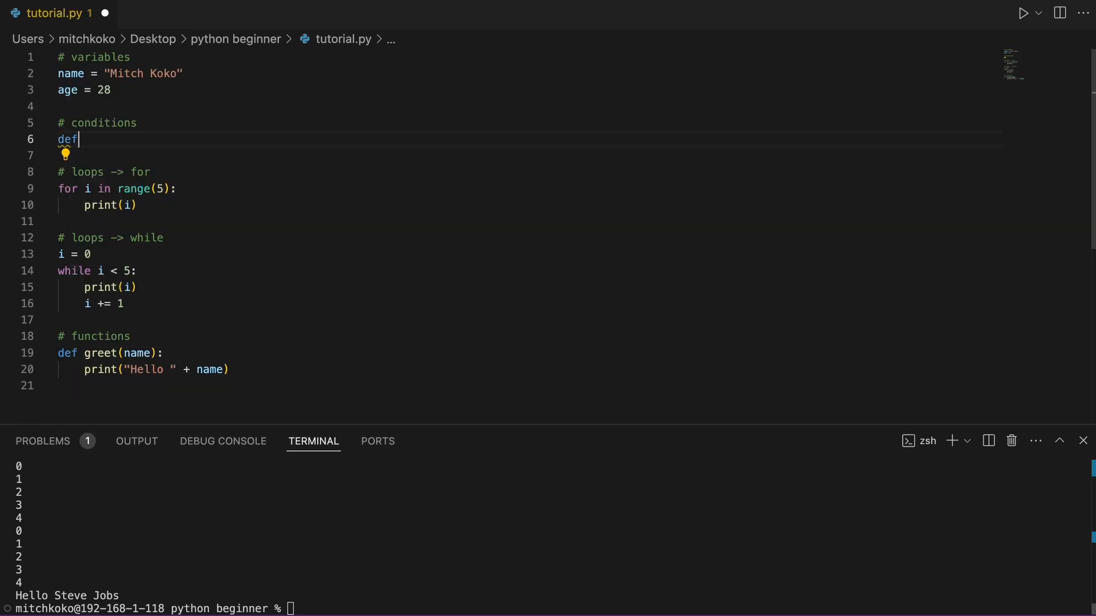
text(conditions():)
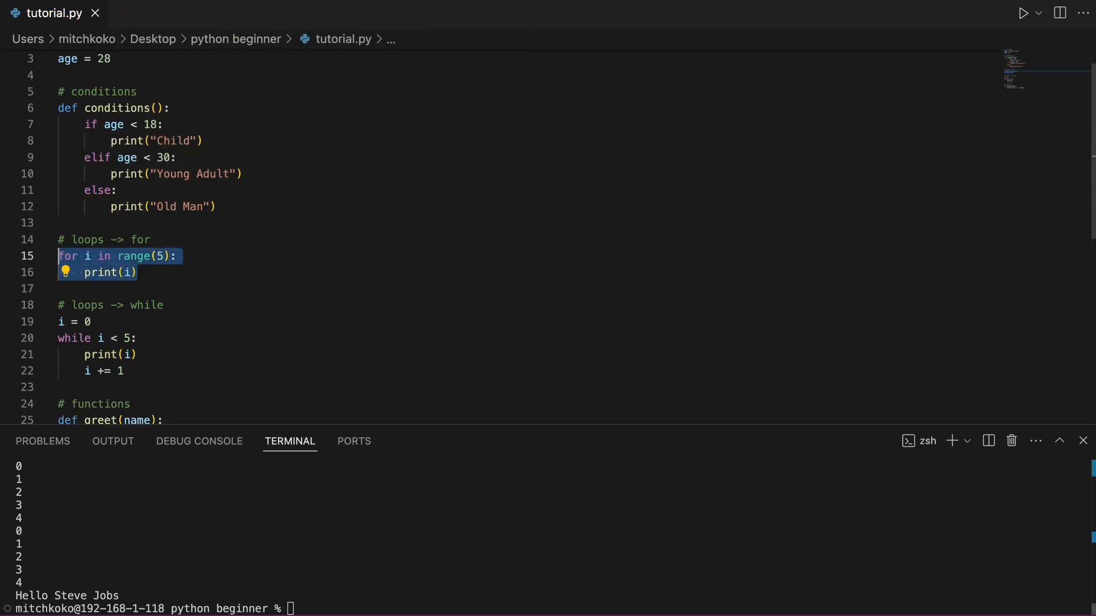
- Wrap the loops in forLoop() and whileLoop() and start a '# call any function' comment
text(def)
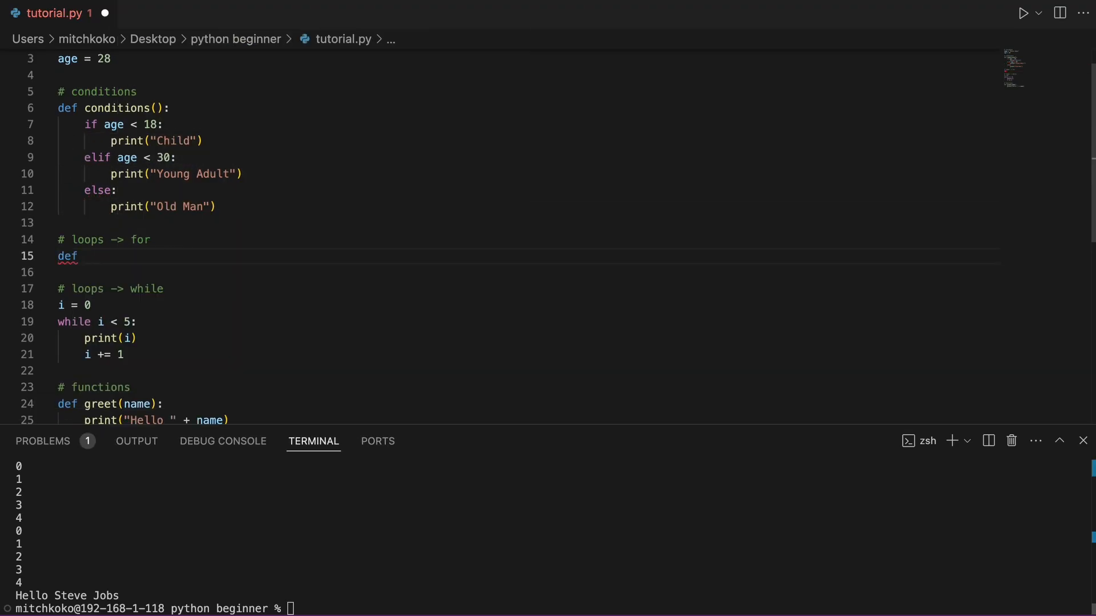
text(forLoop():)
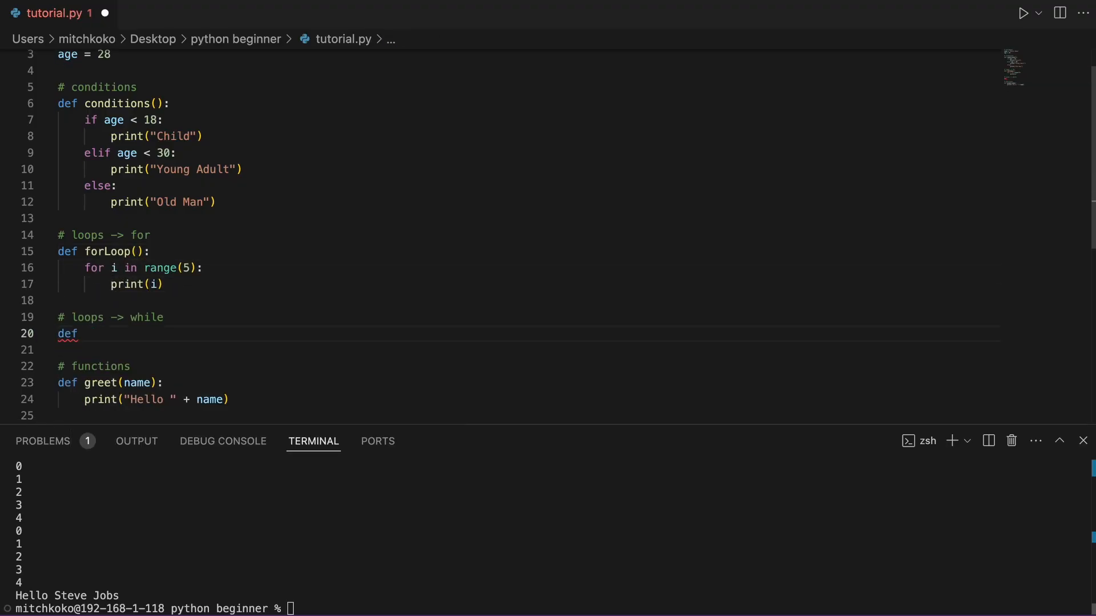
text(whileLoop():)
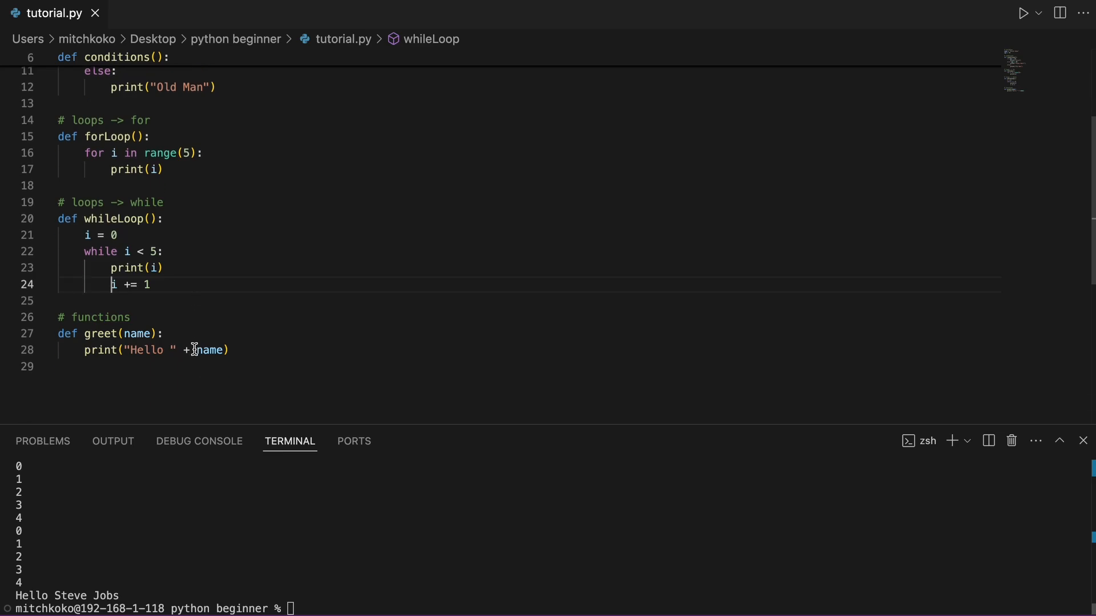
key(enter)
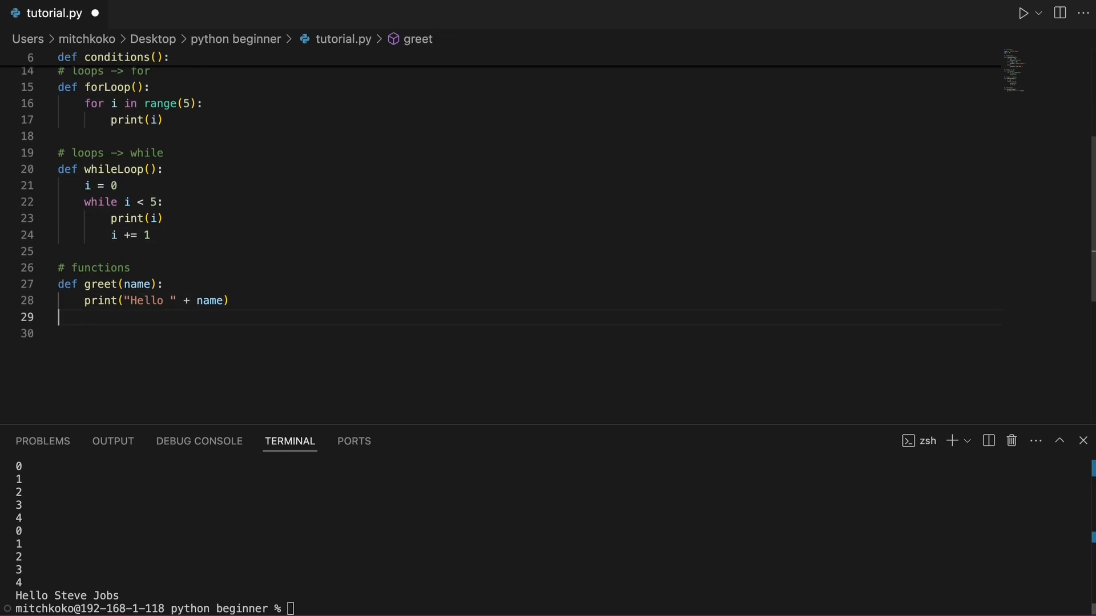
text(# call any function you nee)
click(547, 608)
text(python3 tutorial.py)
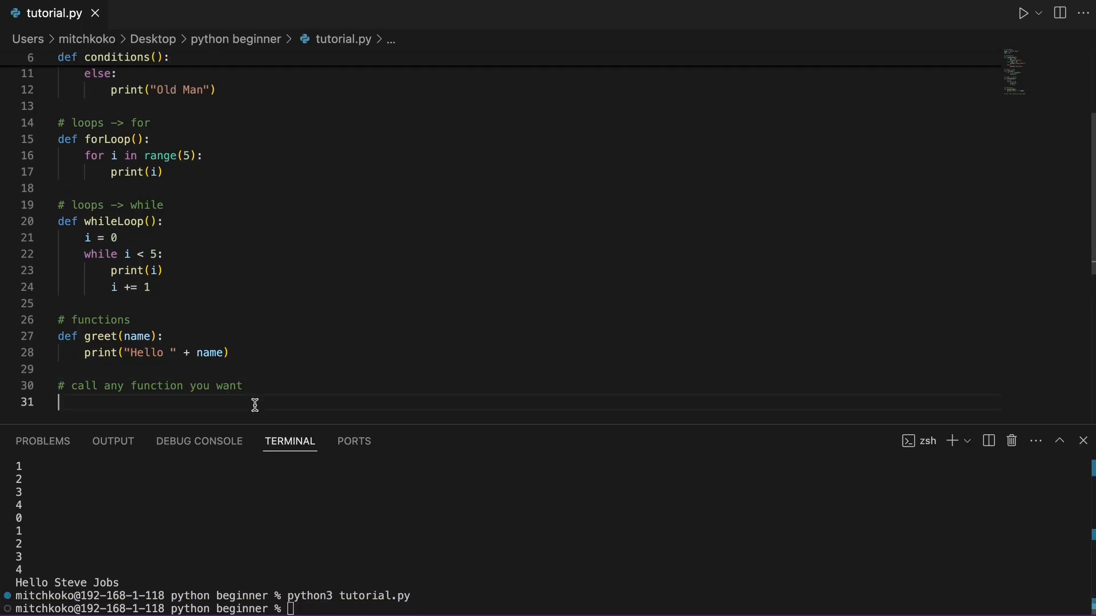
- Call conditions() under the comment and run the script to print Young Adult
text(forLoop())
click(548, 608)
text(python3 tutorial.py)
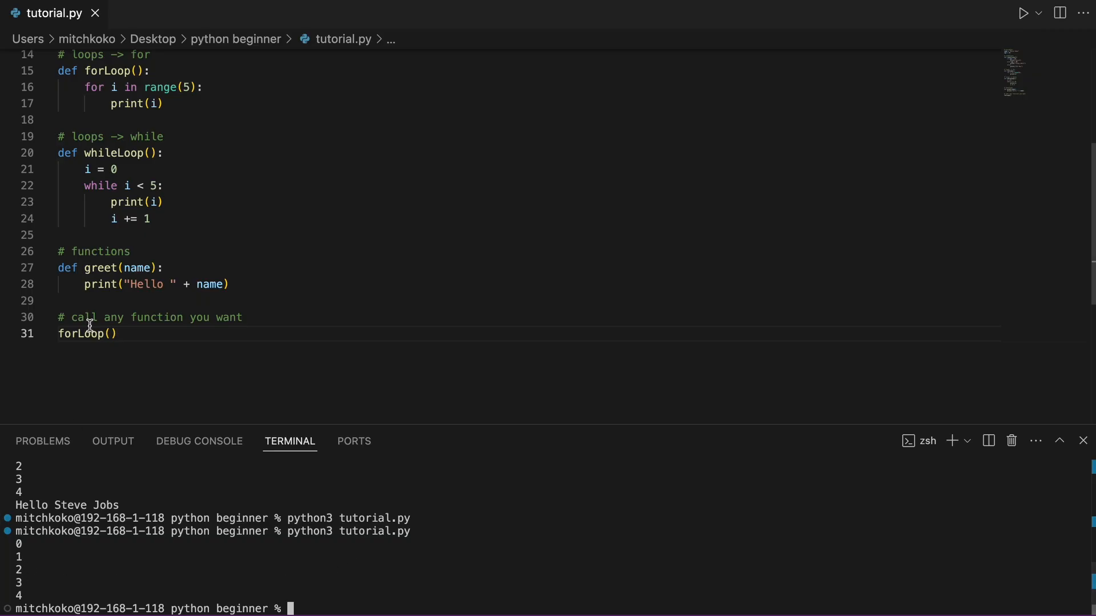
text(conditions()
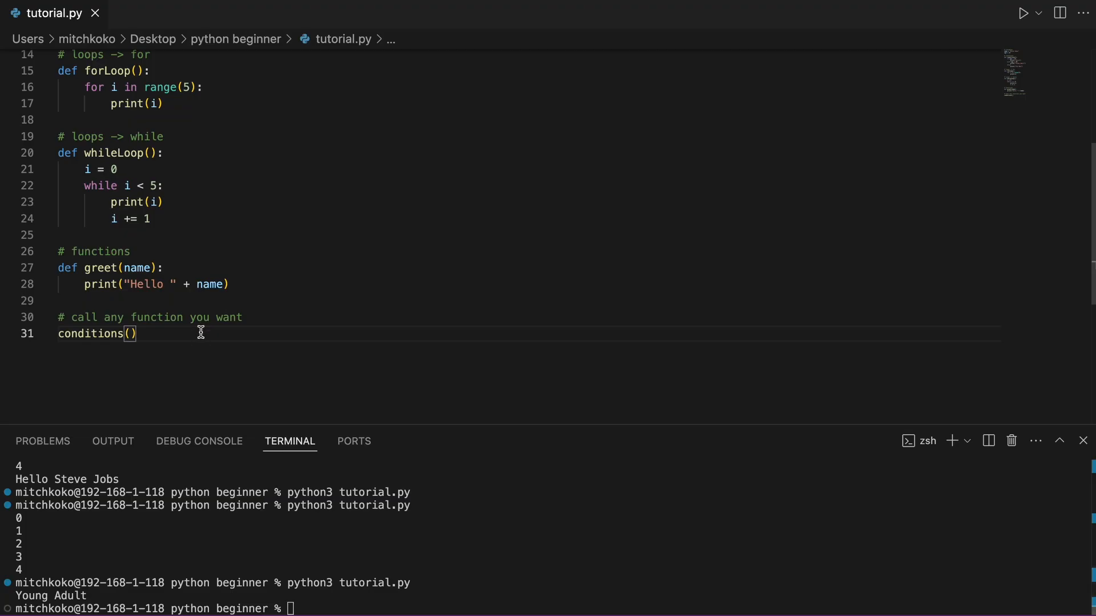
mouse_move(86, 300)
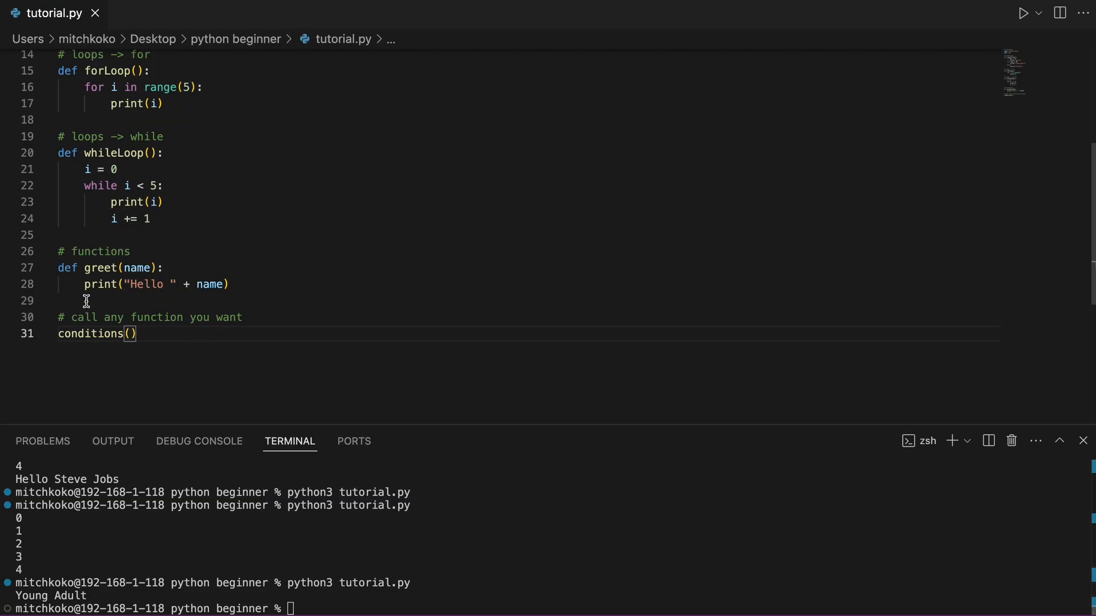
key(enter)
text(fruits =)
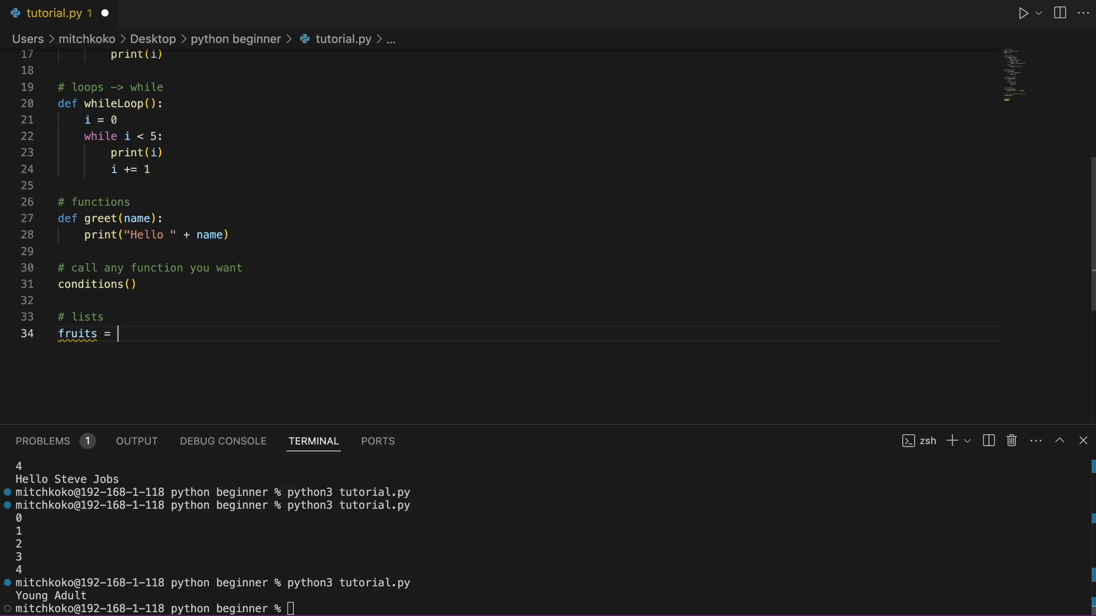
- Define fruits = ["Apple", "Banana", "Cherry"] and print fruits[0]
text(["Apple"])
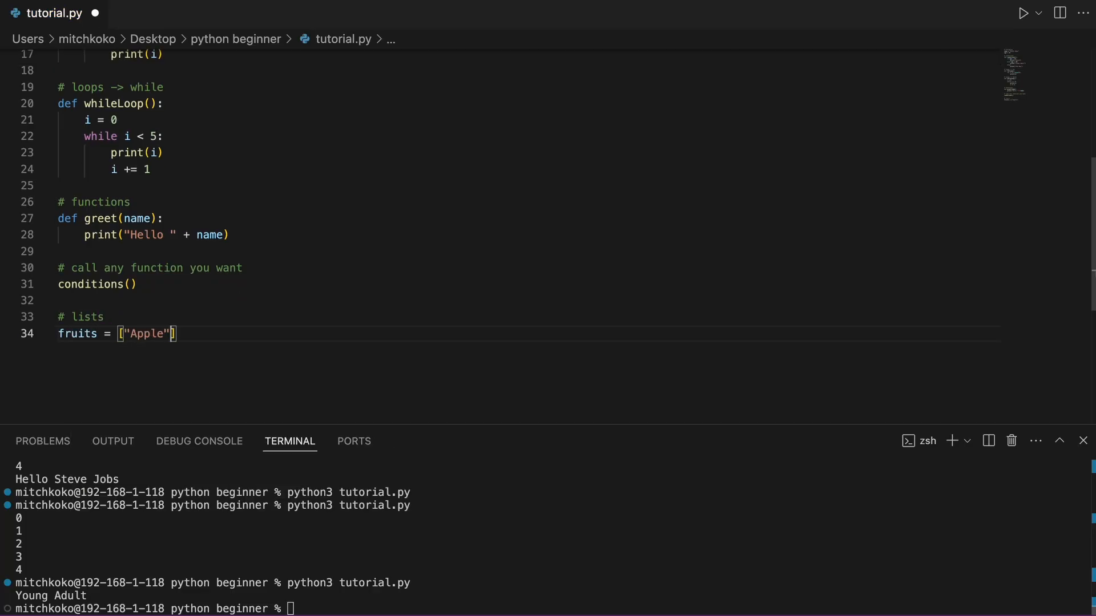
text(, "Banana", ")
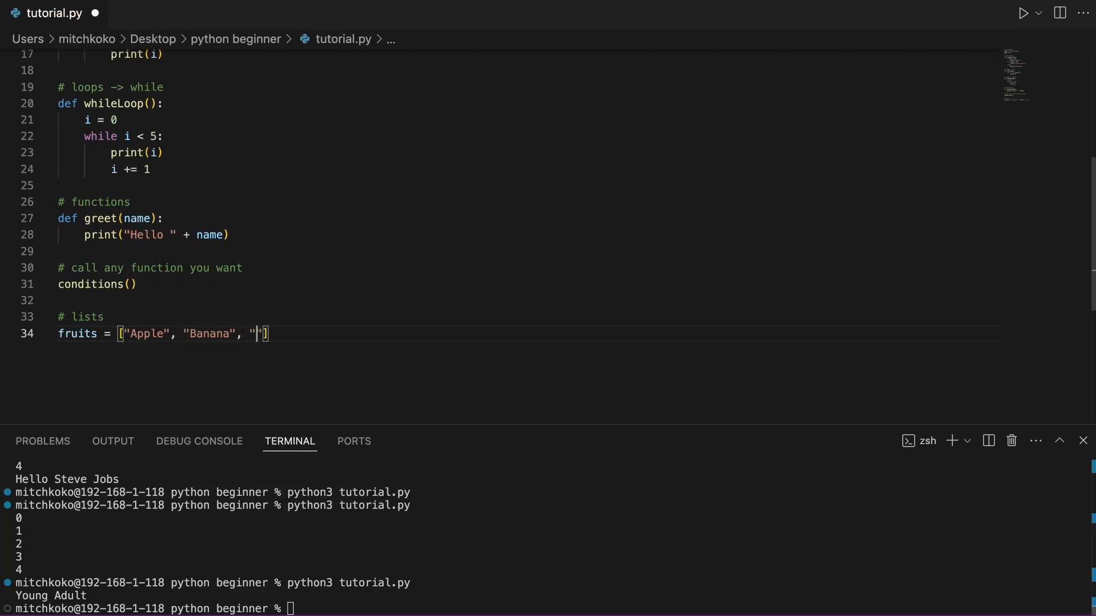
text(Cherry"])
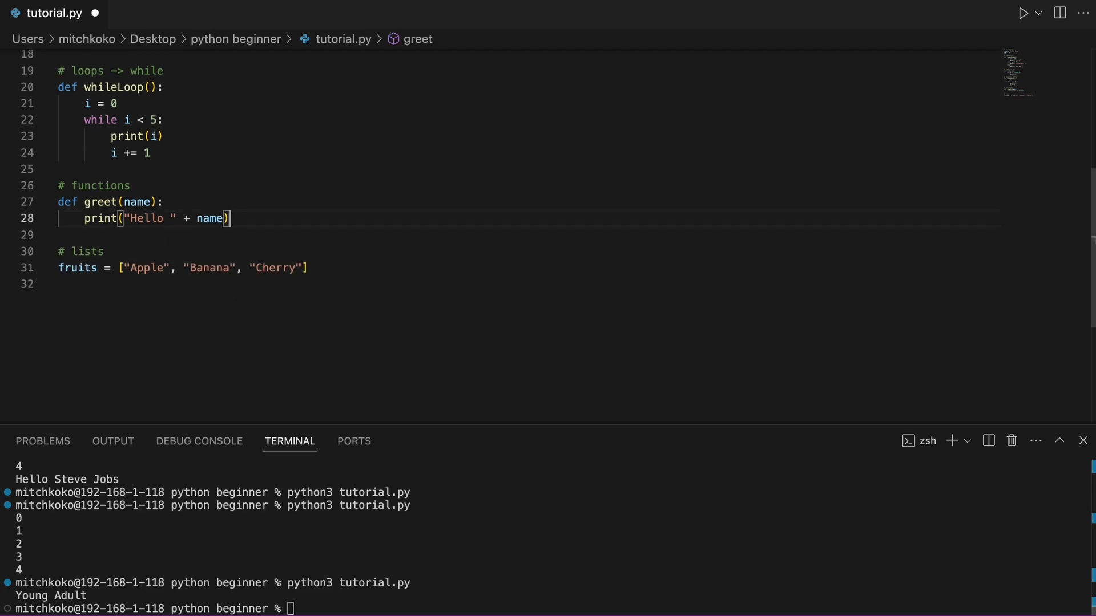
text(print)
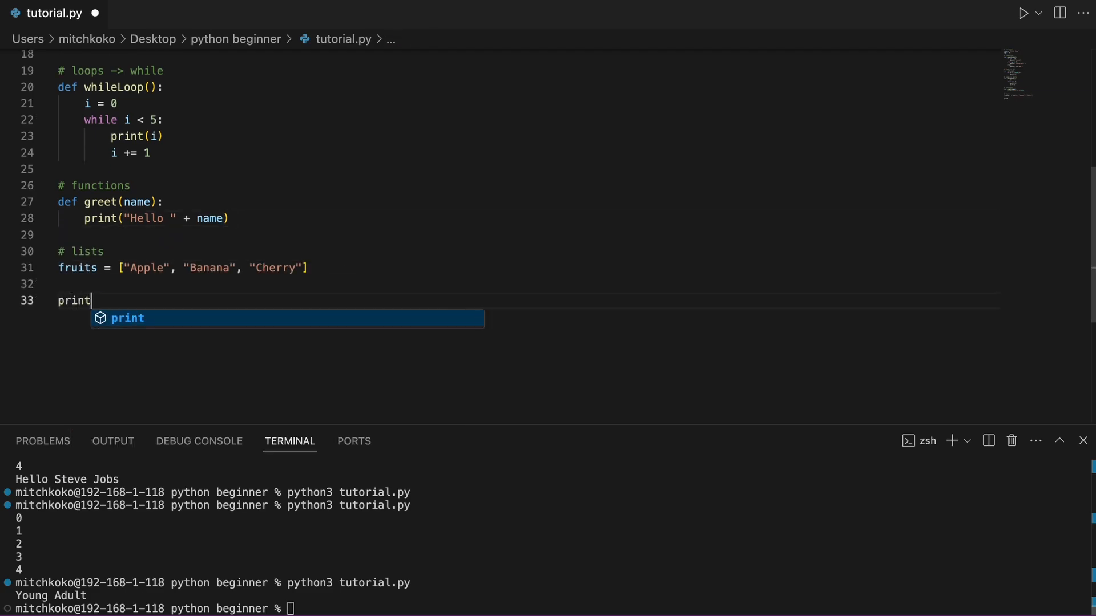
text((fruits[0]))
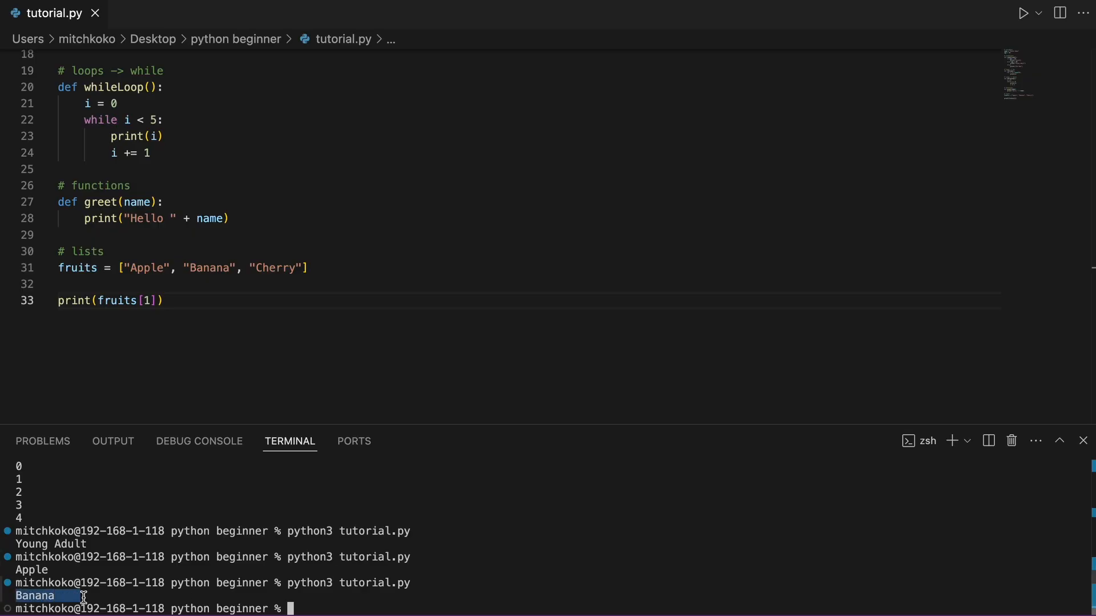
- Add a ''' note block: fruits[0] -> Apple, fruits[1] -> Banana, fruits.append["Orange"]
click(327, 267)
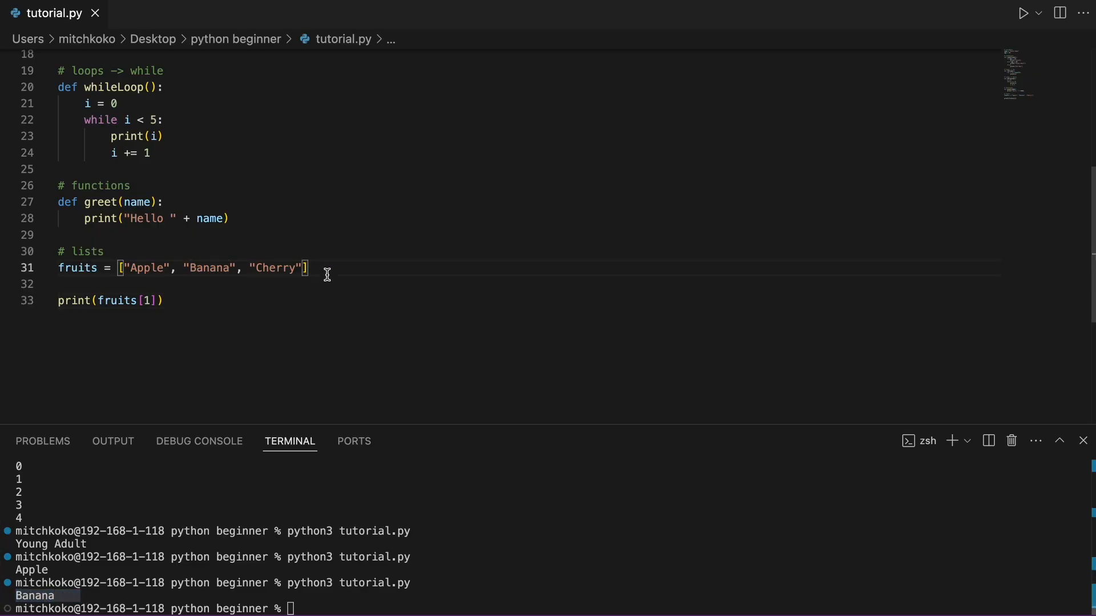
text(''')
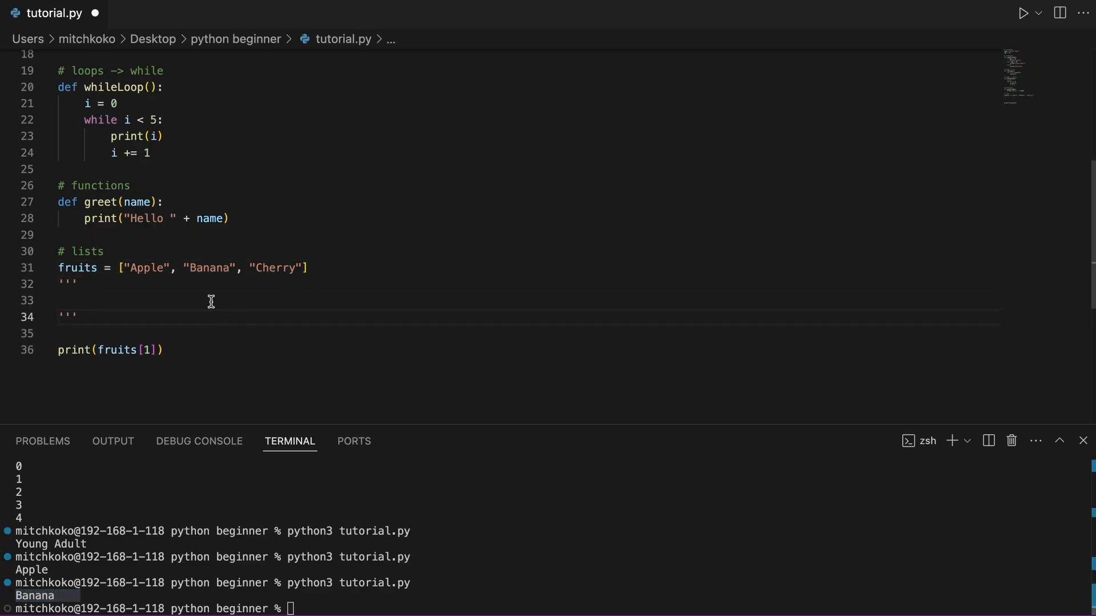
text(fruits[0])
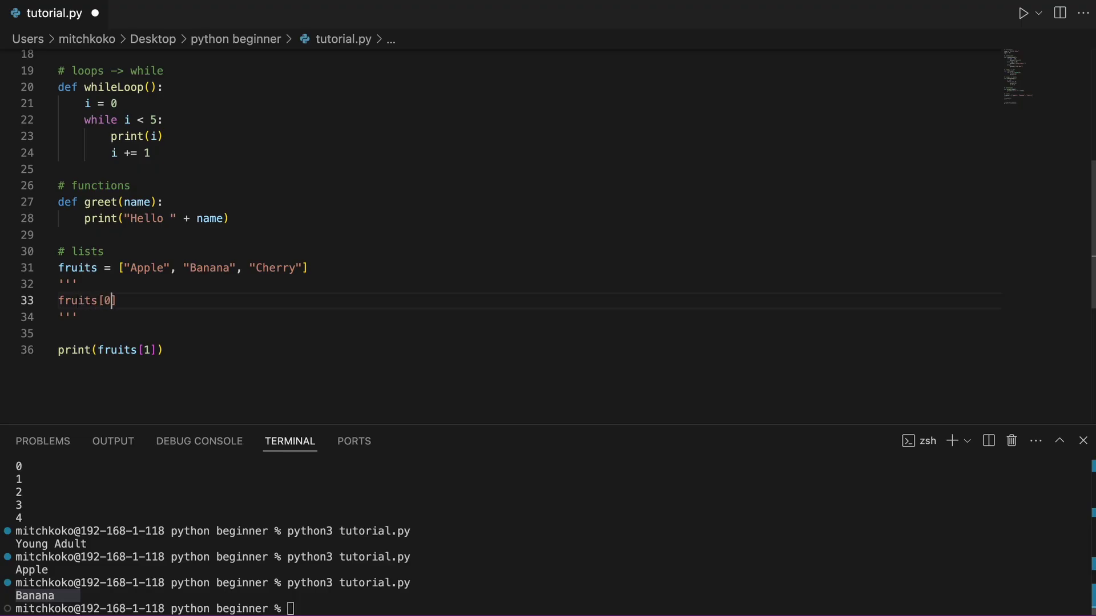
text(-> Apple)
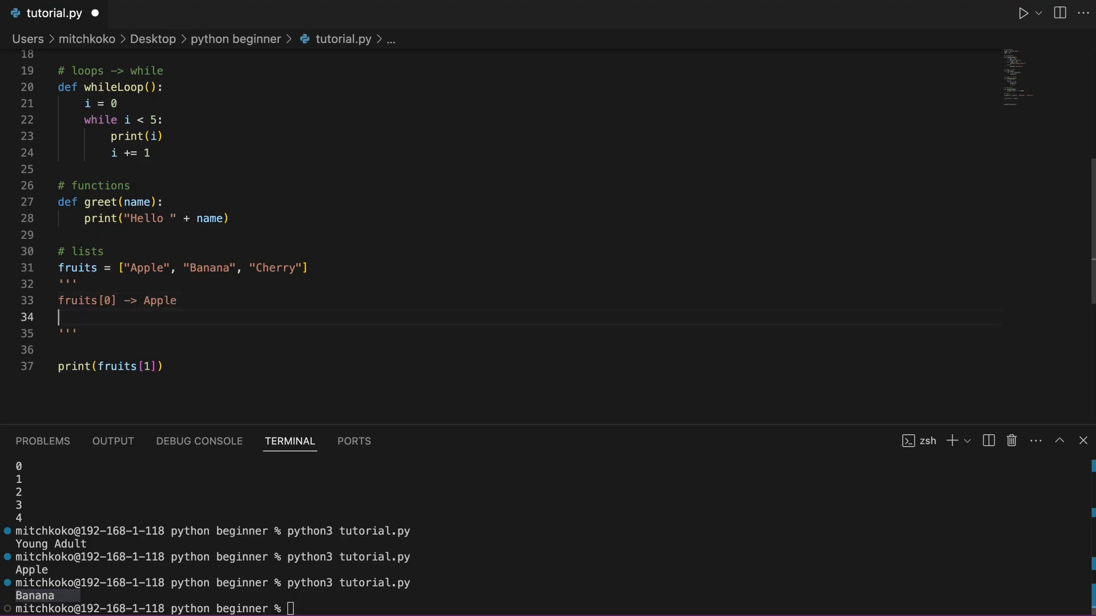
text(fruits[1] -> Banana)
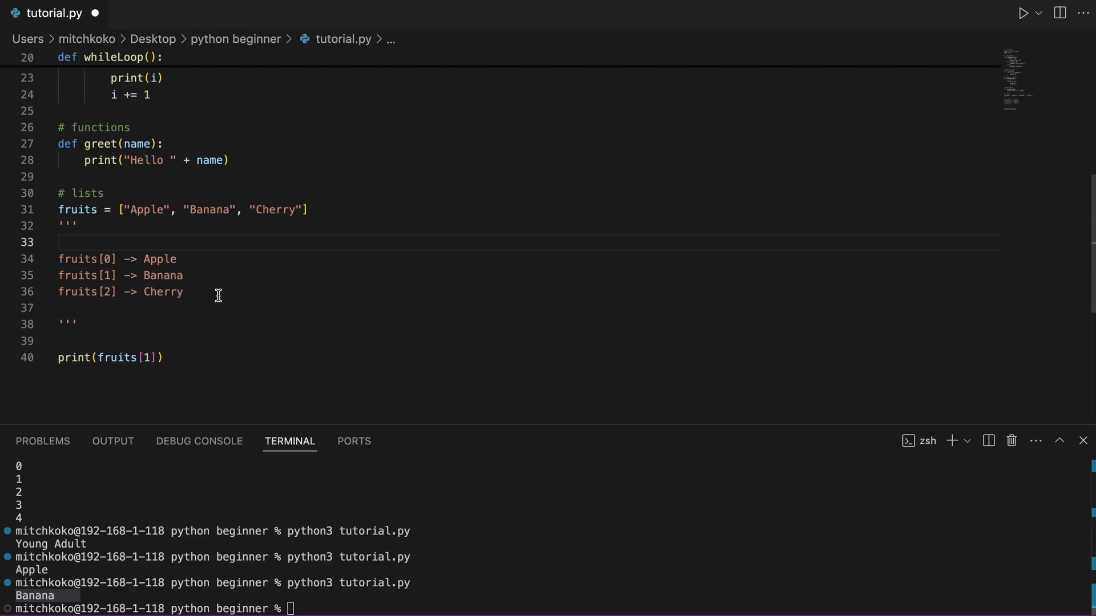
text(fruits.ap)
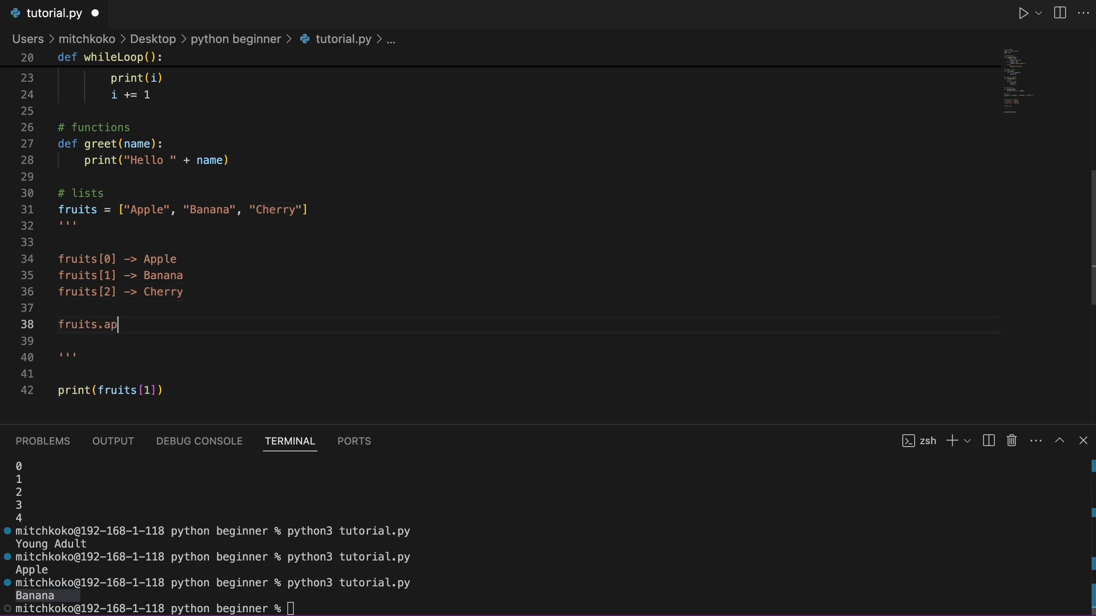
text(pend["Orange"])
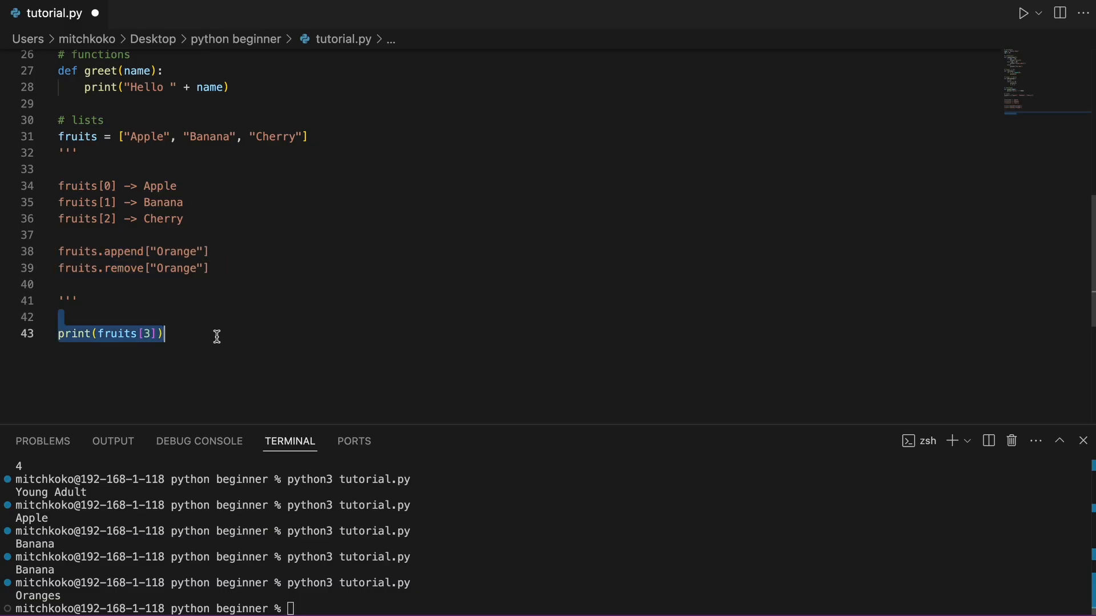
- Add a # Classes section with class Person and def __init__(self, name, age)
text(# Classes)
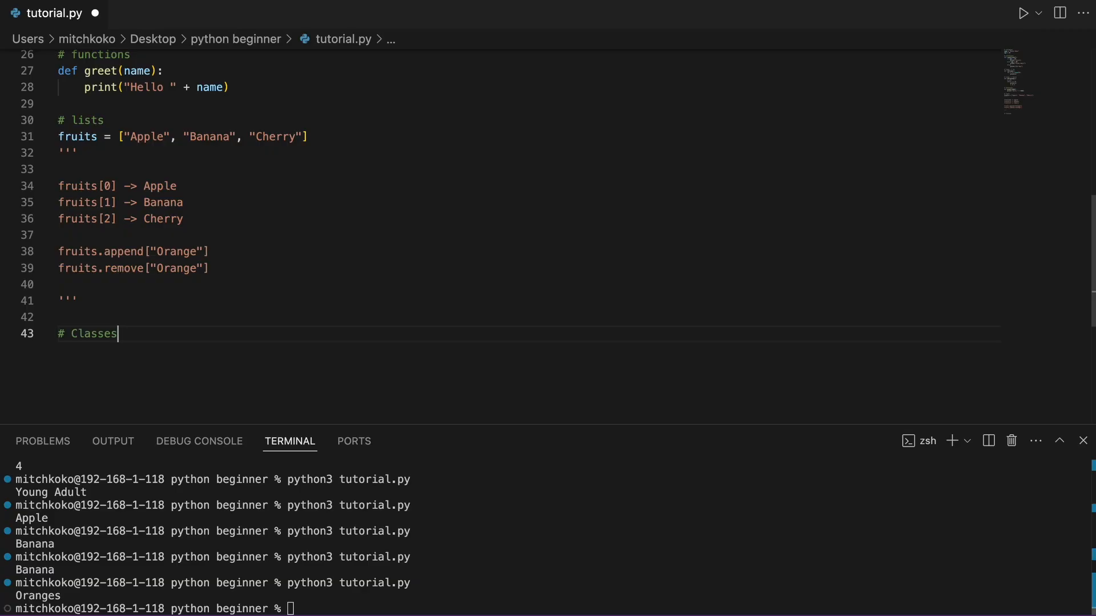
text(class Person:)
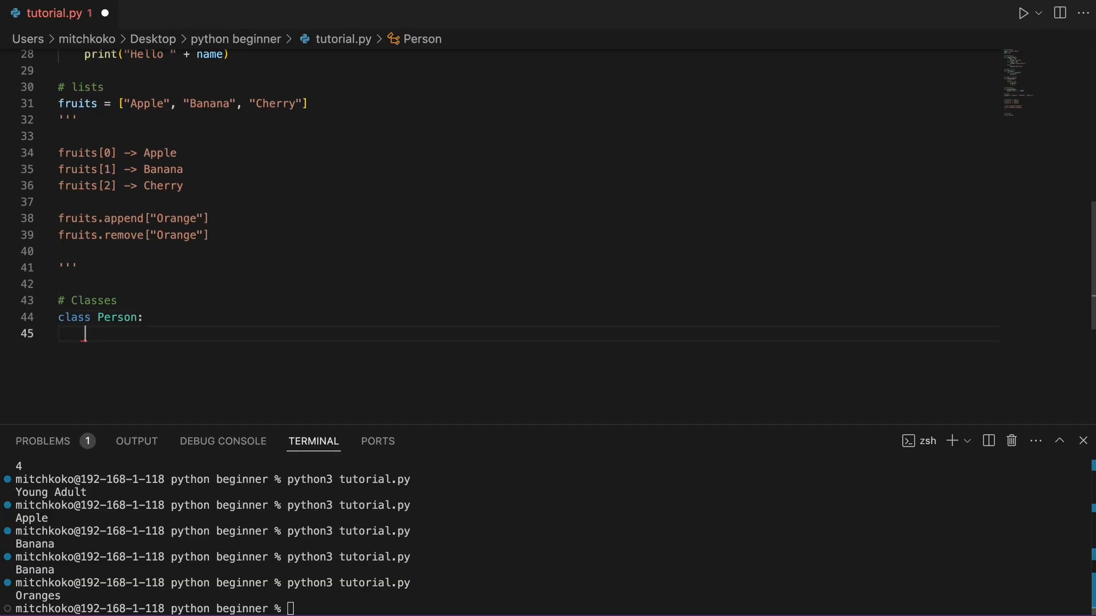
text(def)
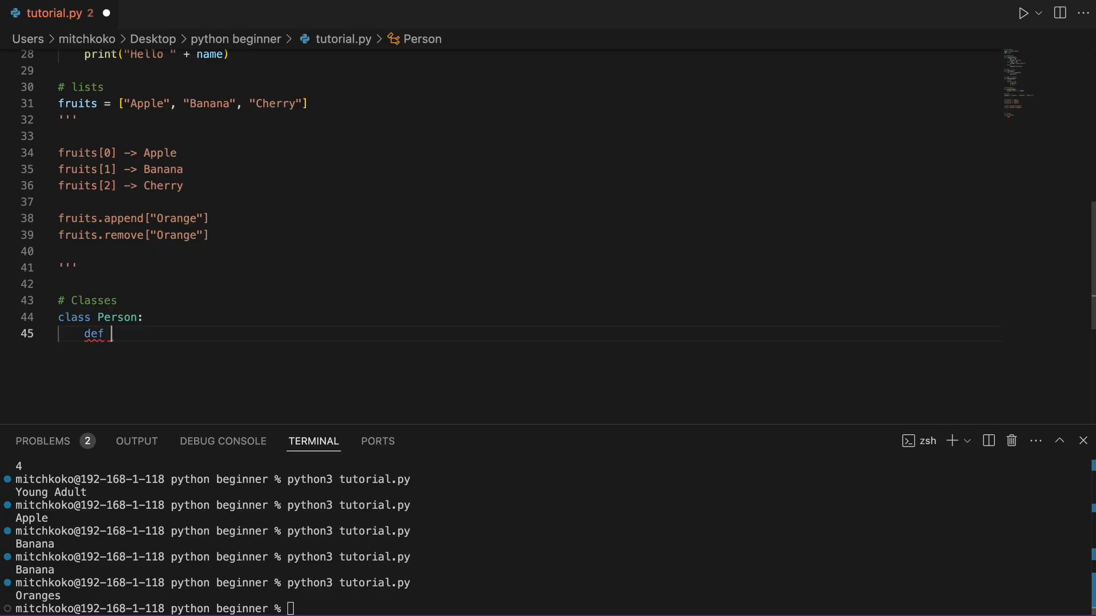
text(__init__(self):)
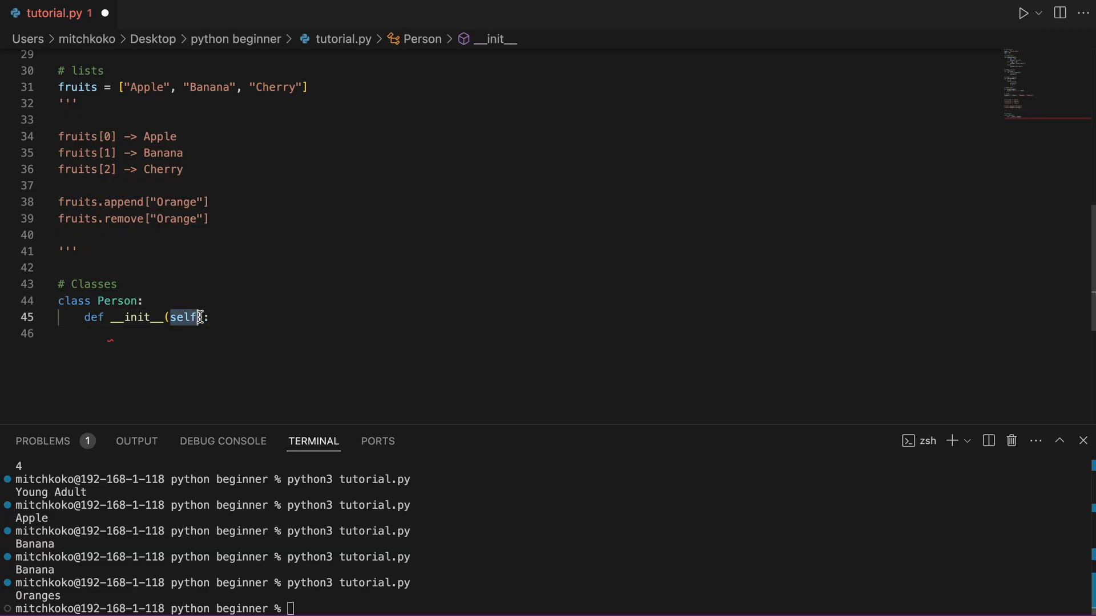
text(, name)
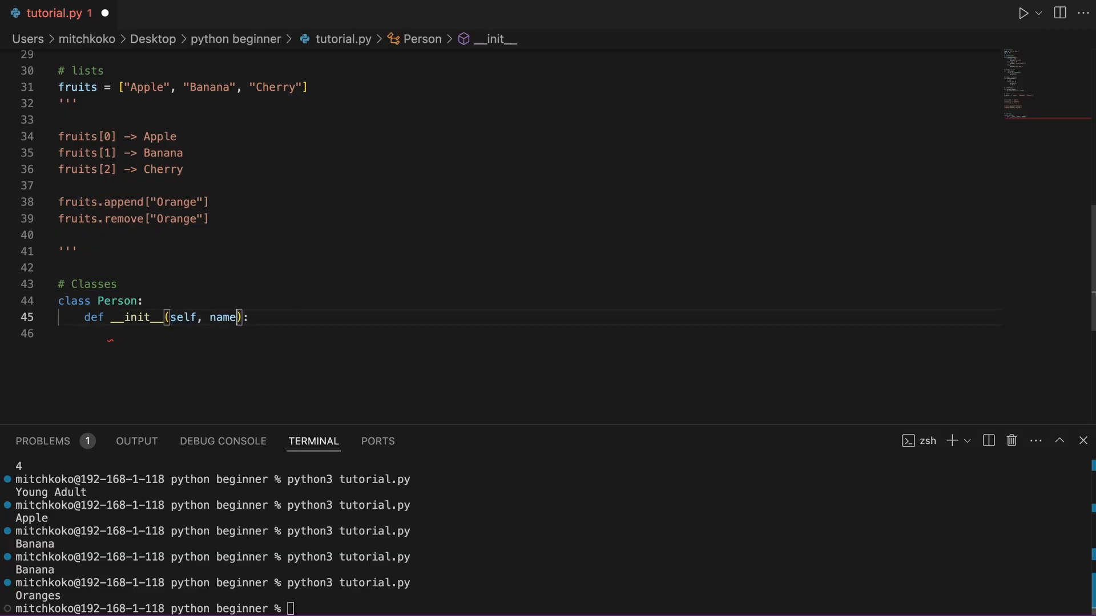
text(, age)
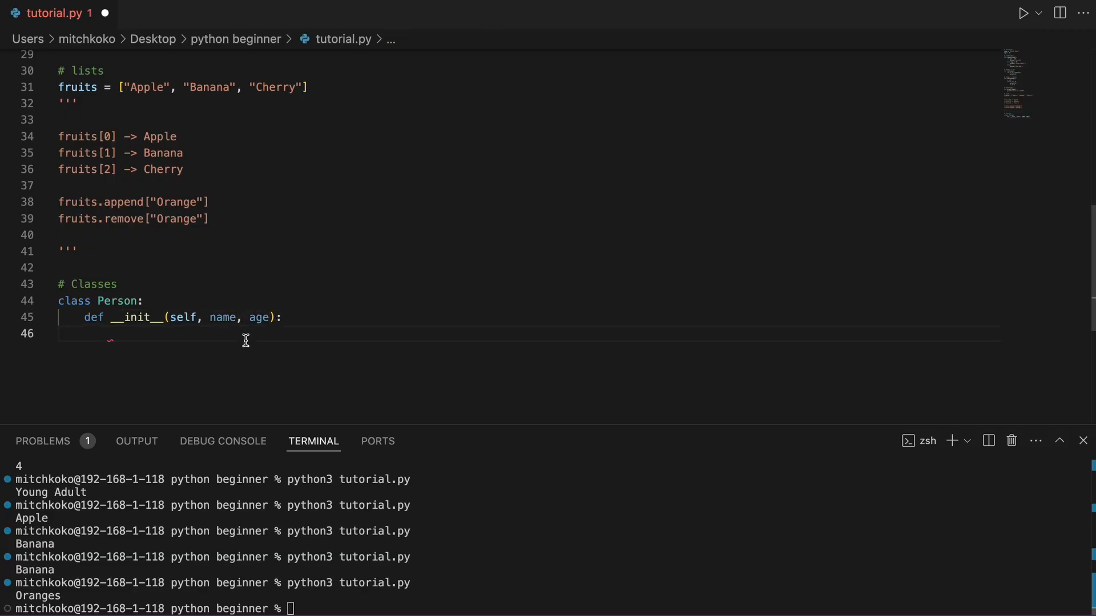
- Store self.name = name and self.age = age in the constructor, starting the next method
text(self.name)
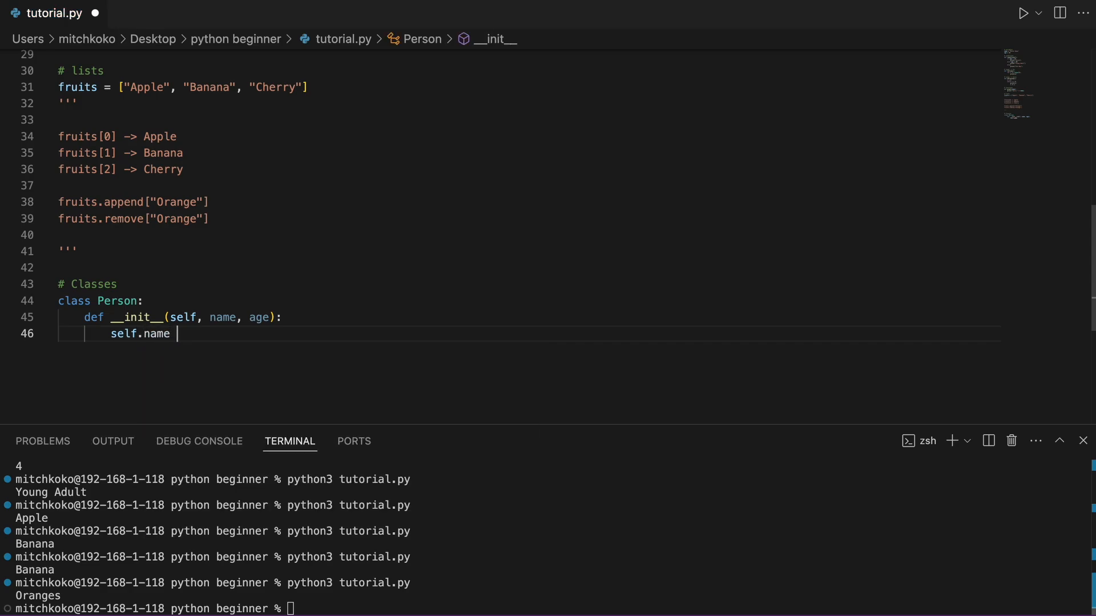
text(= name)
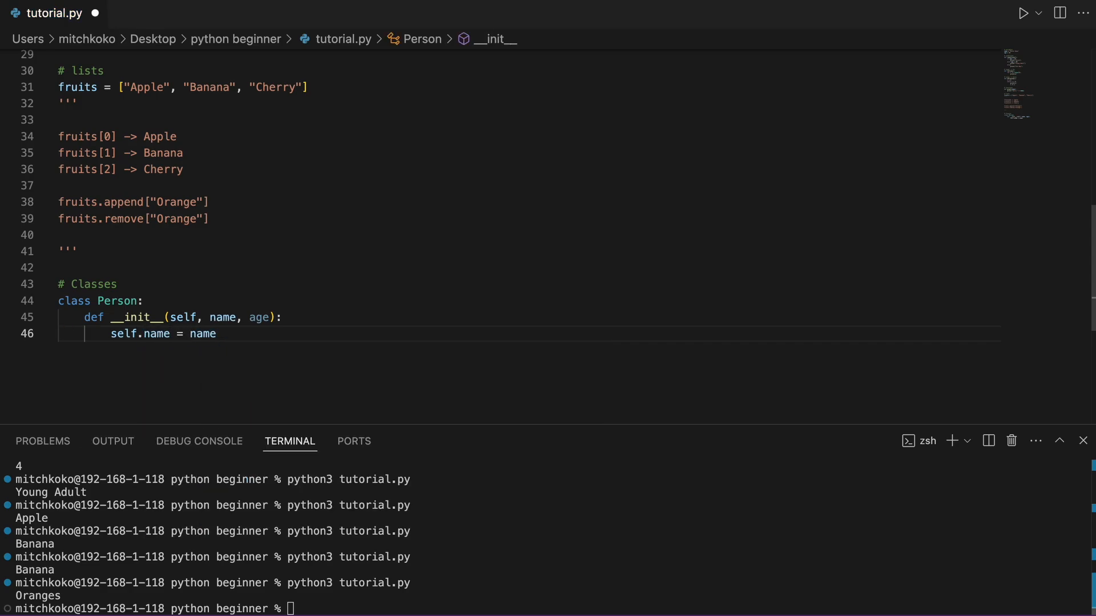
text(self.age = age)
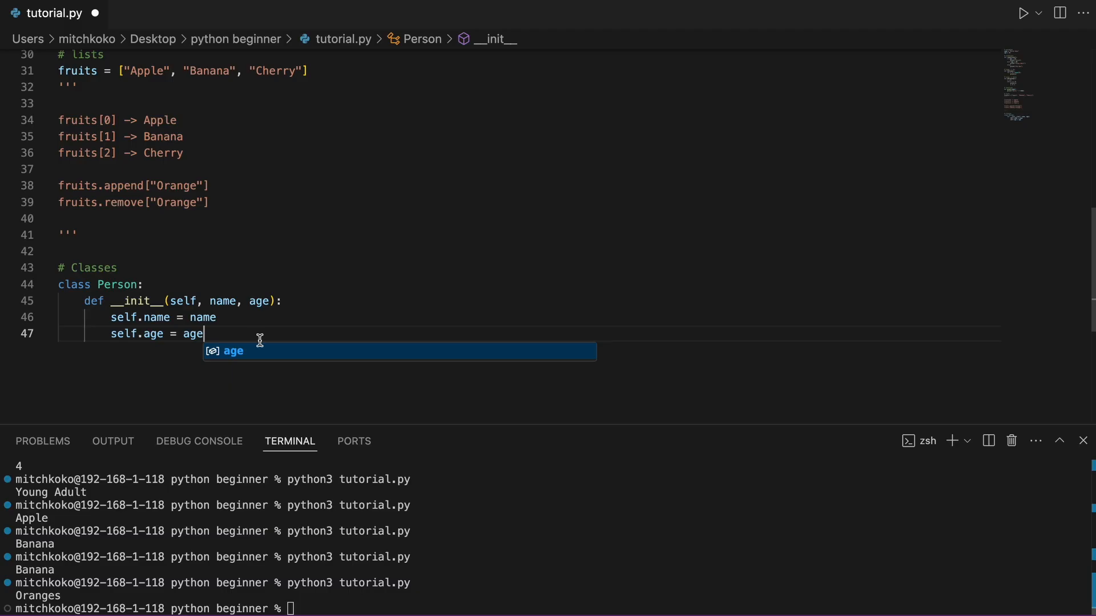
text(de)
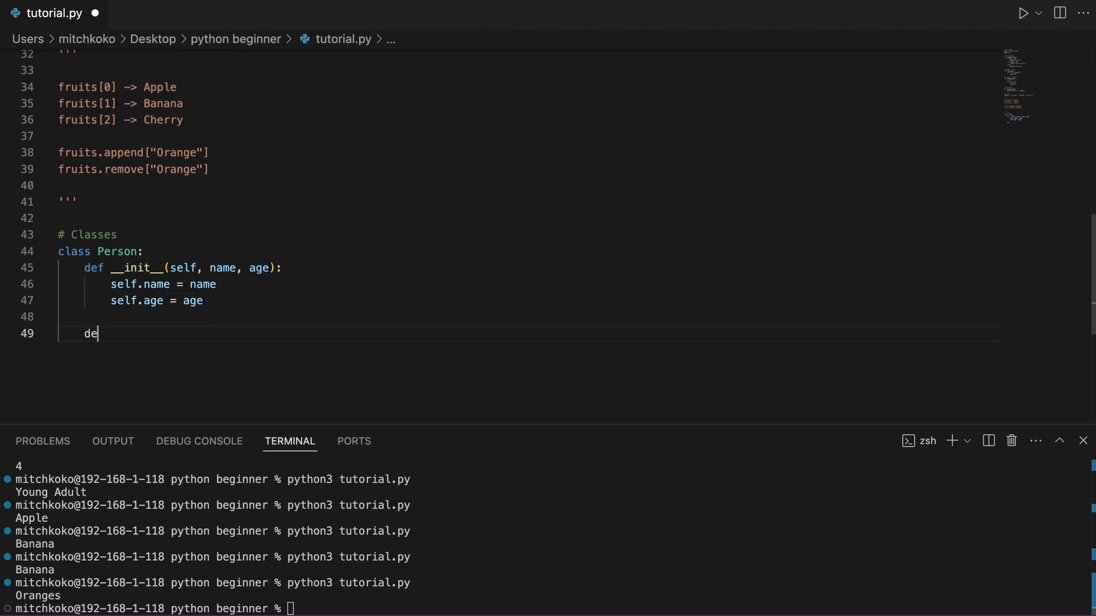
- Write greet(self) printing "Hello my name is" + self.name + " and I am " + self.age + " years old."
text(f greet(self))
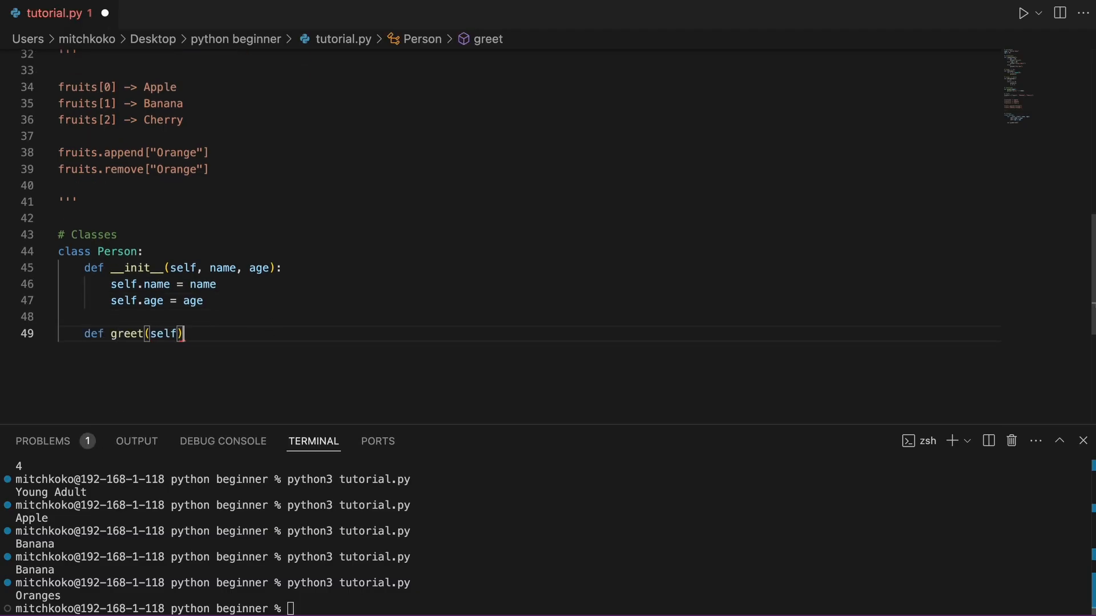
text(print()
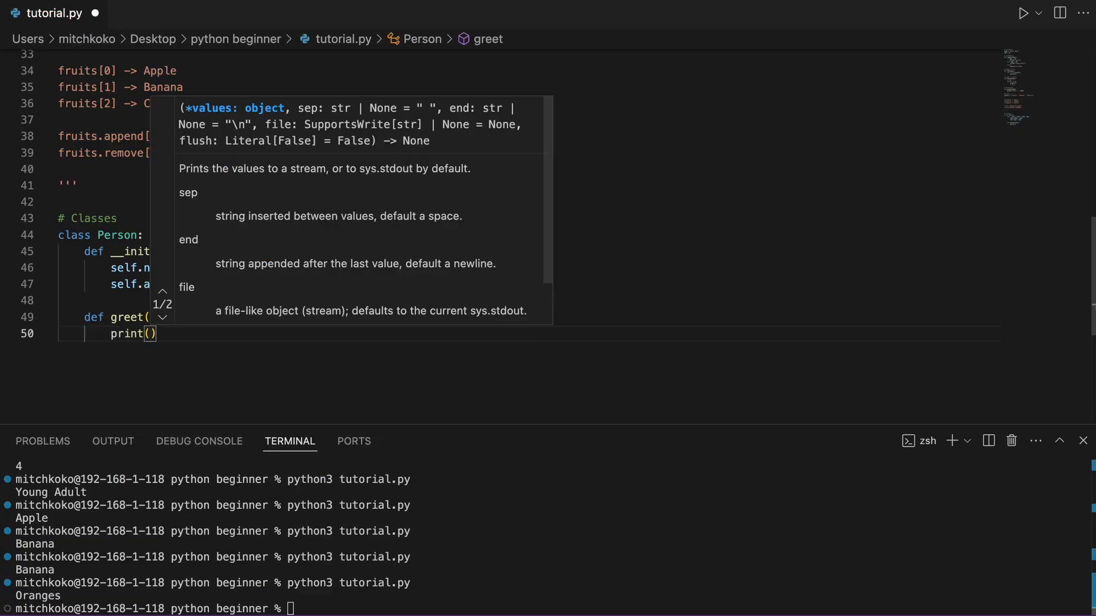
text("Hello my name is")
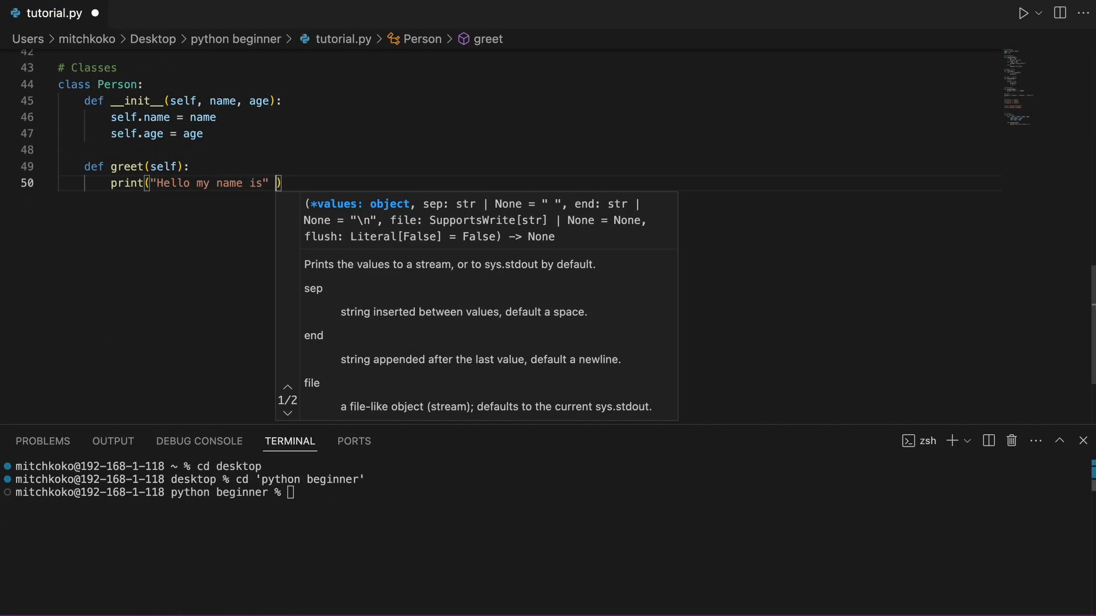
text(+ self.name,)
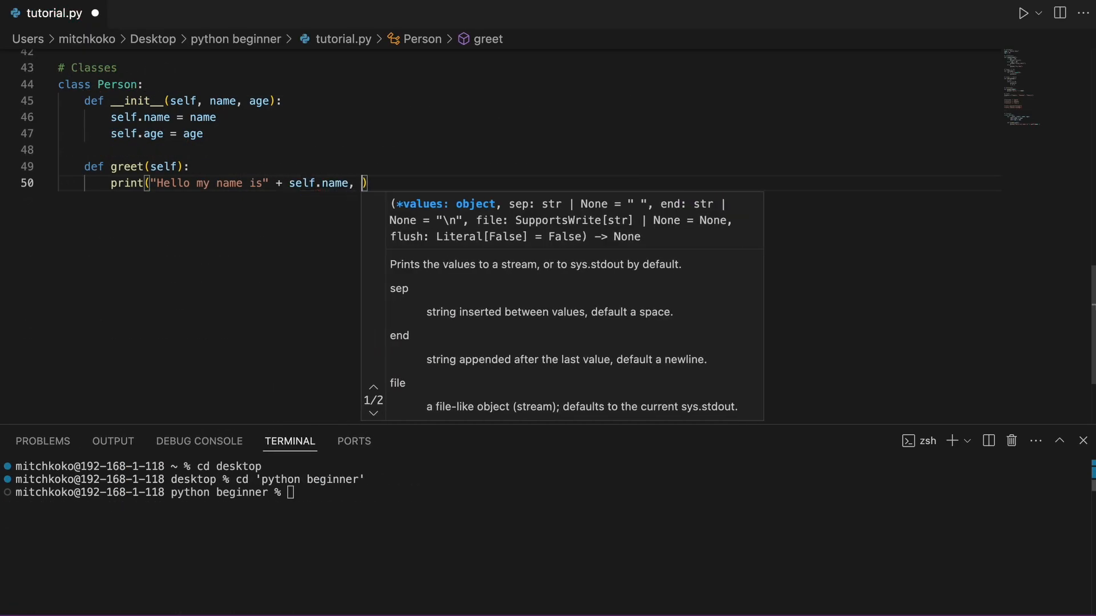
text(+ "")
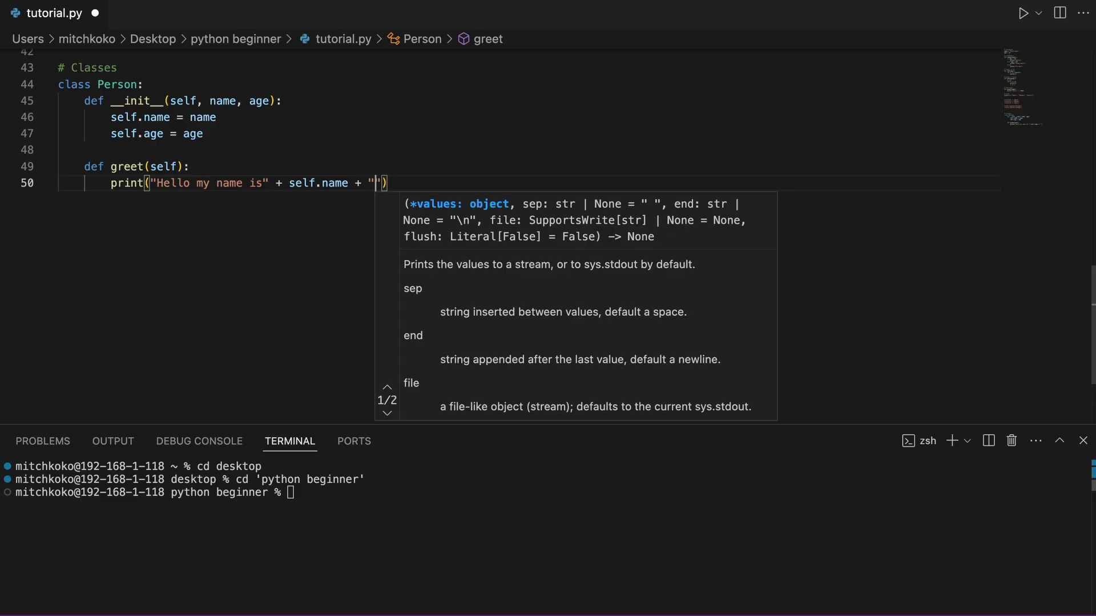
text(and I am)
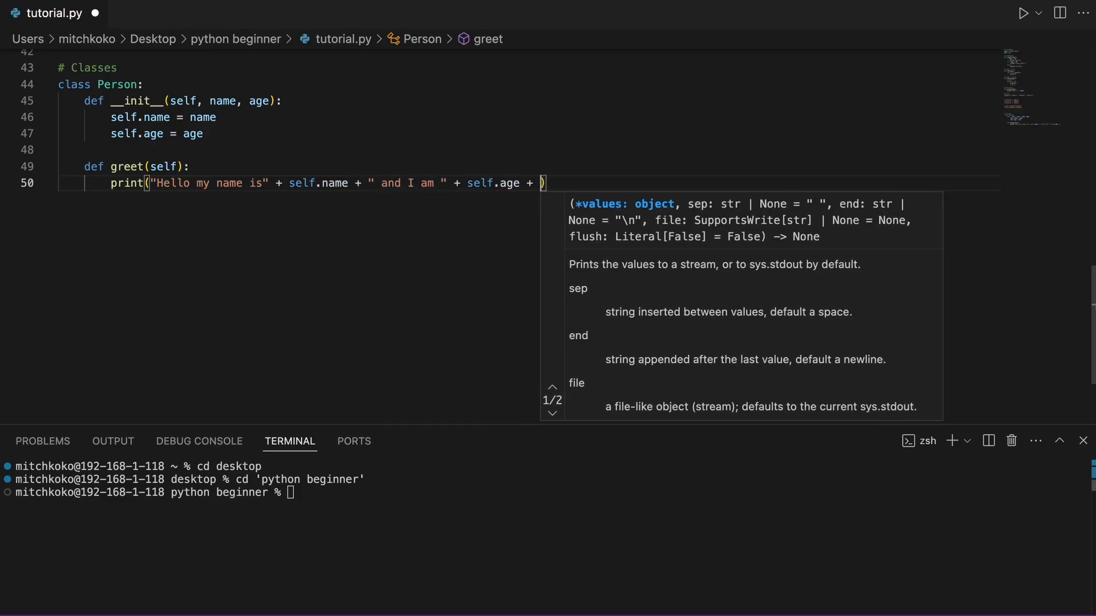
text(years old.")
text(#)
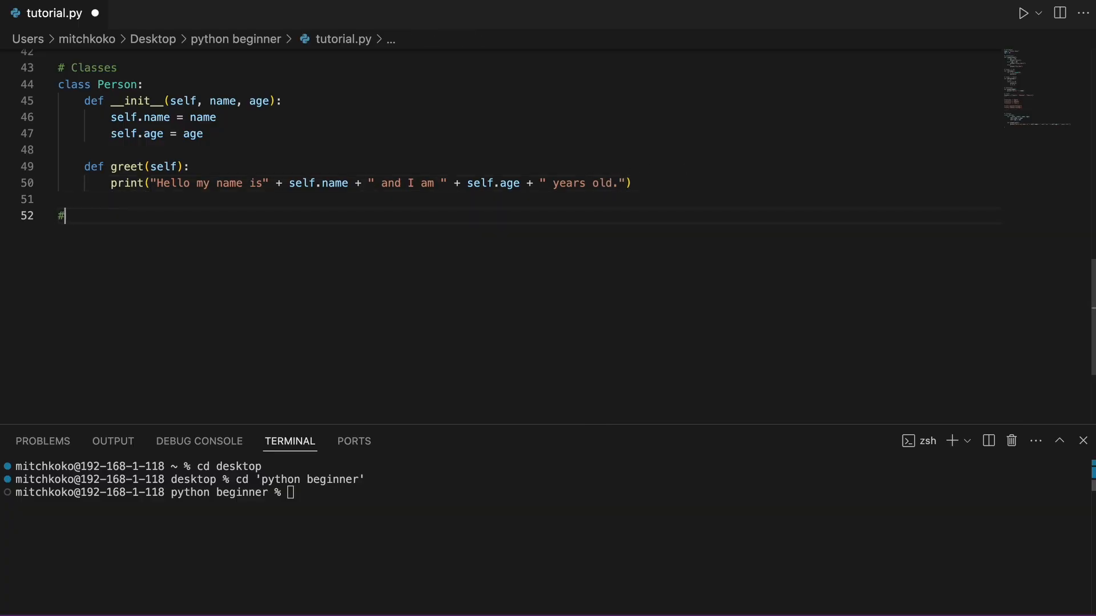
text(Create)
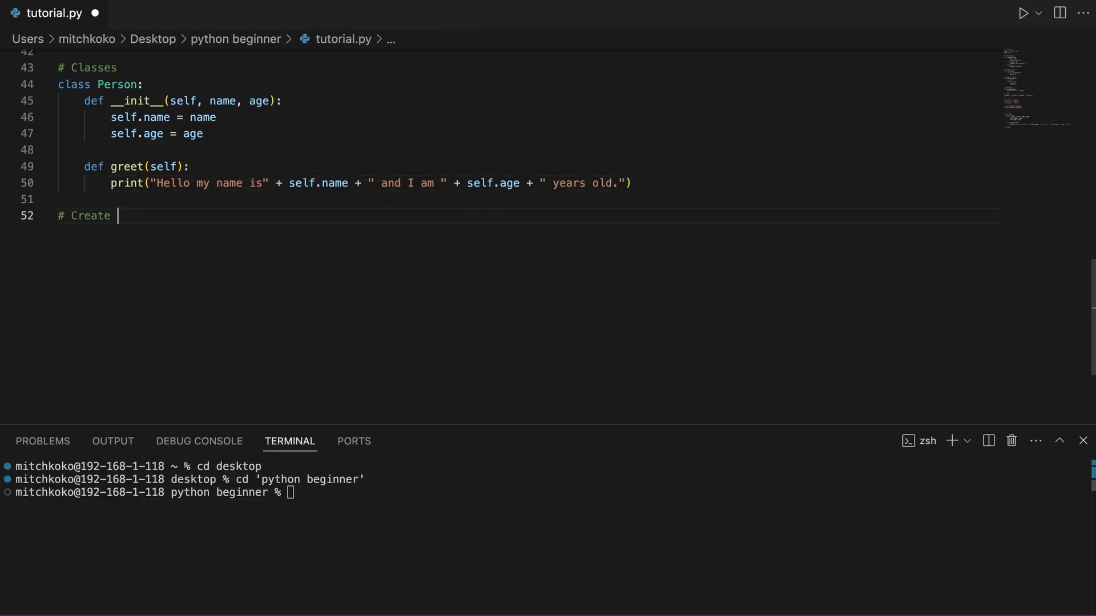
- Create a person object randomPerson = Person("Mitch Koko", 28) under a comment
text(a person object)
text(randomPerson)
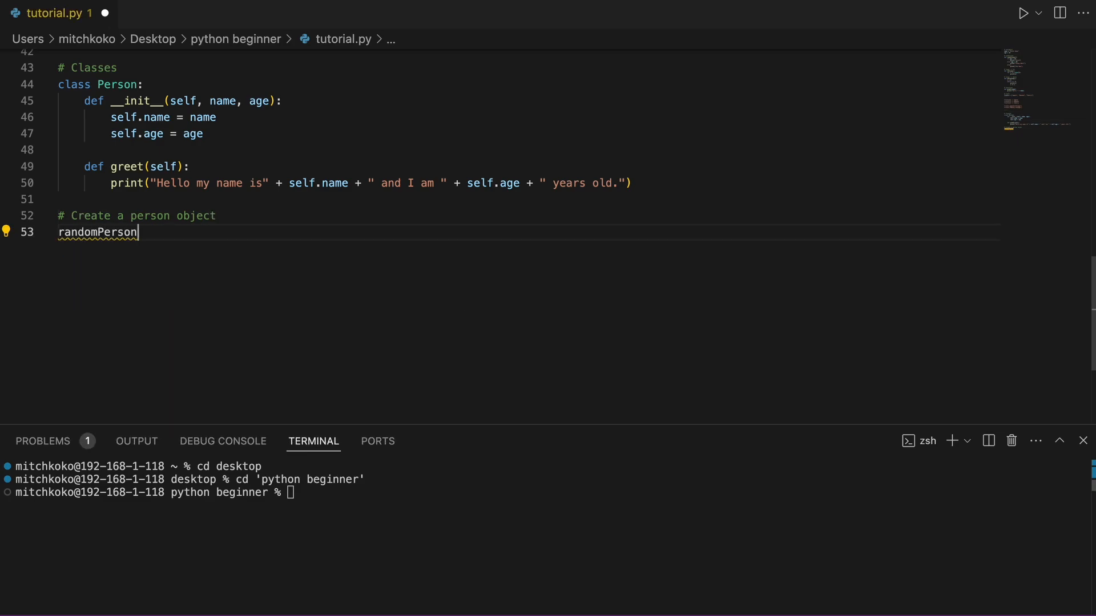
text(= Person("M")
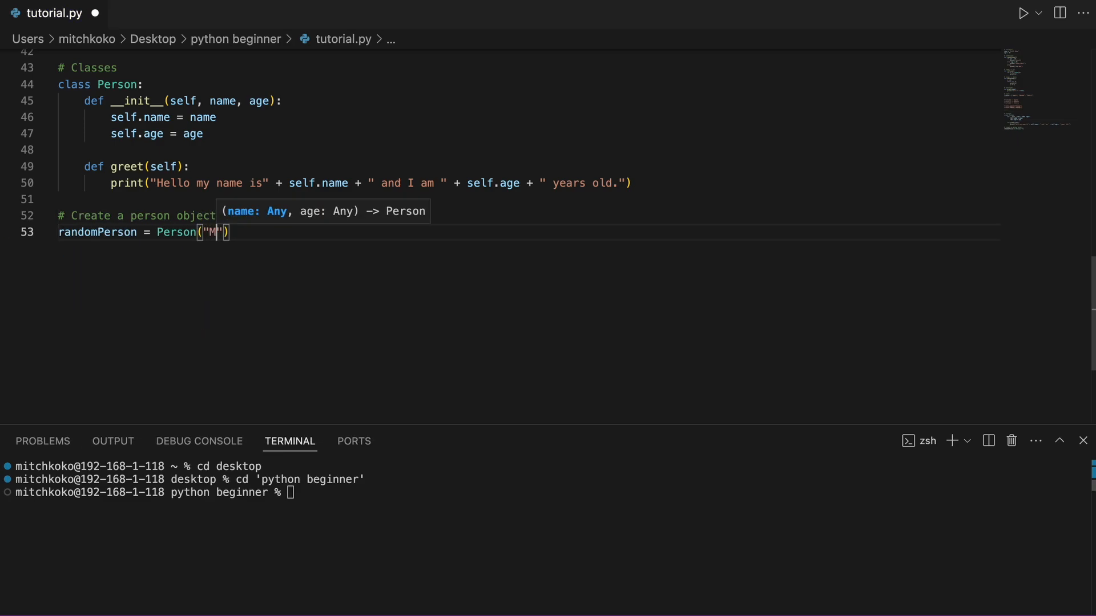
text(itch Koko",)
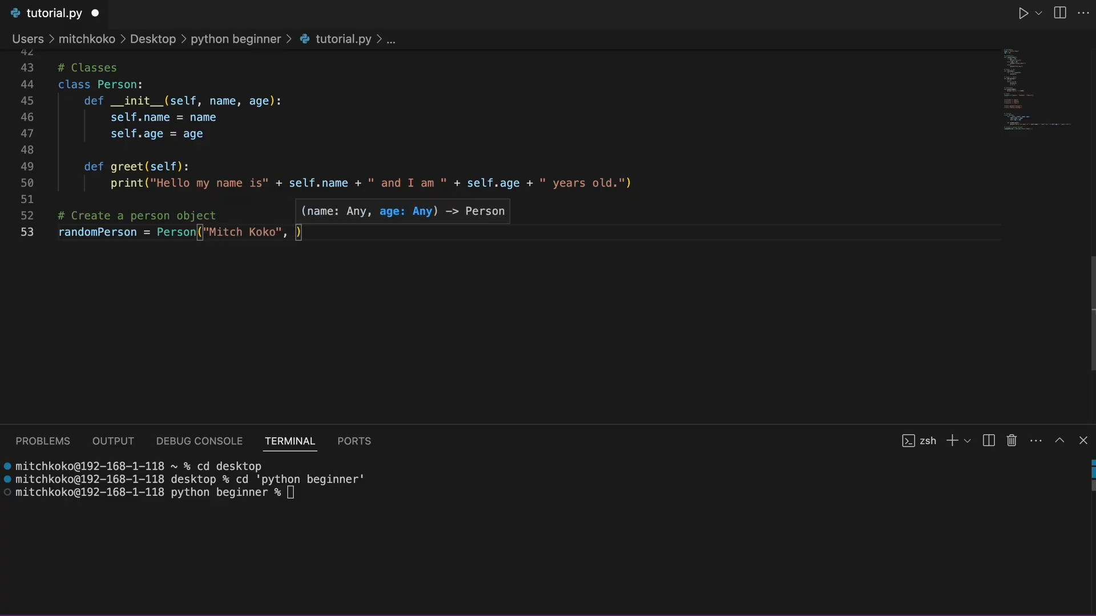
text(28)
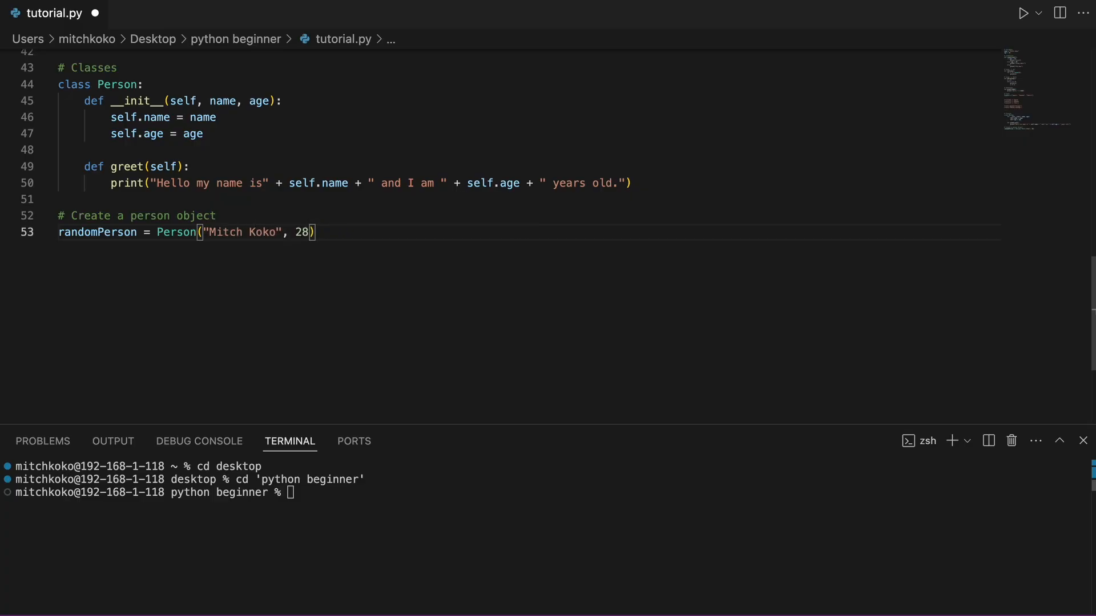
text(# Do stuff..)
text(print(randomPerson.name)
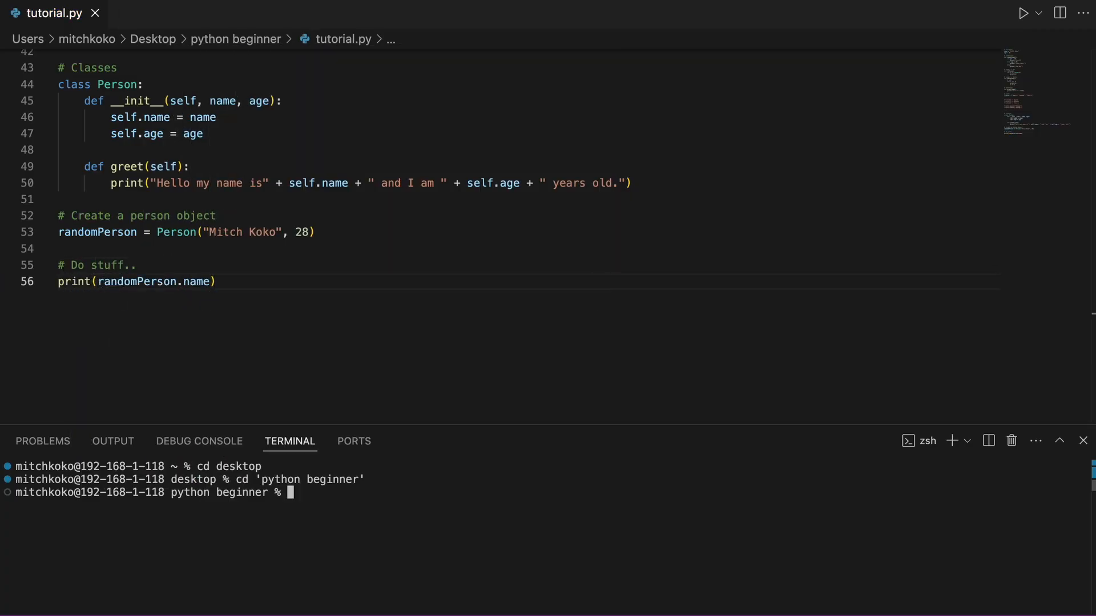
- Run python3 tutorial.py to print the person's name and age, then begin calling greet()
text(python3 tutorial.)
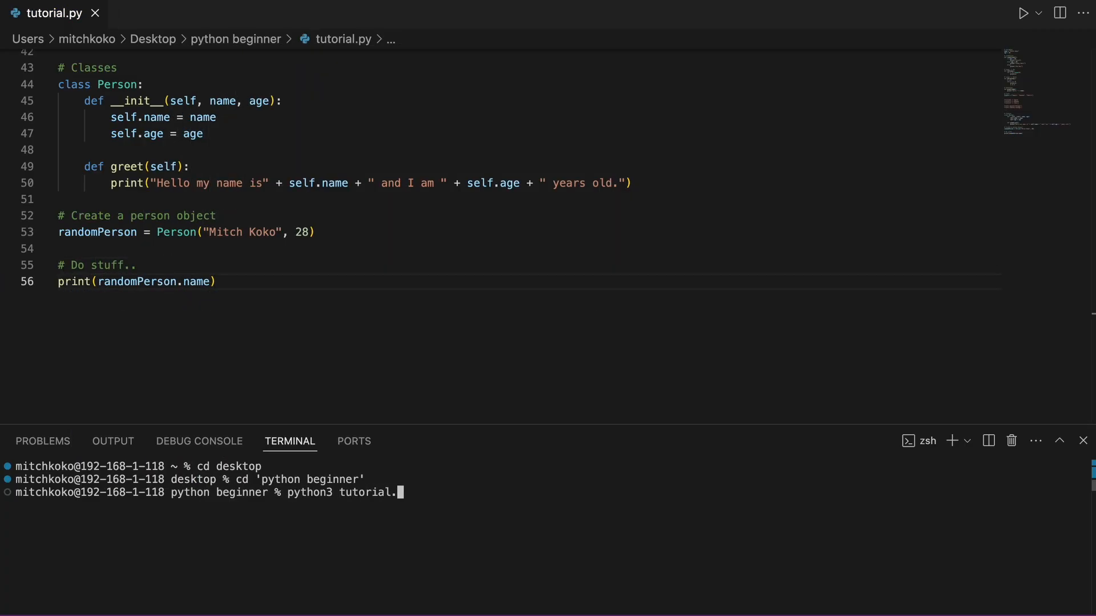
key(Return)
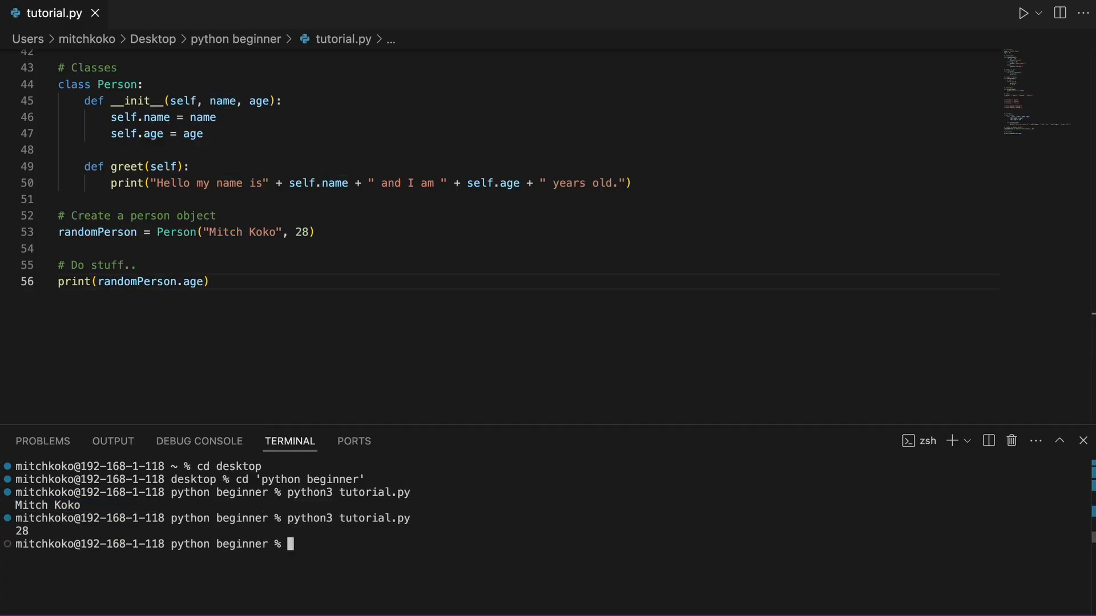
text(greet()
text(python3 tutorial.py)
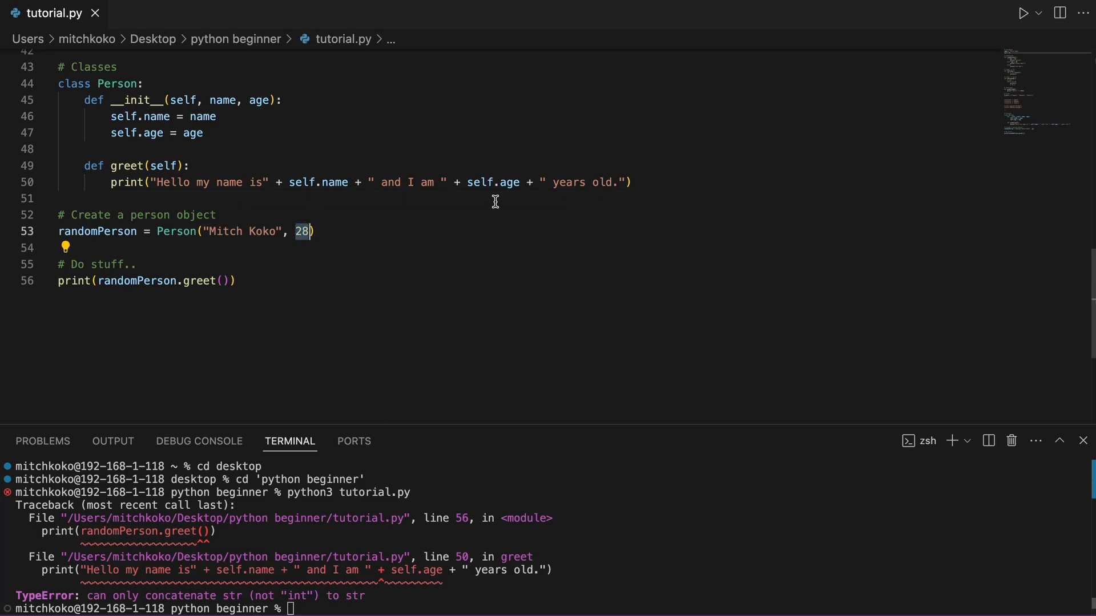
- Wrap self.age in str() and rerun python3 tutorial.py so greet() prints correctly
double_click(493, 183)
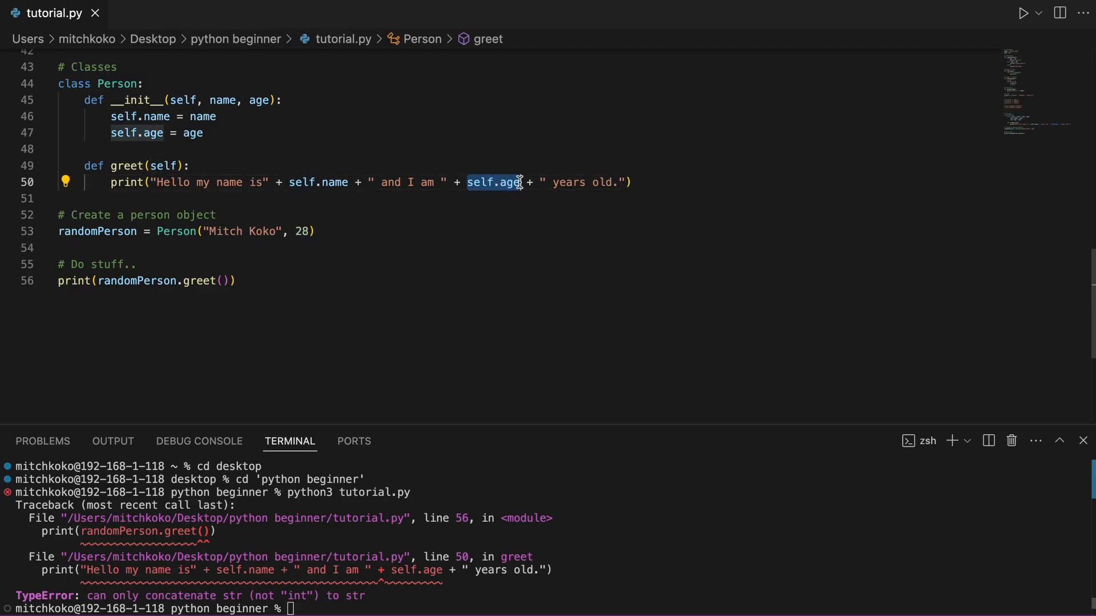
text(str(s)
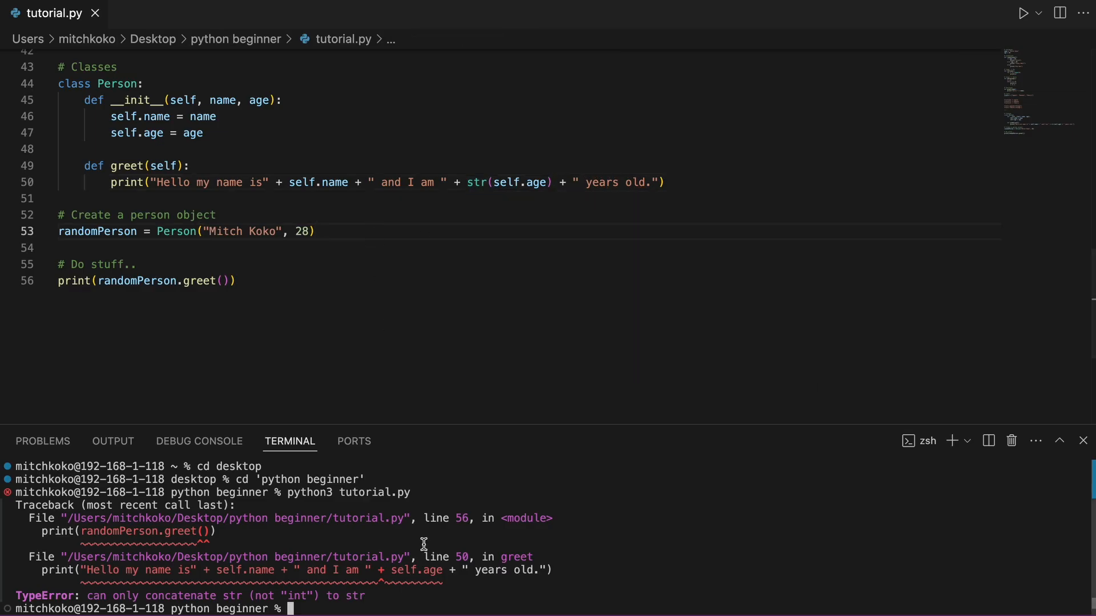
text(python3 tutorial.py)
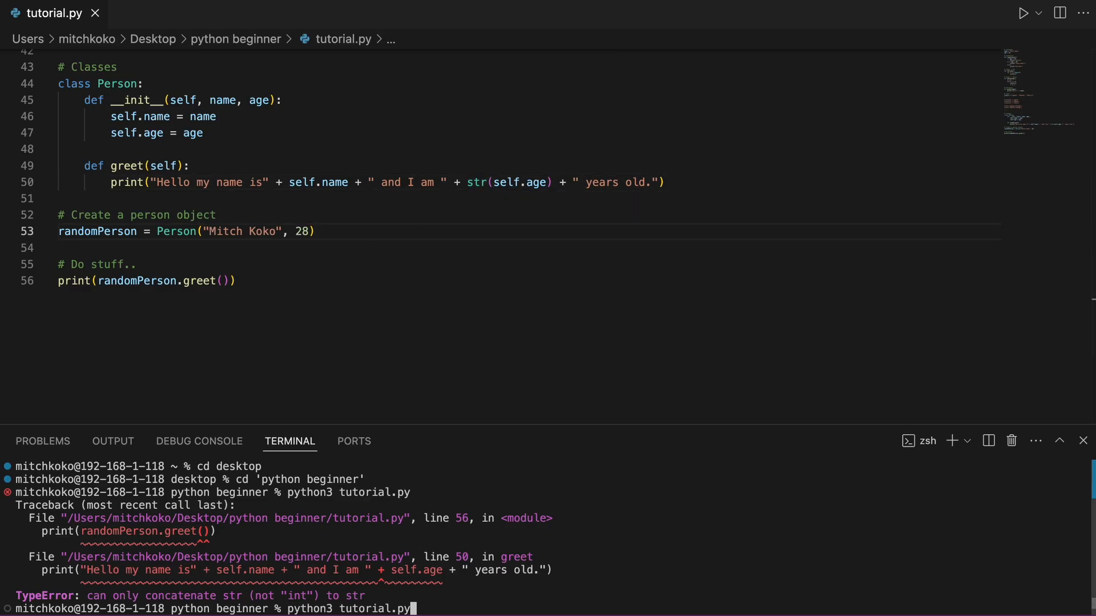
key(Return)
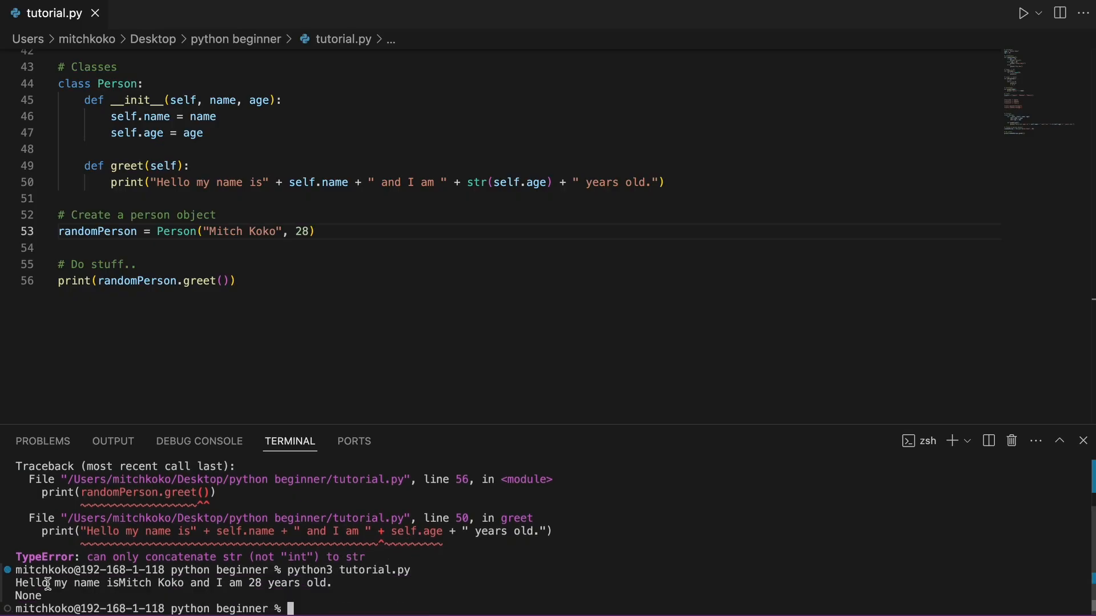
mouse_move(278, 584)
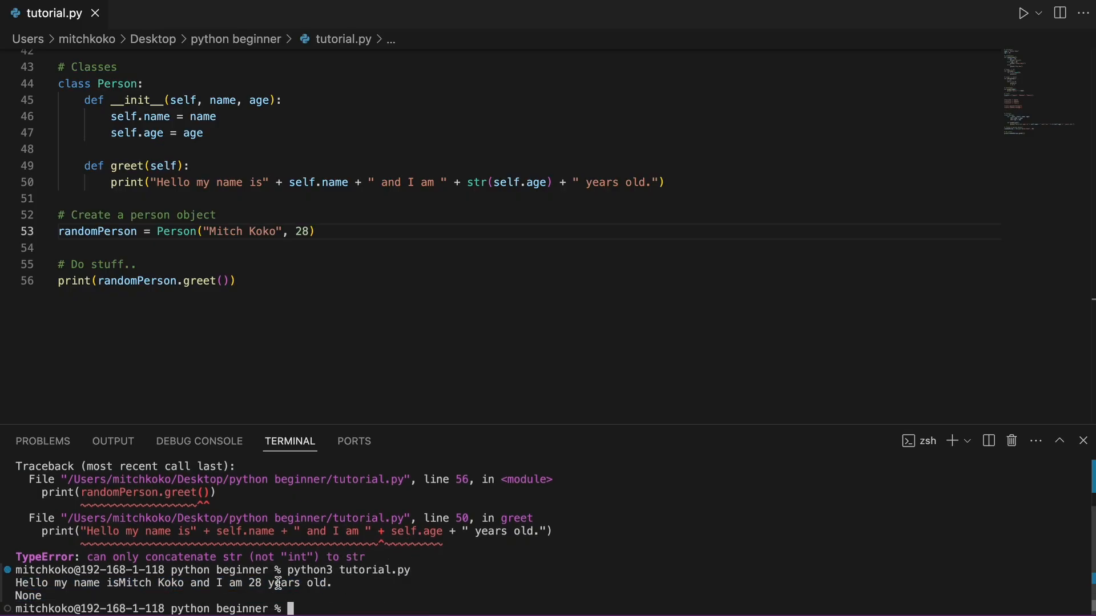
click(235, 281)
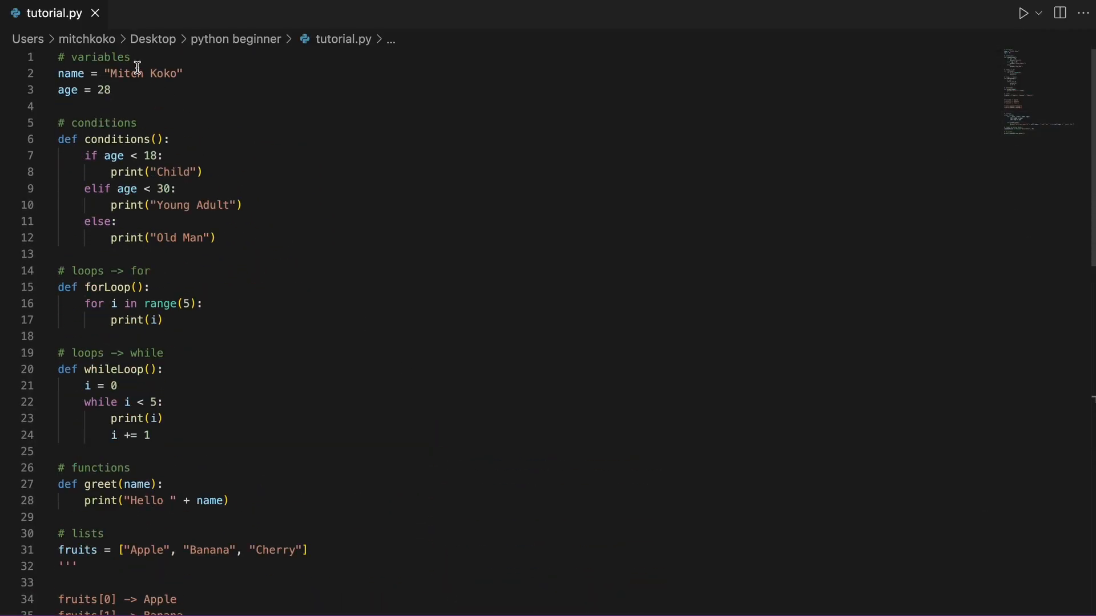
- Highlight the while loops, lists and Classes section headings, then scroll to the top of tutorial.py
double_click(87, 271)
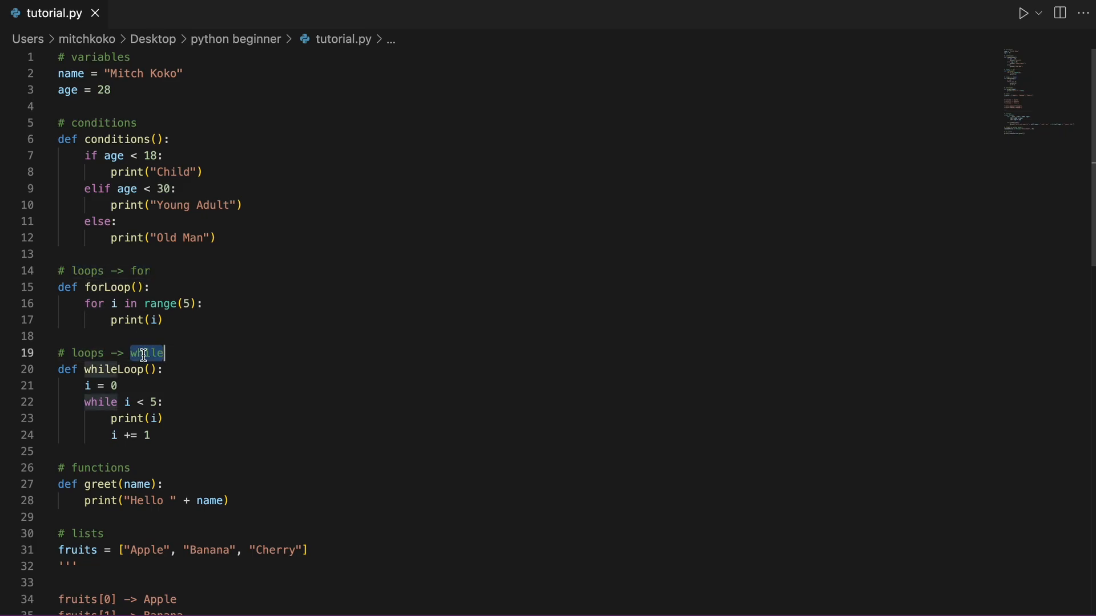
scroll(down, 3)
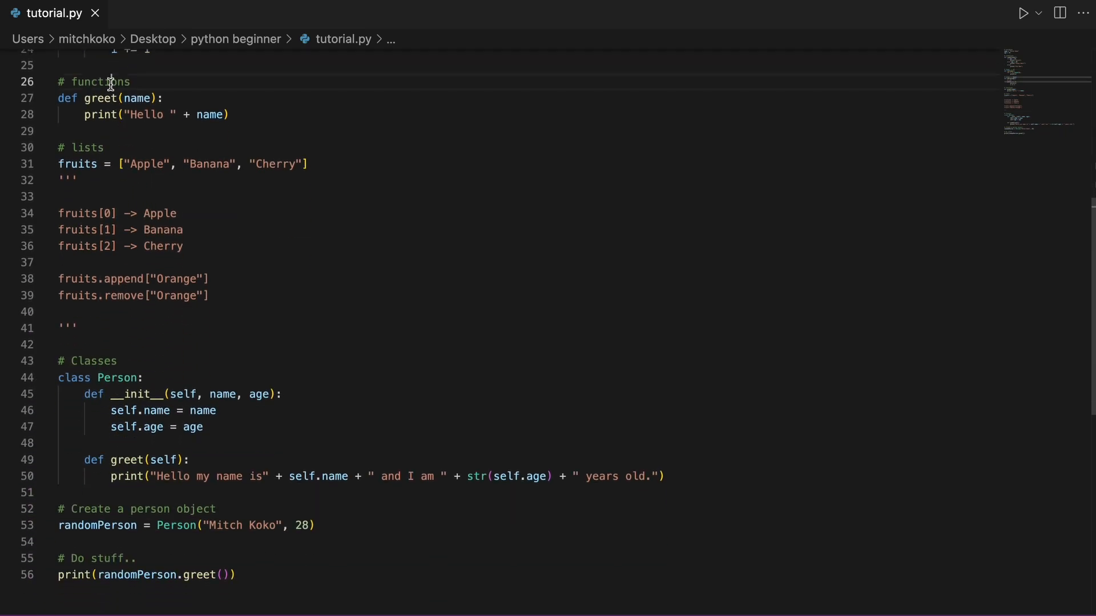
double_click(87, 147)
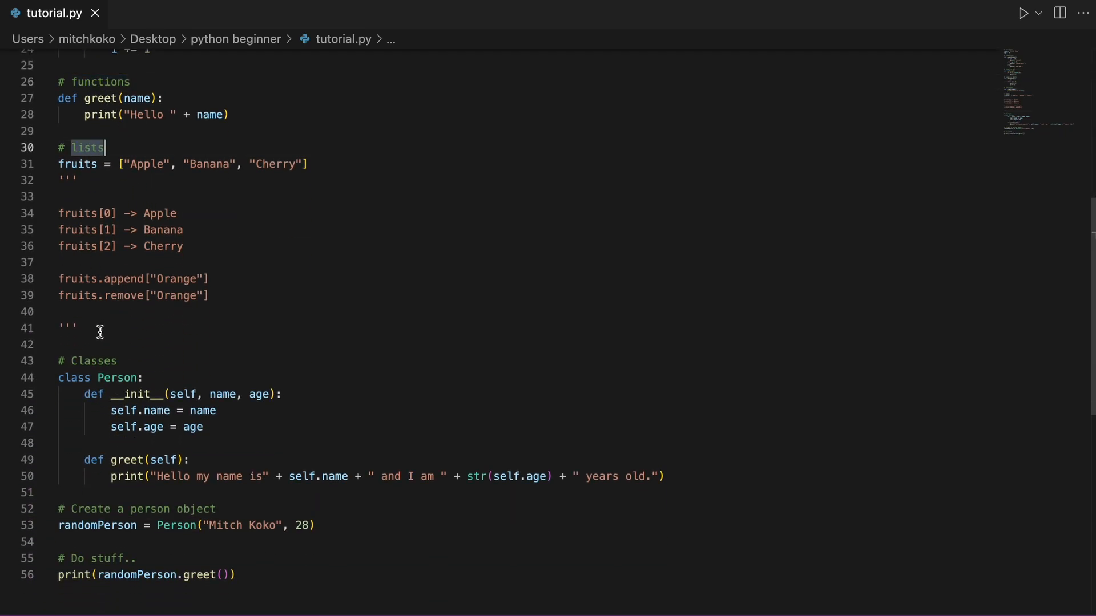
double_click(92, 361)
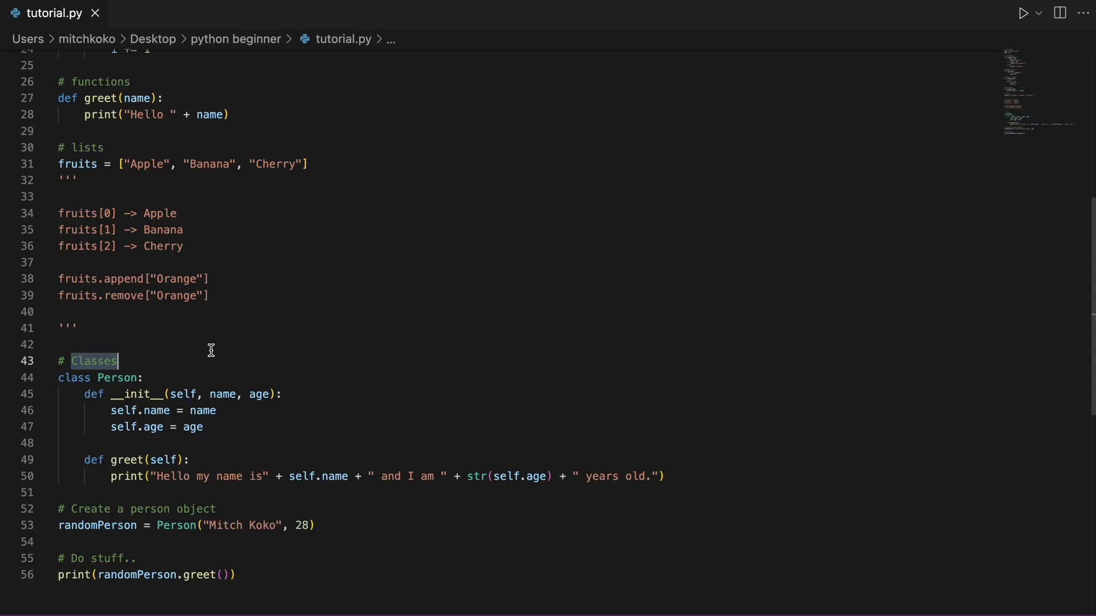
scroll(up, 3)
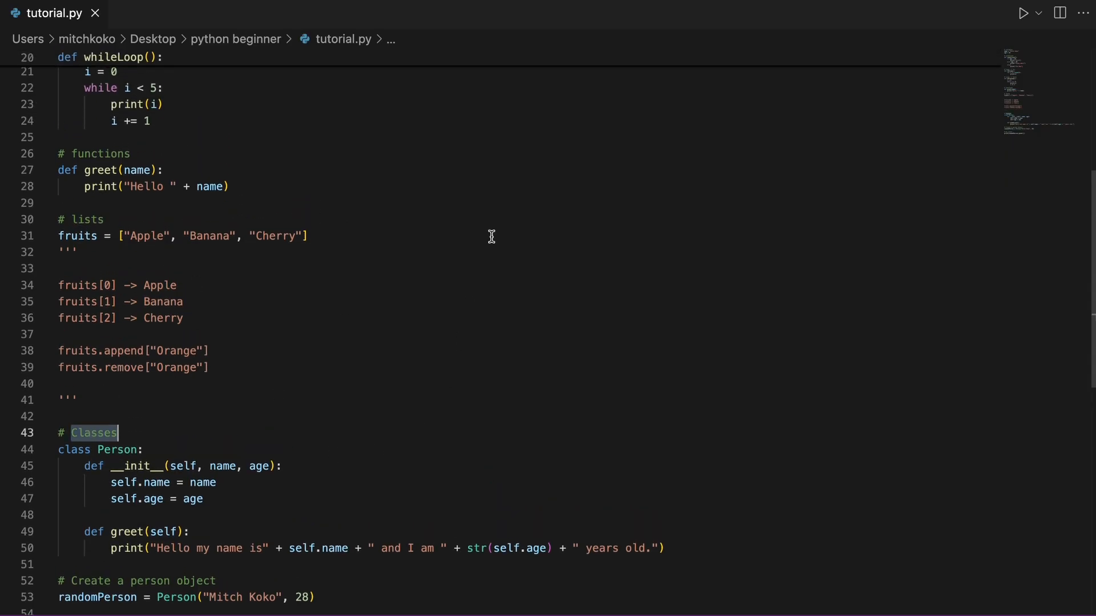
scroll(up, 3)
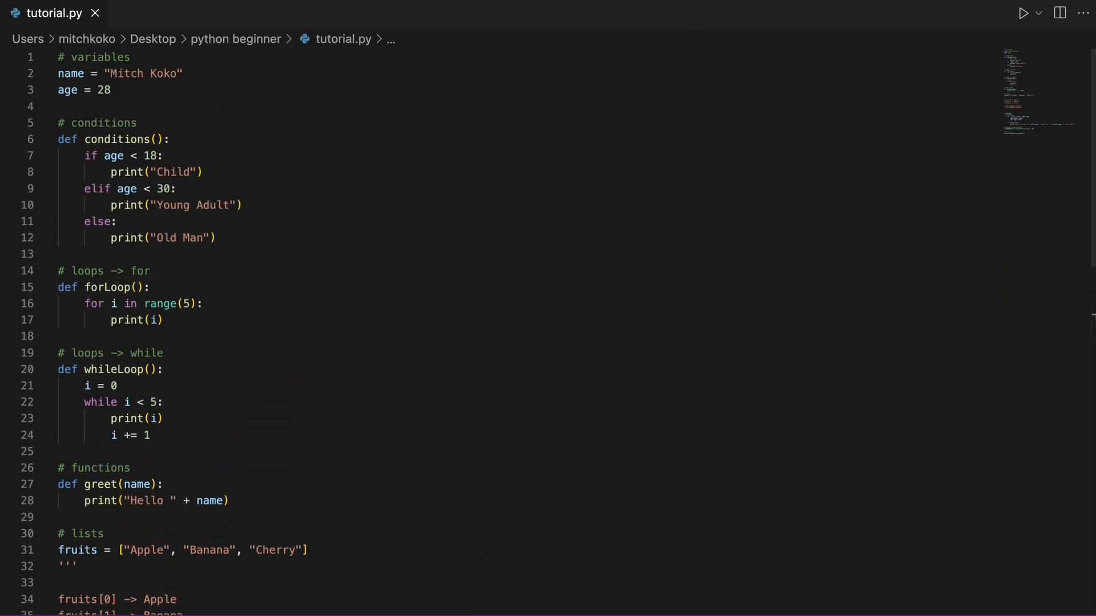